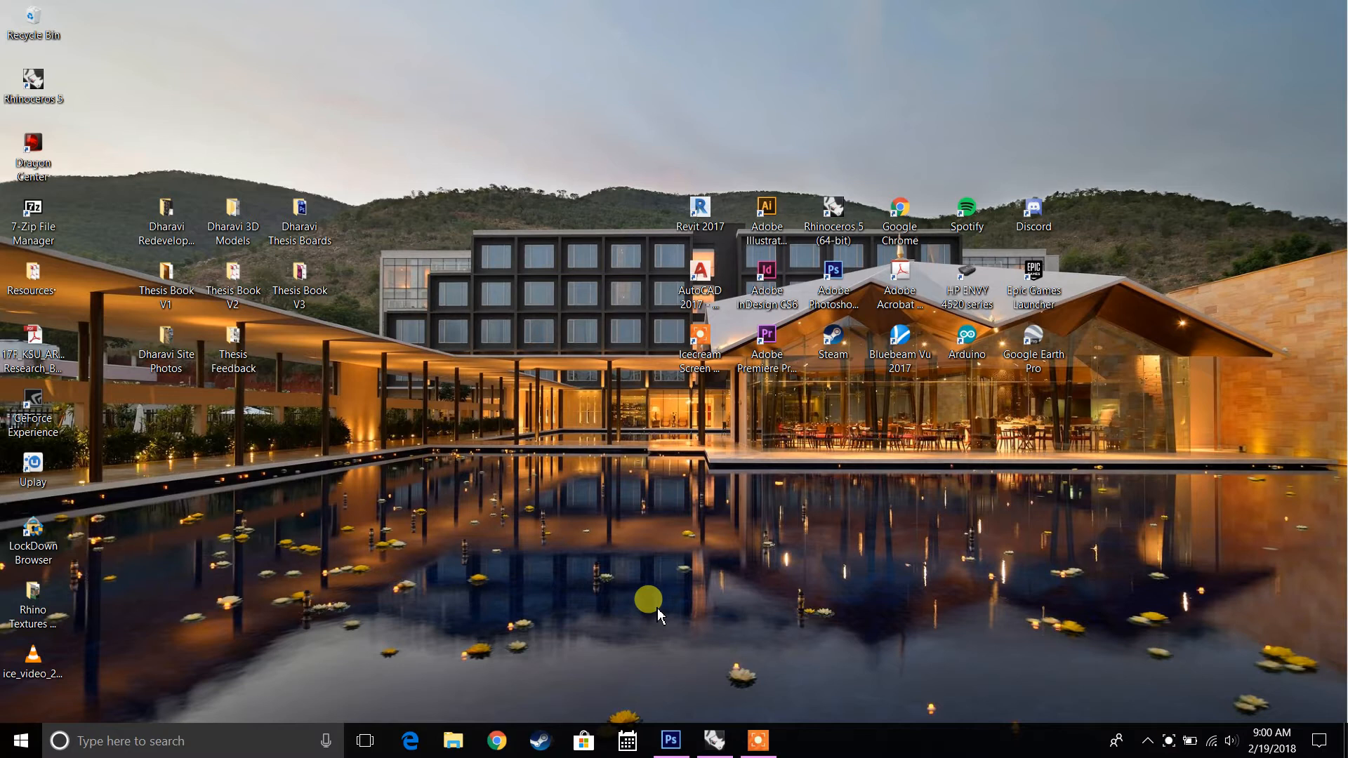
{"action": "mouse_move", "coordinate": [583, 561]}
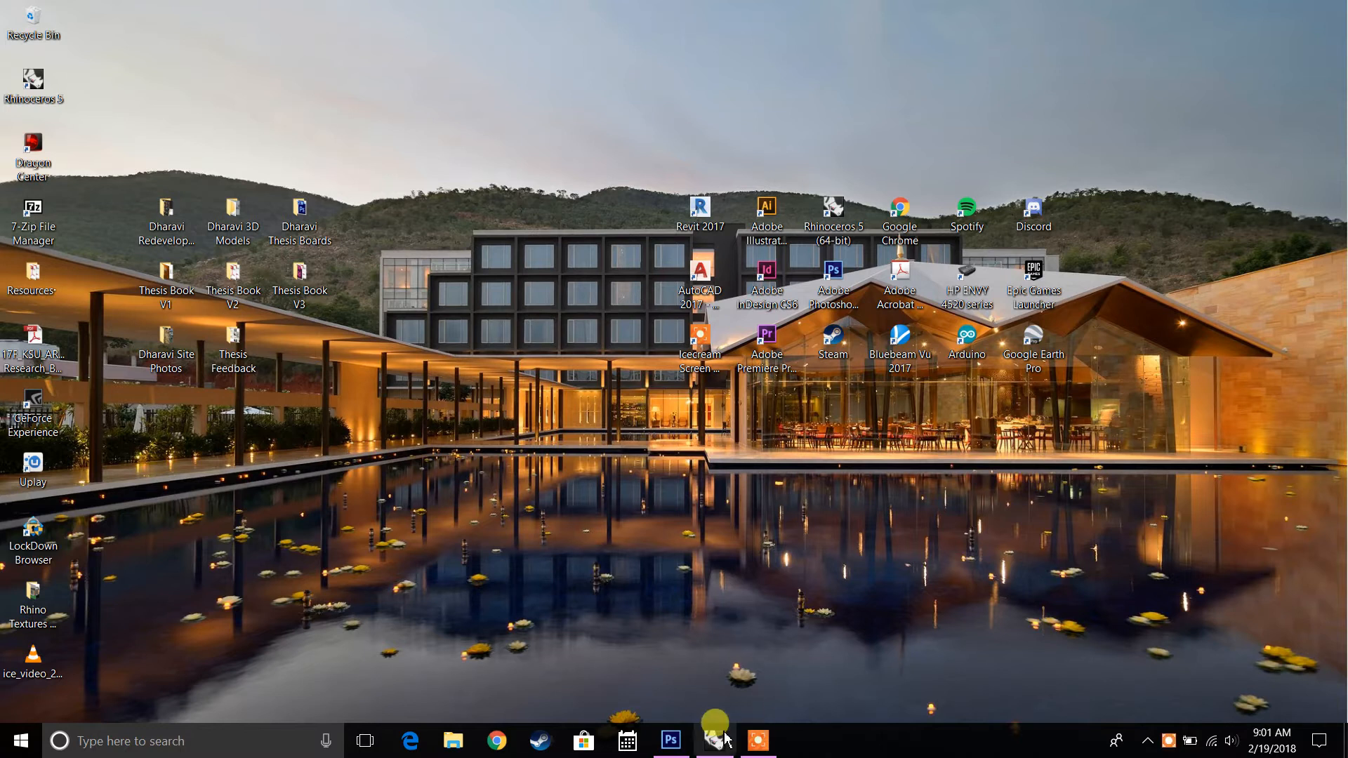
- Switch to the open Rhinoceros Test Run model of the wood-clad house
{"action": "left_click", "coordinate": [712, 740]}
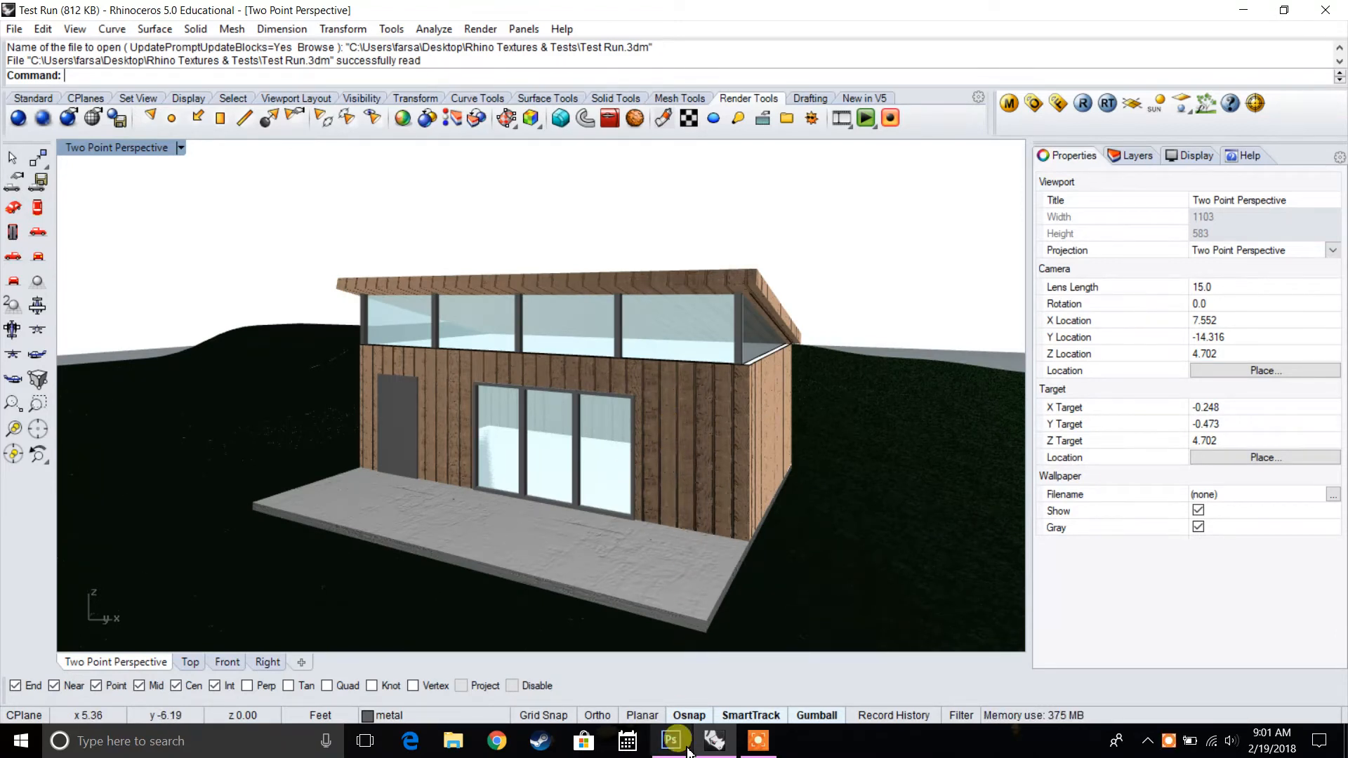
- Bring Adobe Photoshop to the front with no document open
{"action": "left_click", "coordinate": [673, 740]}
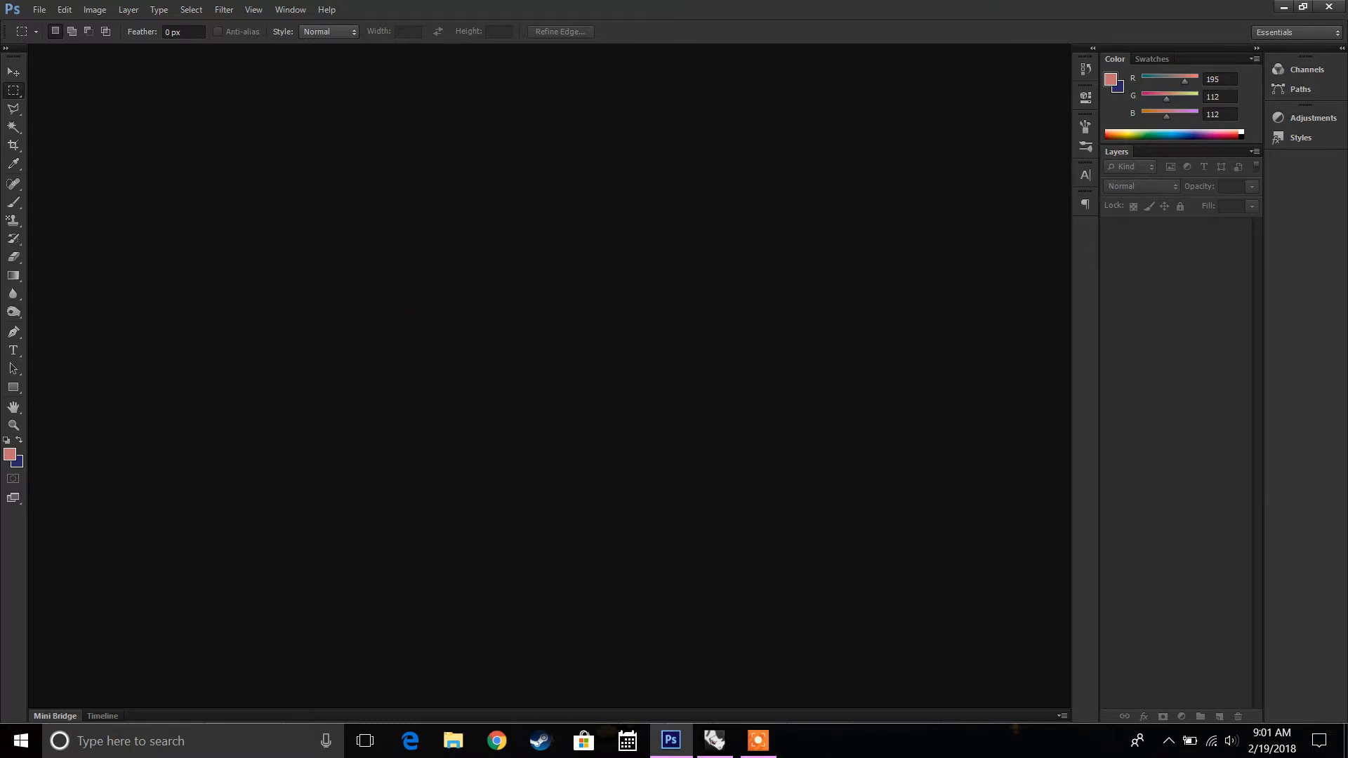
{"action": "left_click", "coordinate": [412, 162]}
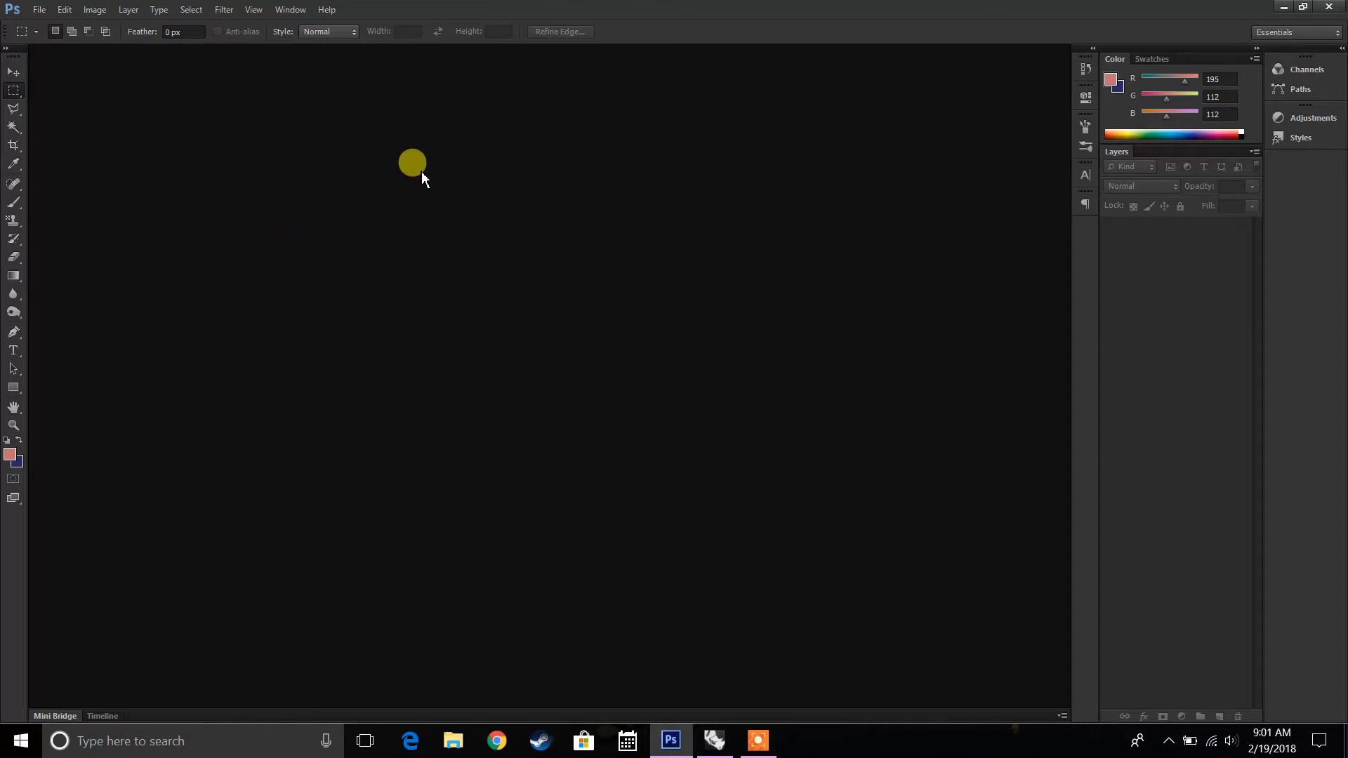
{"action": "left_click_drag", "start_coordinate": [412, 163], "coordinate": [180, 222]}
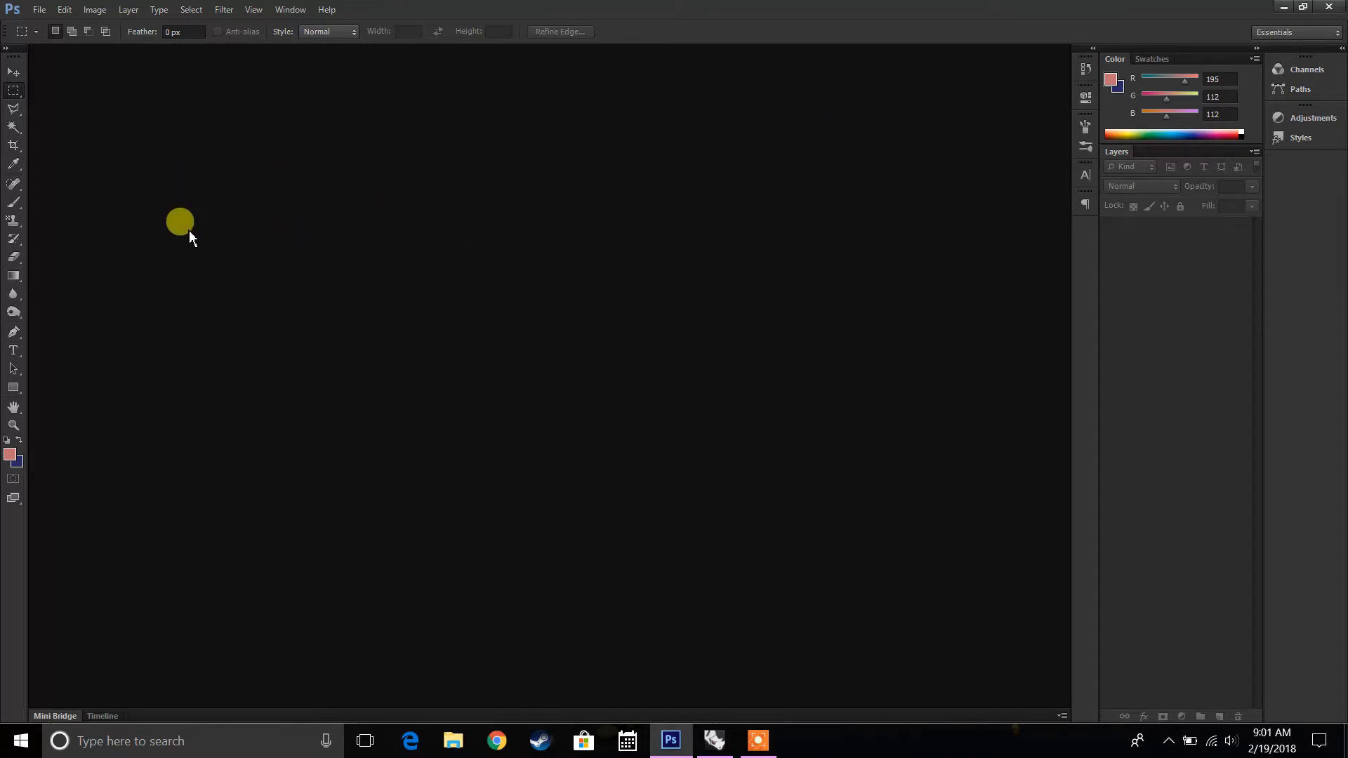
{"action": "mouse_move", "coordinate": [68, 56]}
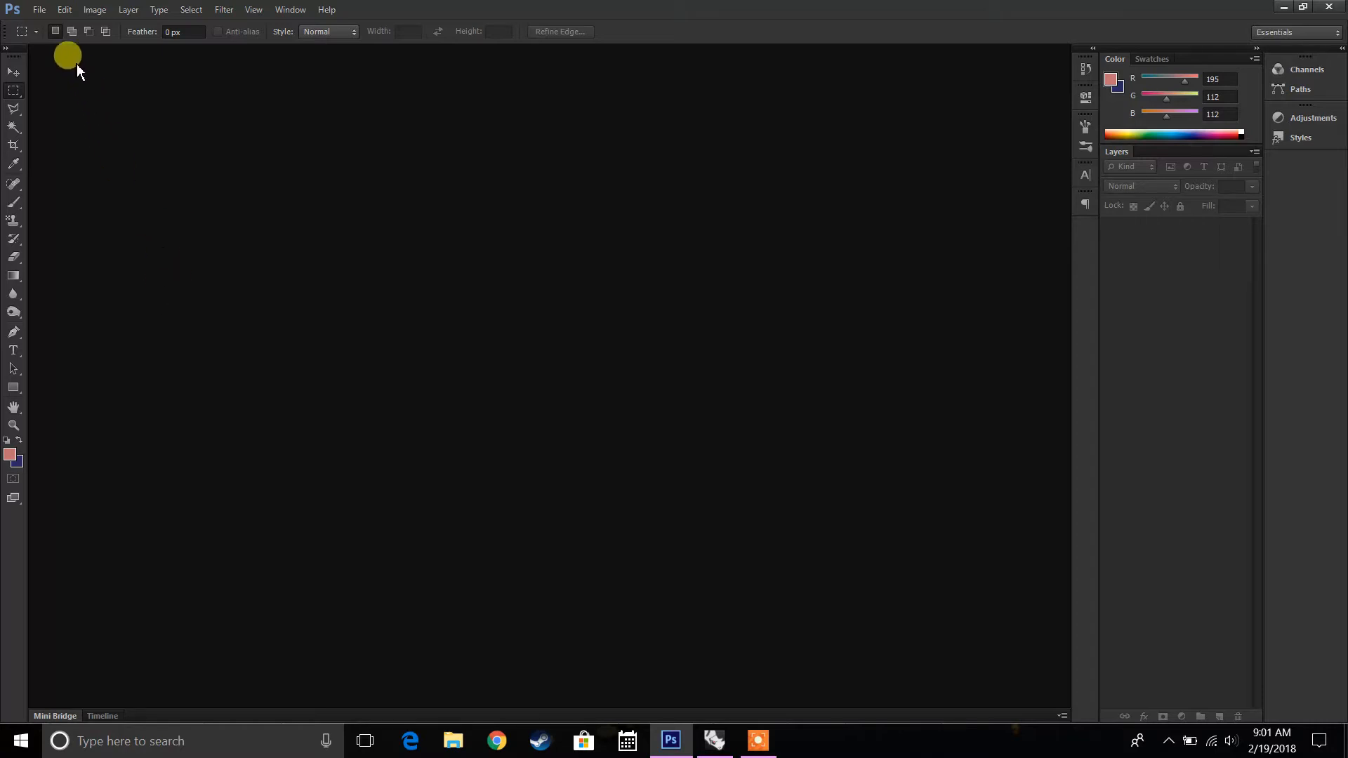
- Start a new document named 'Rhino Rendering Test' sized 11 × 8.5 inches
{"action": "left_click", "coordinate": [39, 10]}
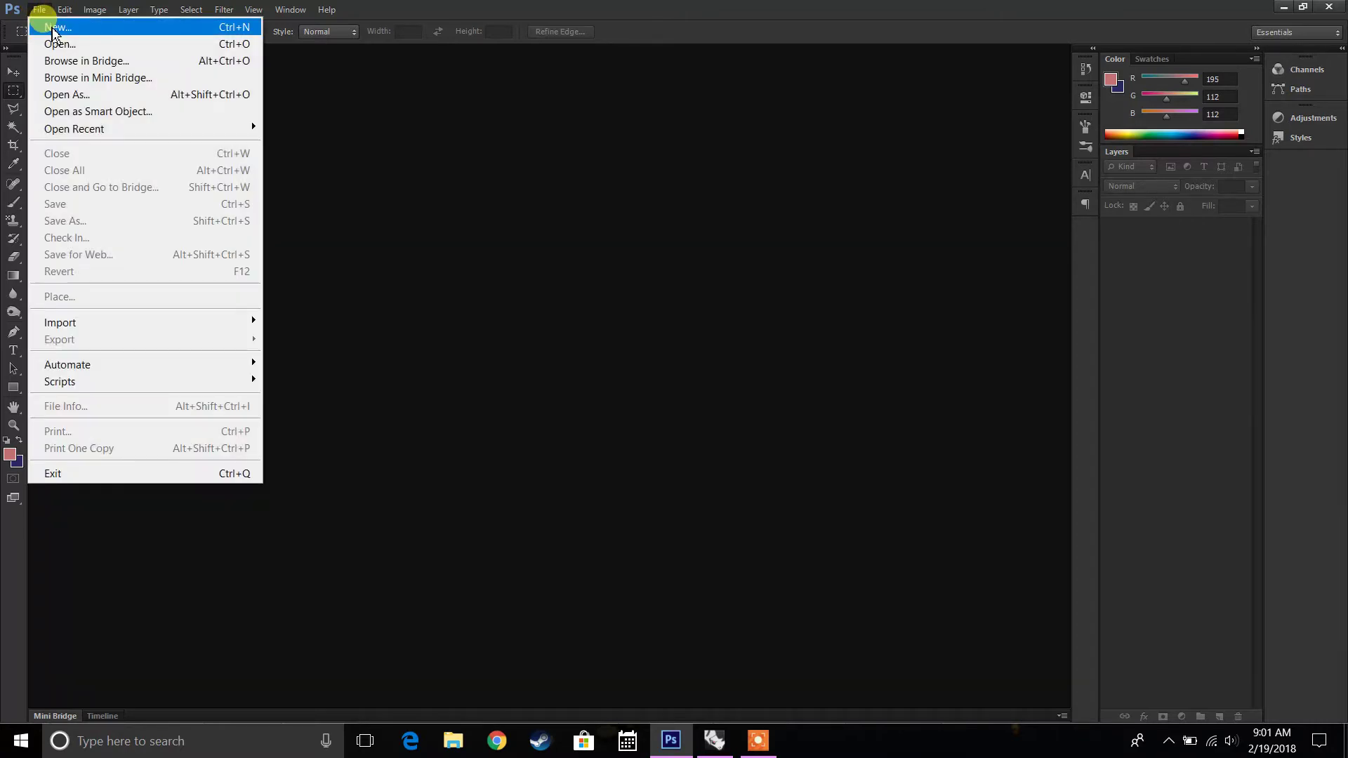
{"action": "left_click", "coordinate": [58, 27]}
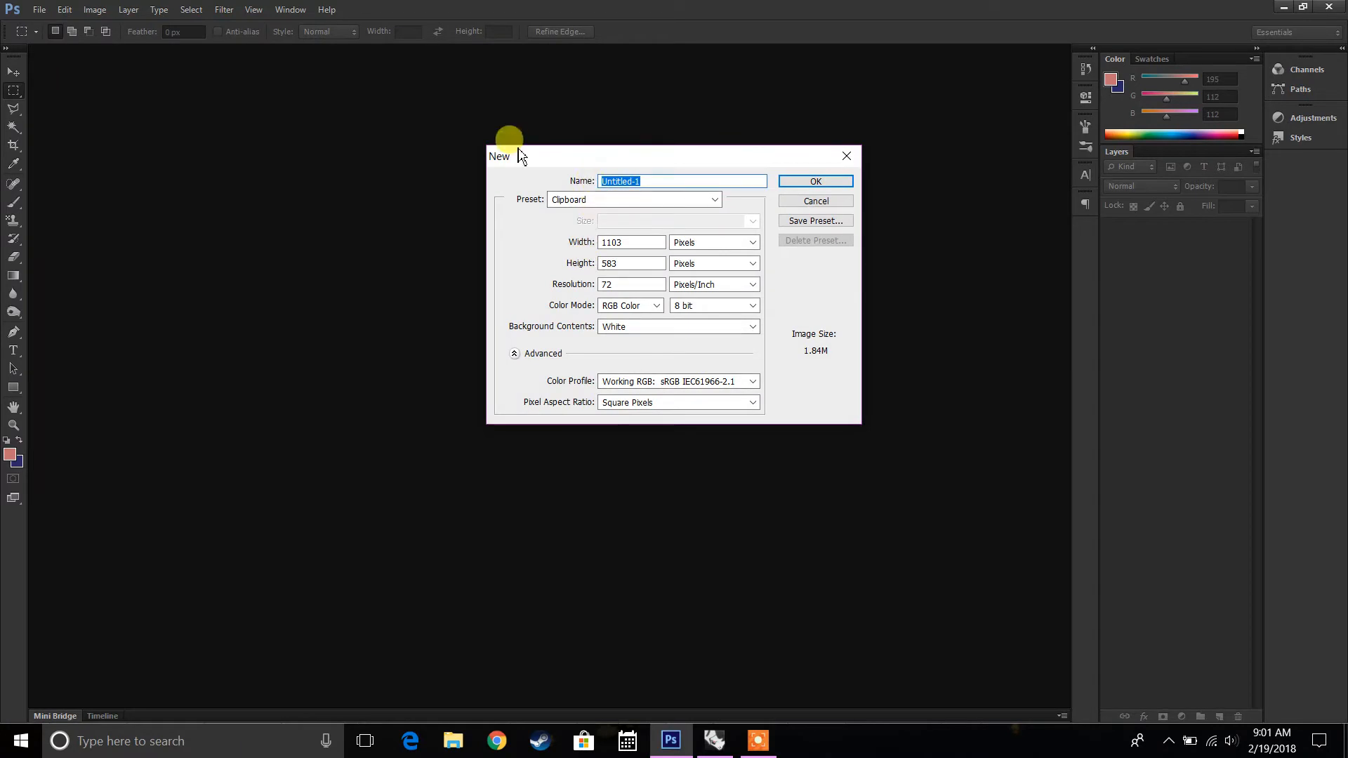
{"action": "mouse_move", "coordinate": [756, 267]}
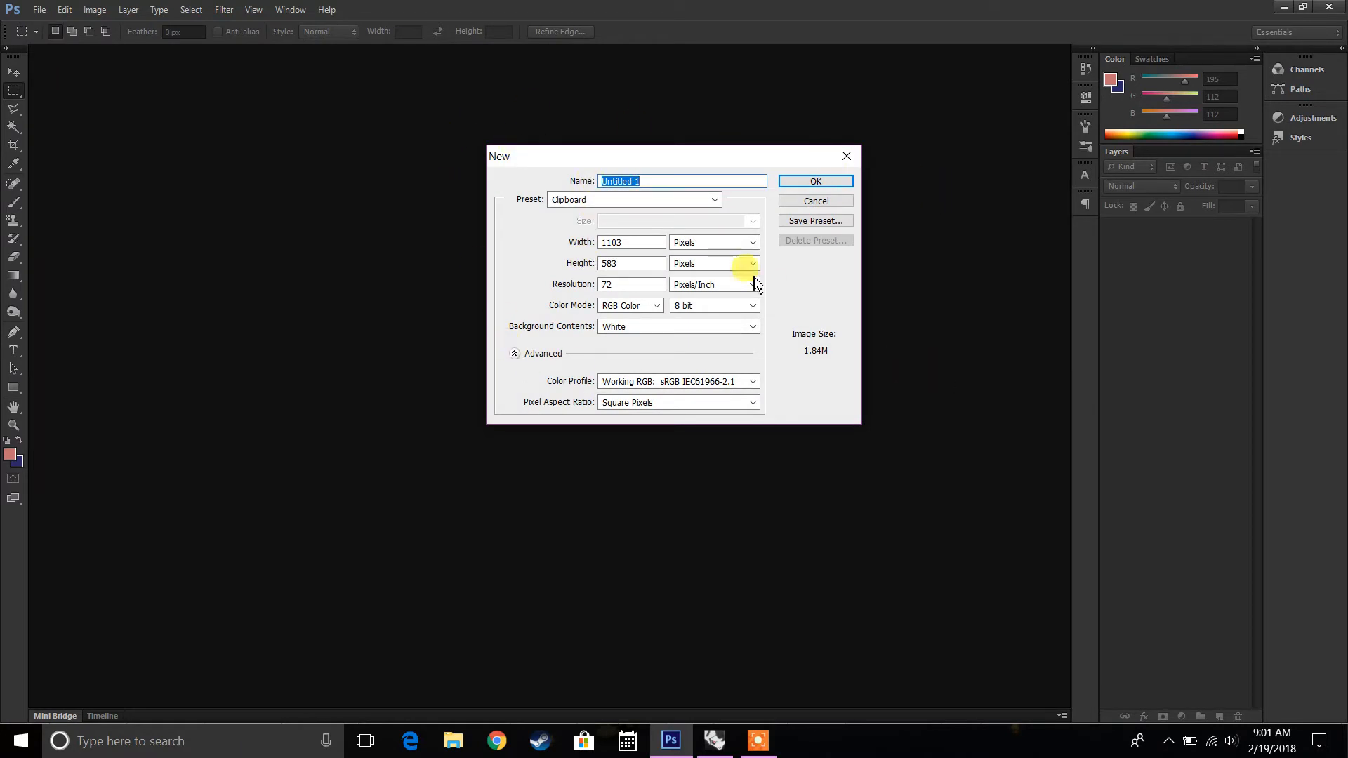
{"action": "mouse_move", "coordinate": [660, 181]}
{"action": "type", "text": "Rhino"}
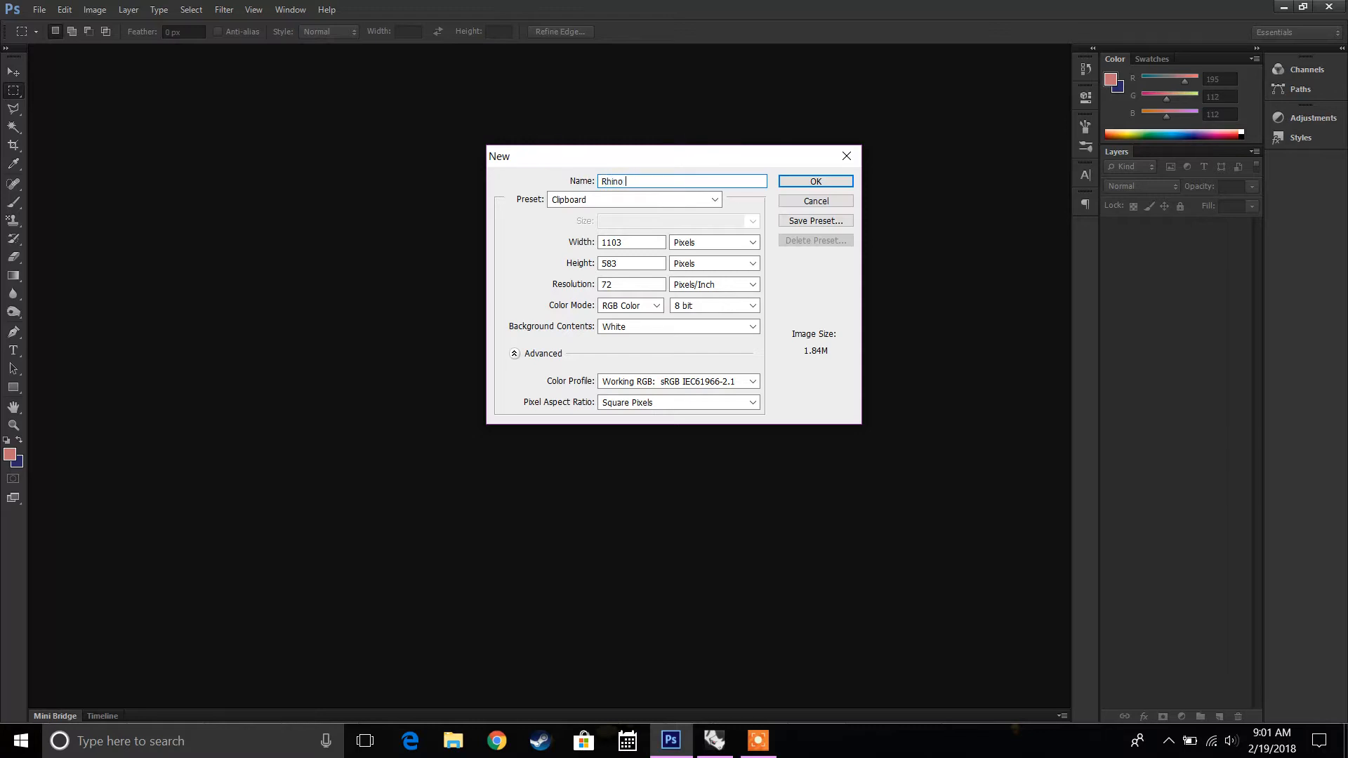
{"action": "type", "text": "Rendering Test"}
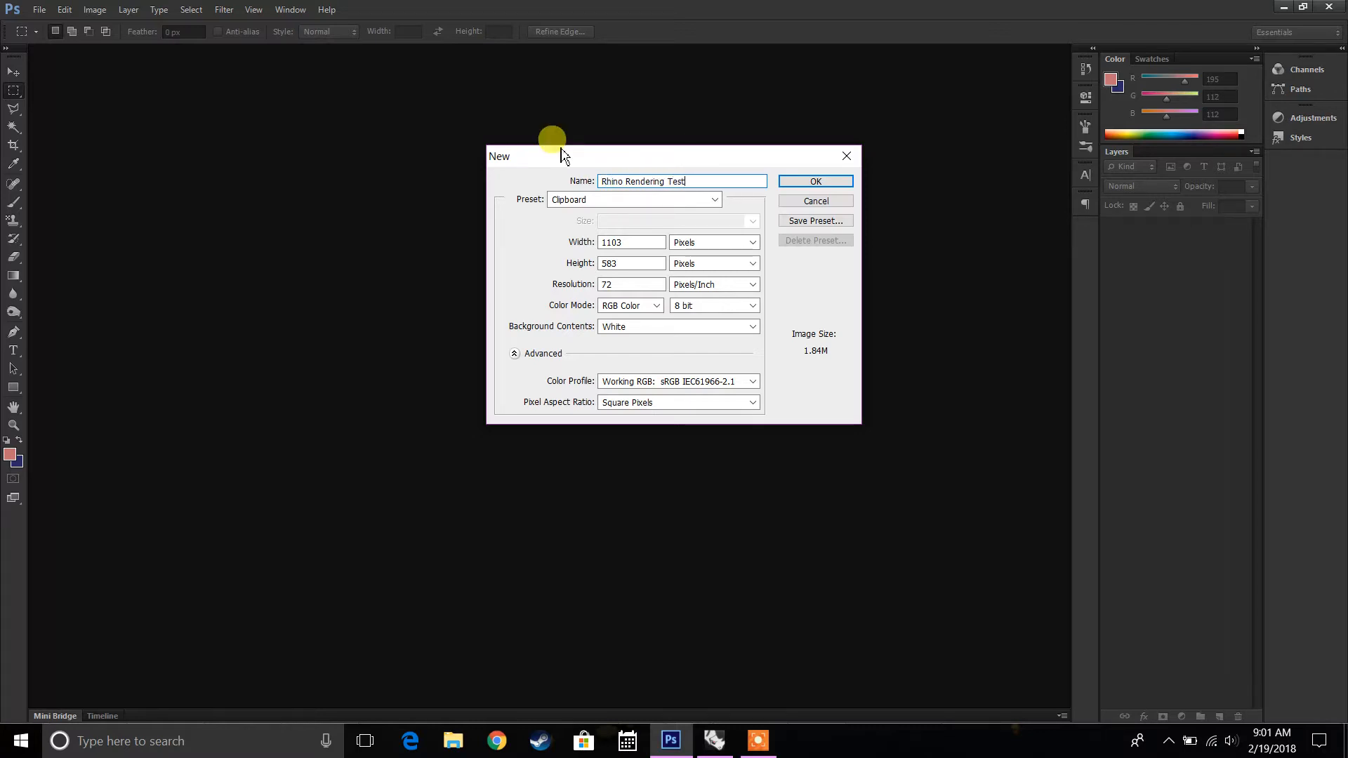
{"action": "mouse_move", "coordinate": [705, 242]}
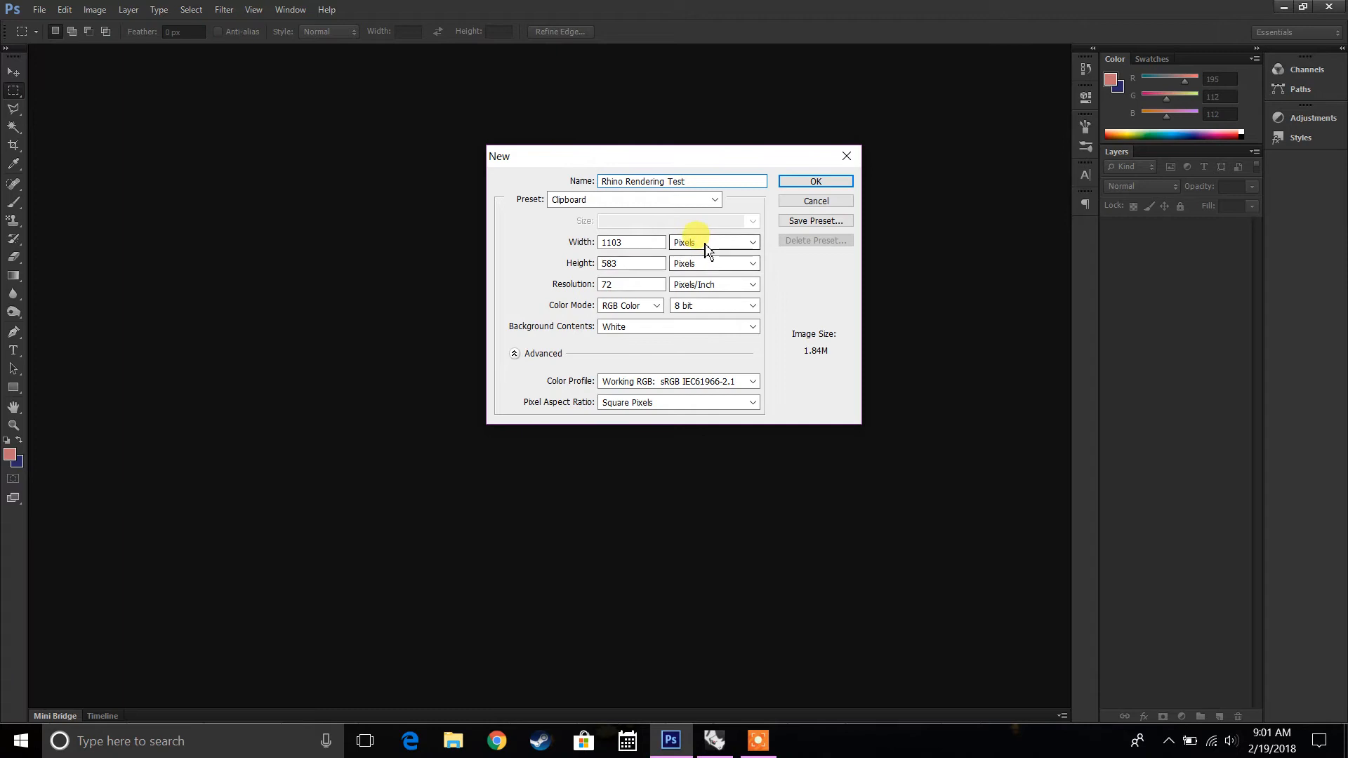
{"action": "mouse_move", "coordinate": [713, 242]}
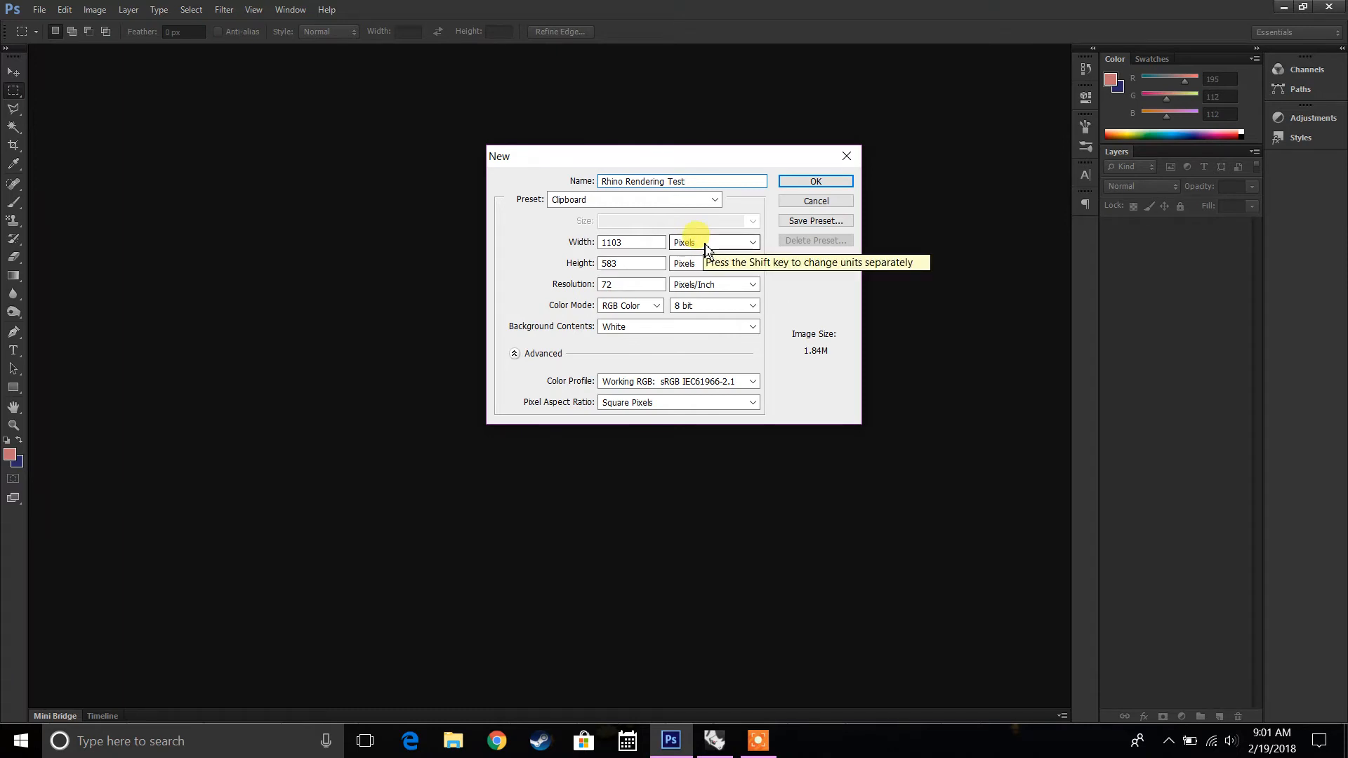
{"action": "left_click", "coordinate": [714, 241]}
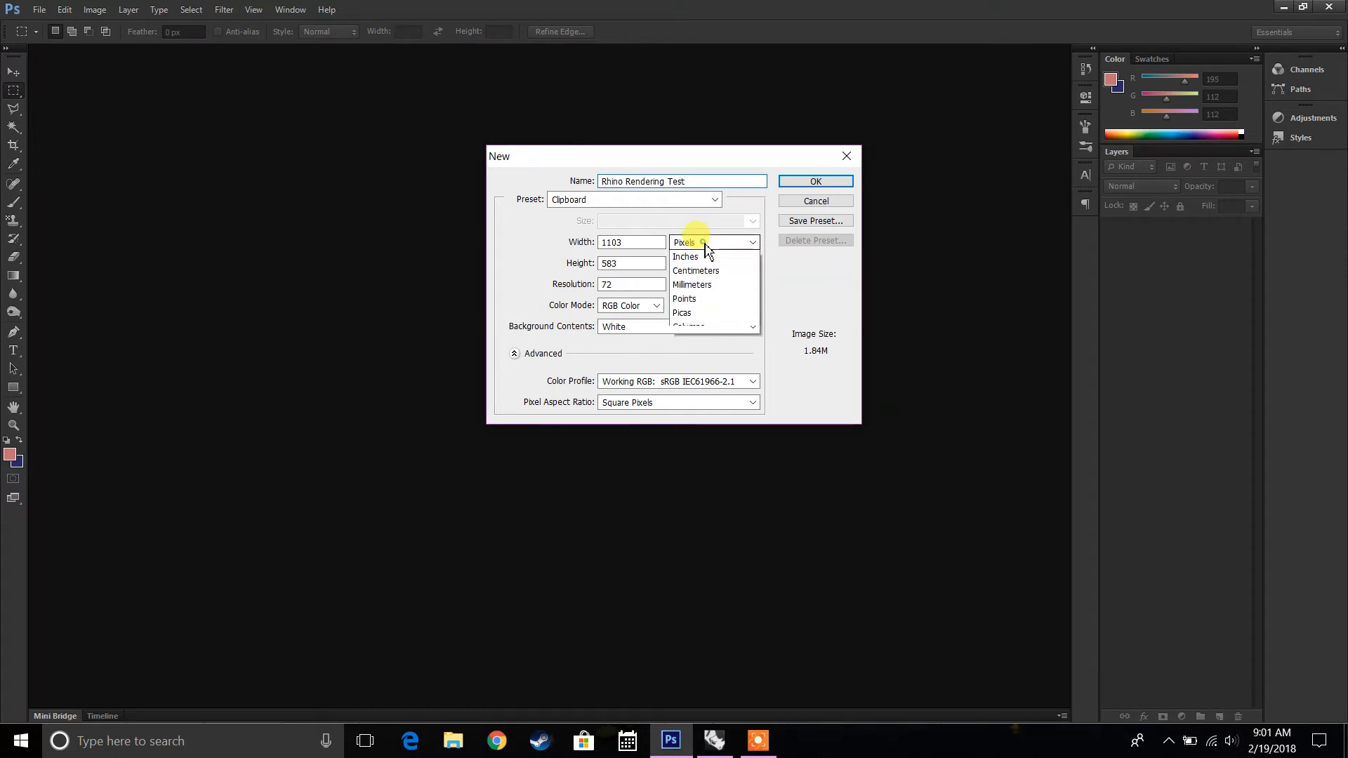
{"action": "left_click", "coordinate": [686, 255]}
{"action": "type", "text": "8.5"}
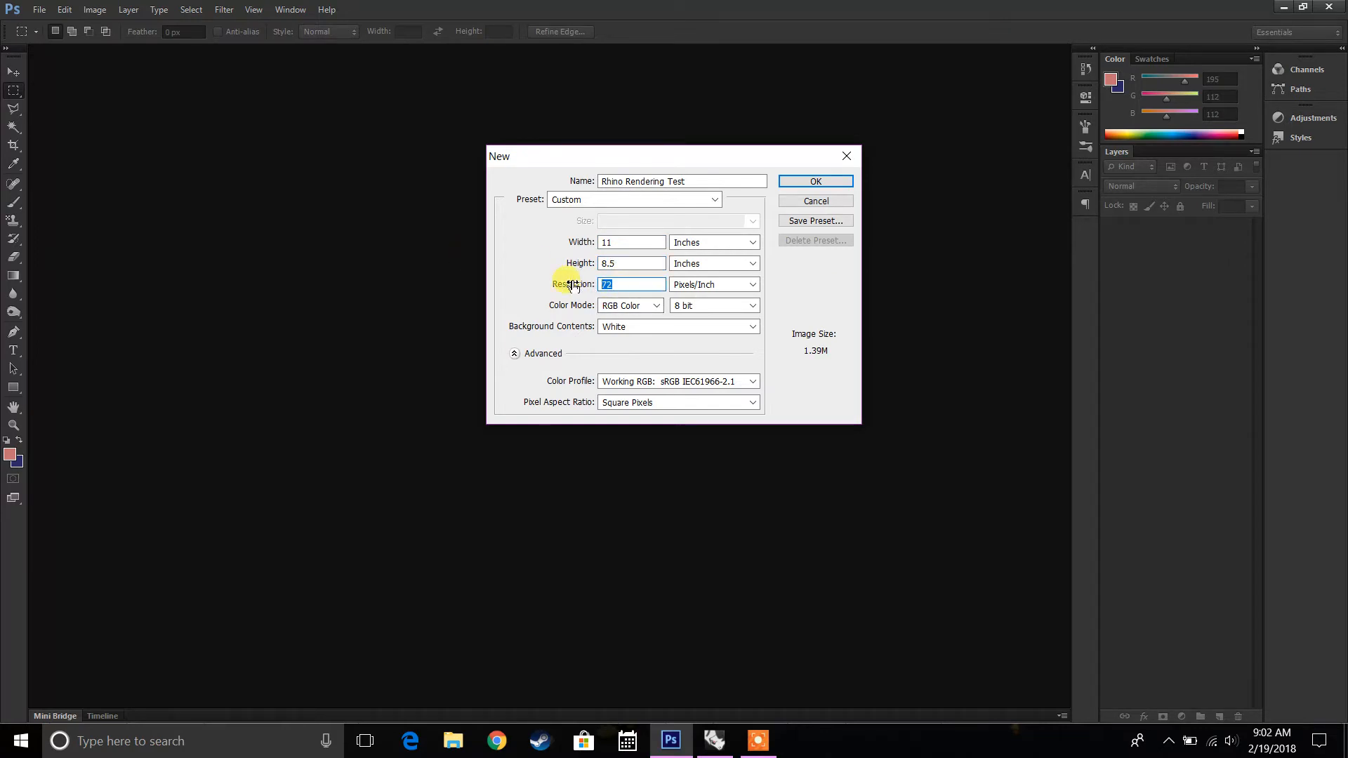
{"action": "mouse_move", "coordinate": [570, 285]}
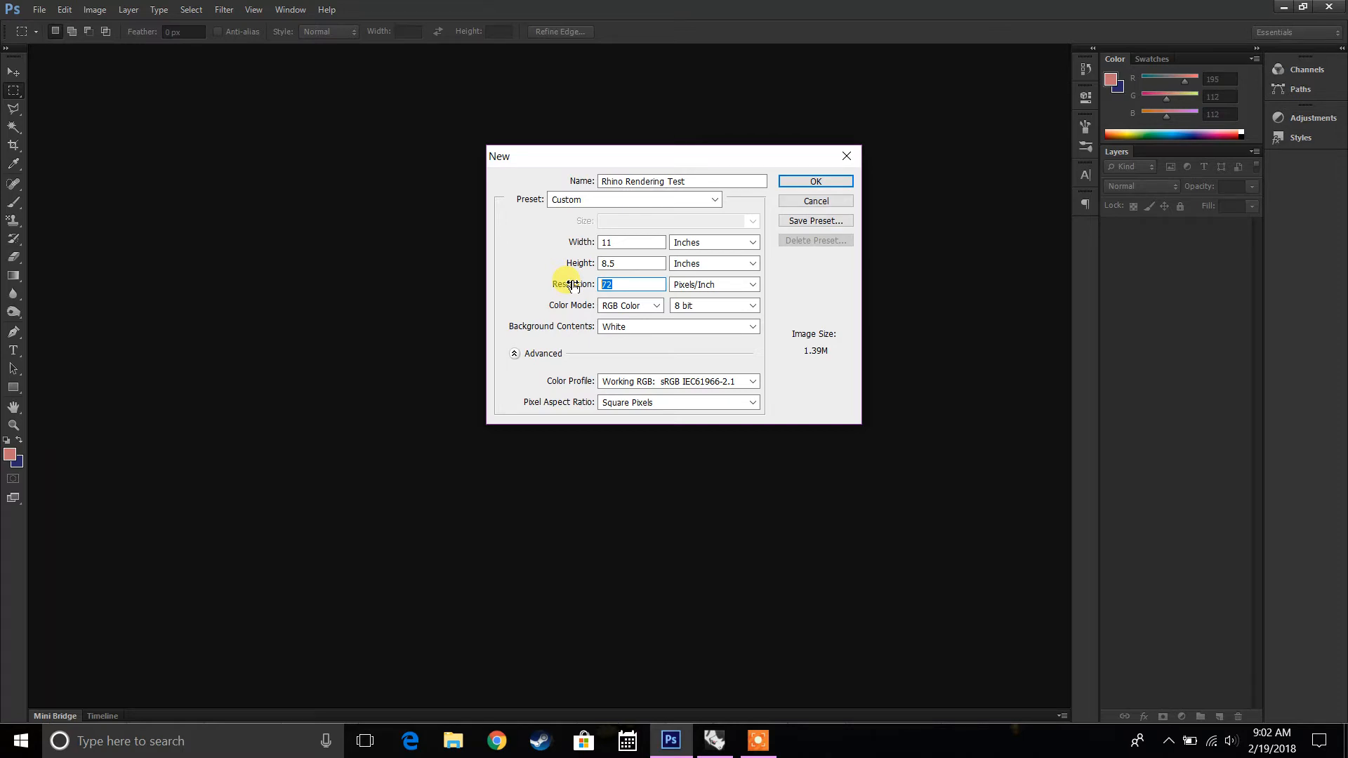
- Set the new document's resolution to 300 pixels/inch and colour mode to RGB Color
{"action": "type", "text": "300"}
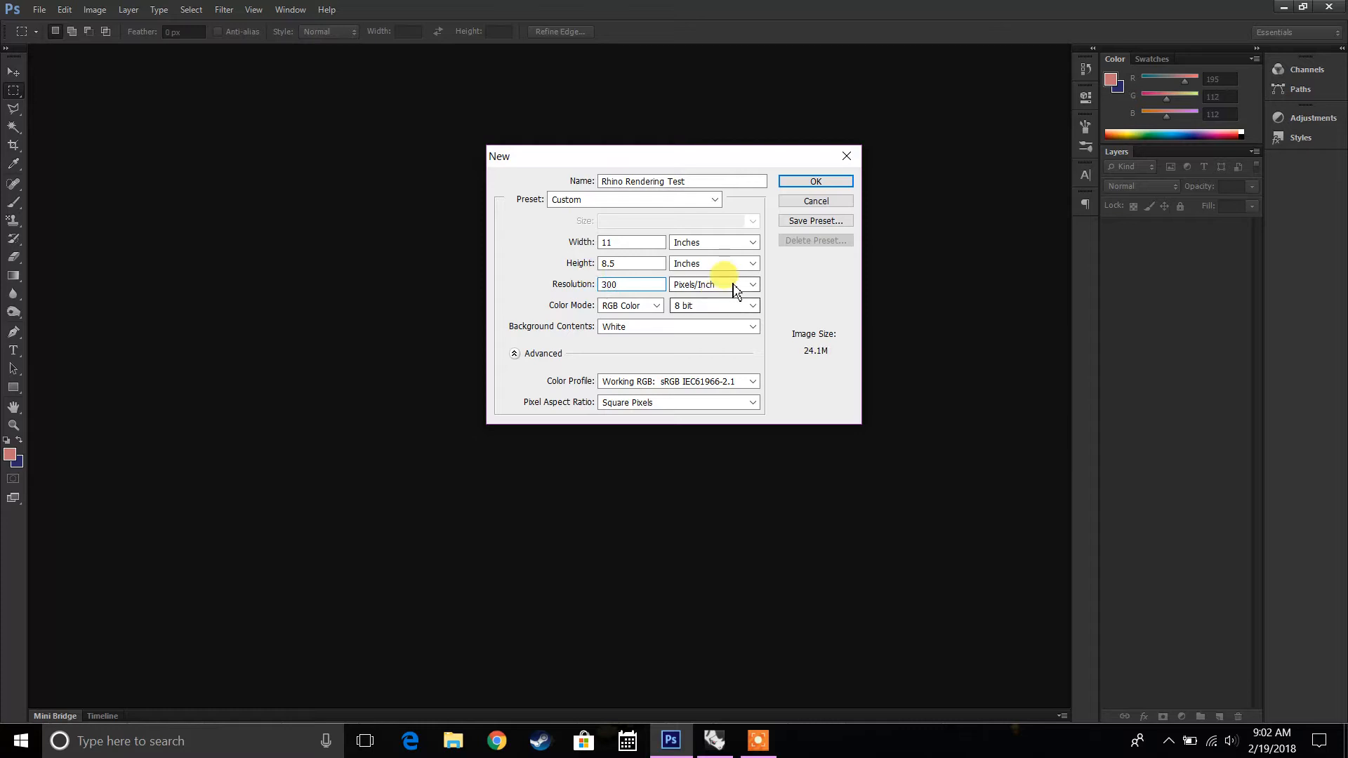
{"action": "left_click", "coordinate": [629, 305]}
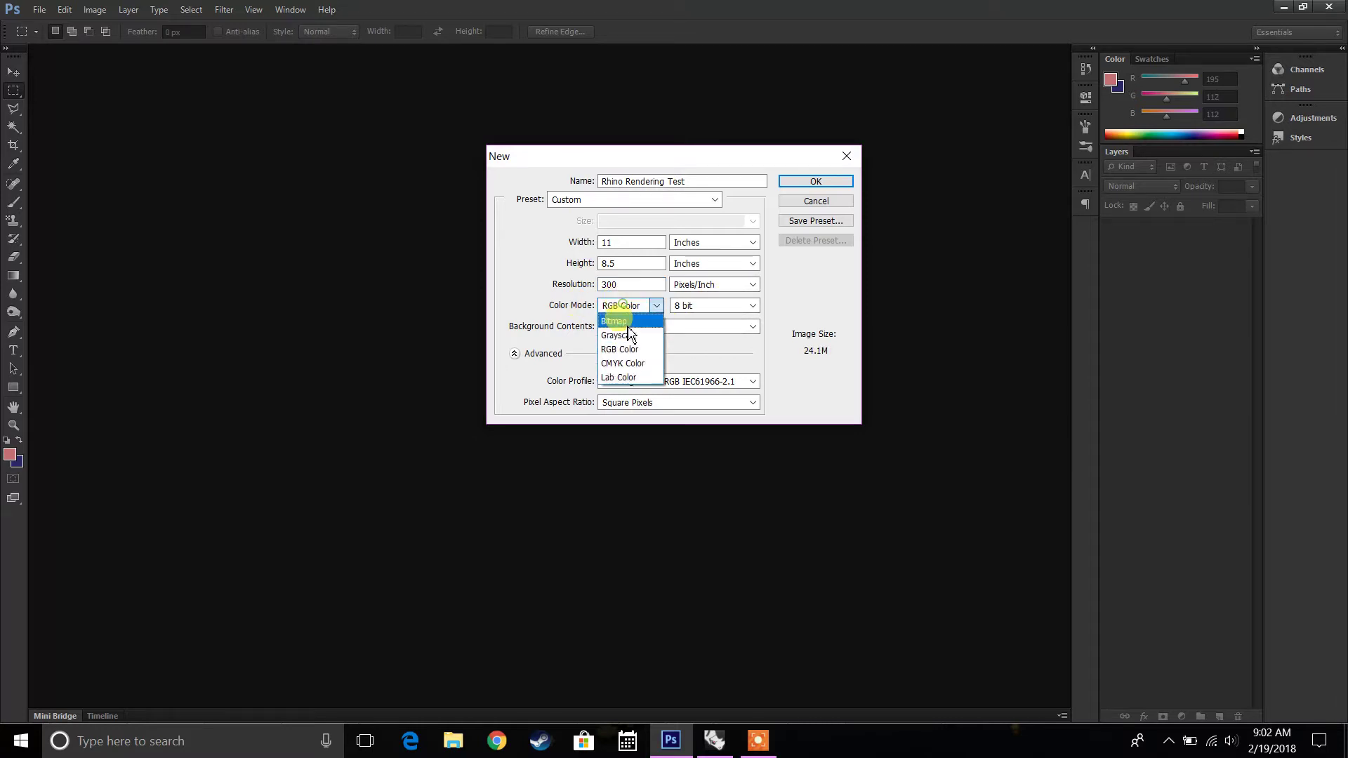
{"action": "left_click", "coordinate": [620, 350]}
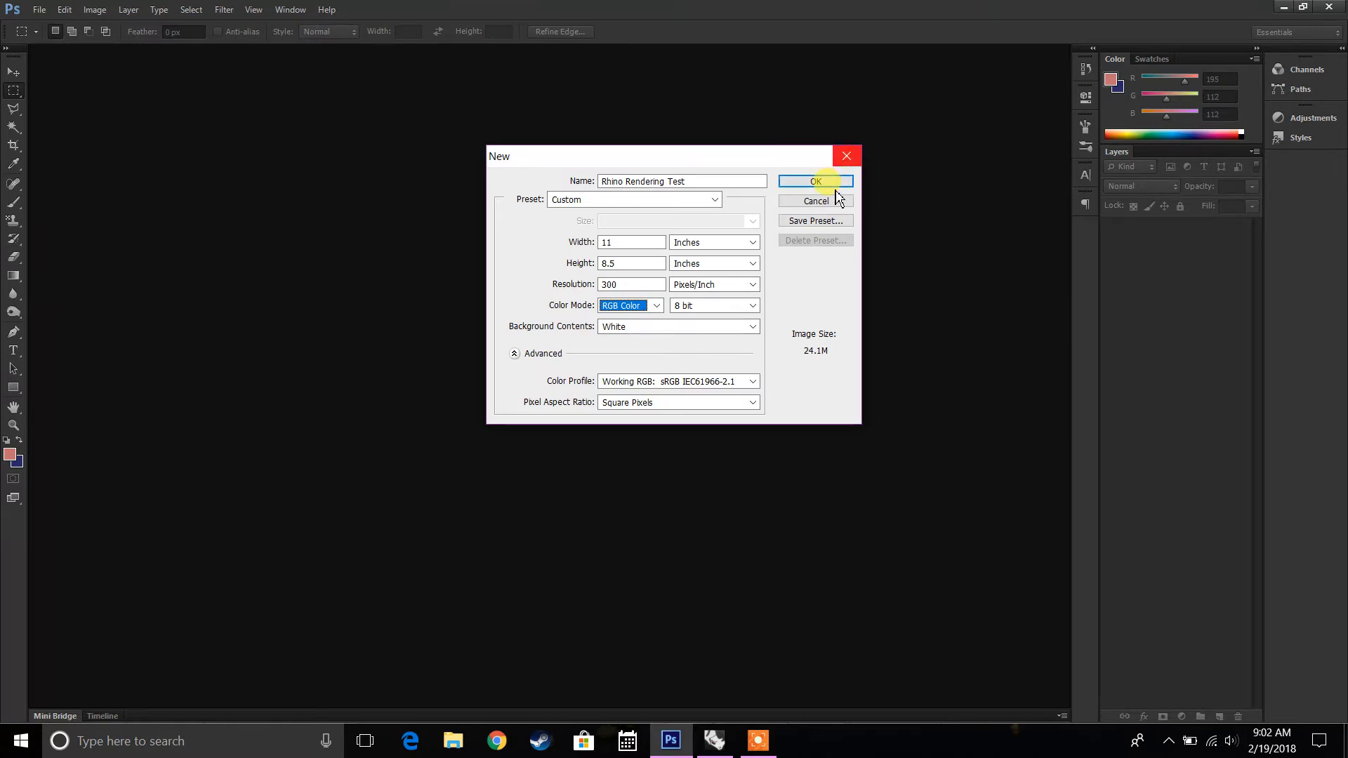
{"action": "mouse_move", "coordinate": [815, 181]}
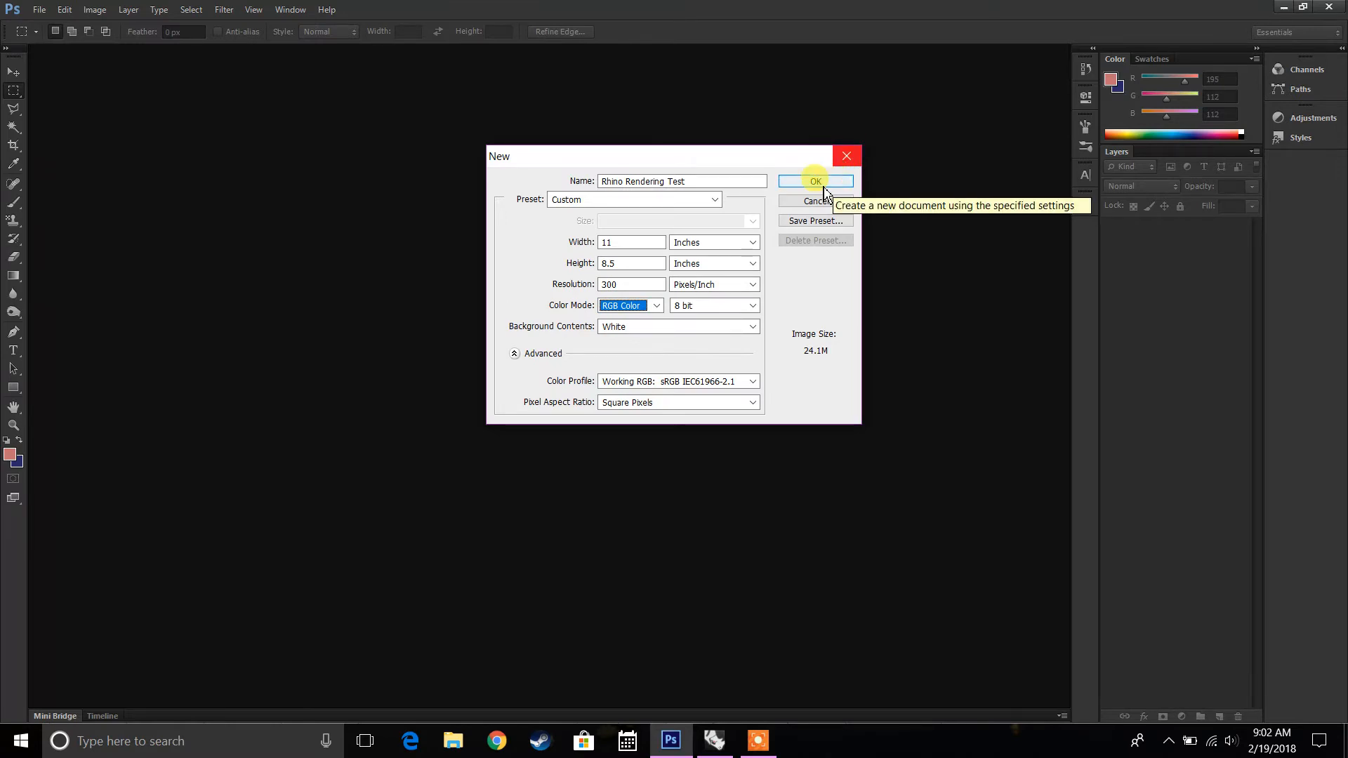
- Create the blank canvas and show its History panel listing the New step
{"action": "left_click", "coordinate": [815, 181]}
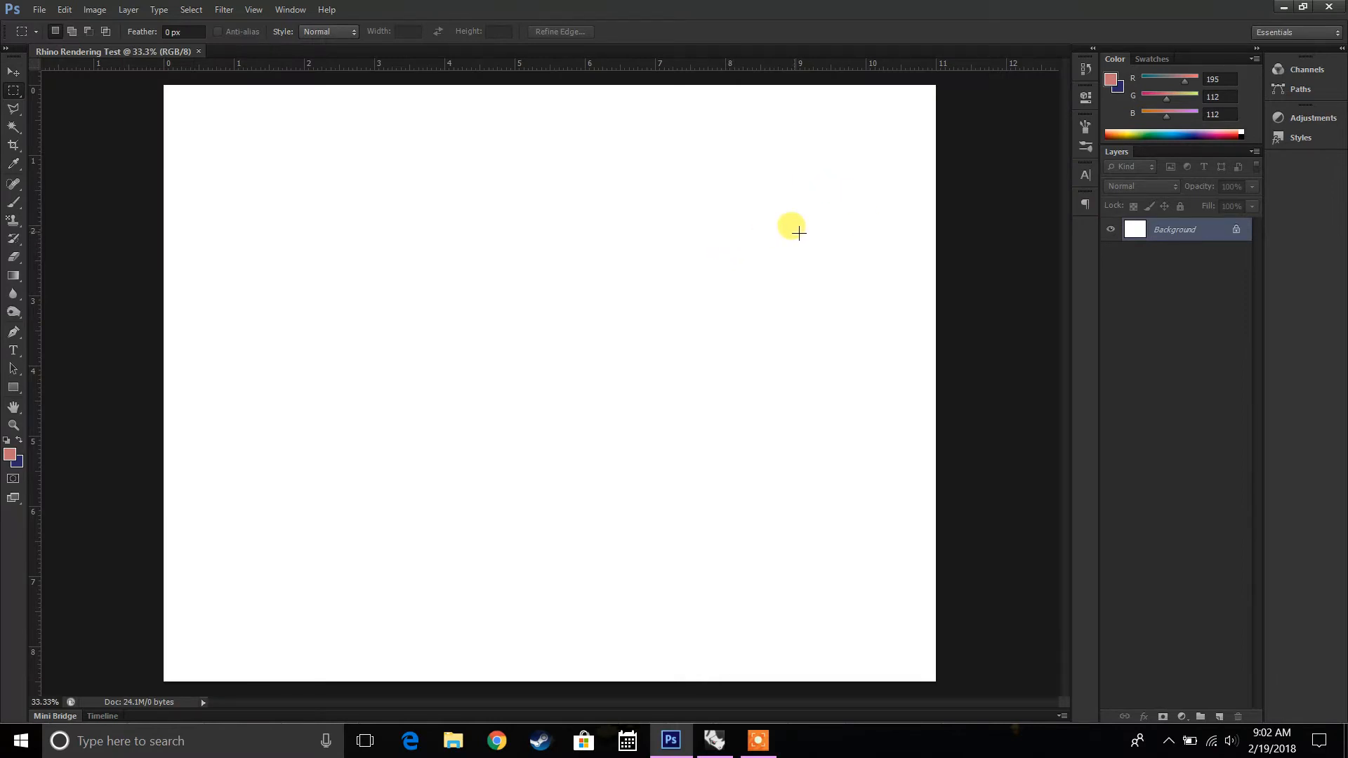
{"action": "mouse_move", "coordinate": [422, 281]}
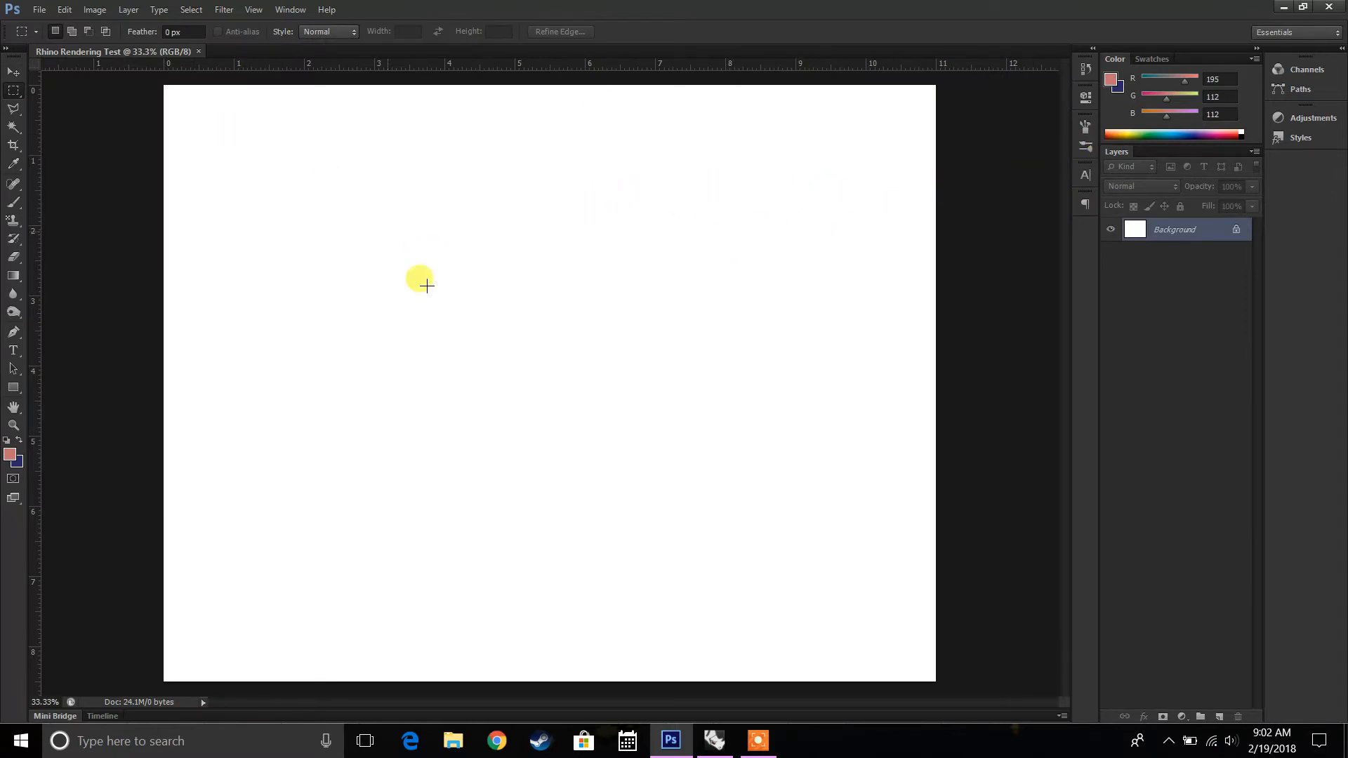
{"action": "mouse_move", "coordinate": [1143, 64]}
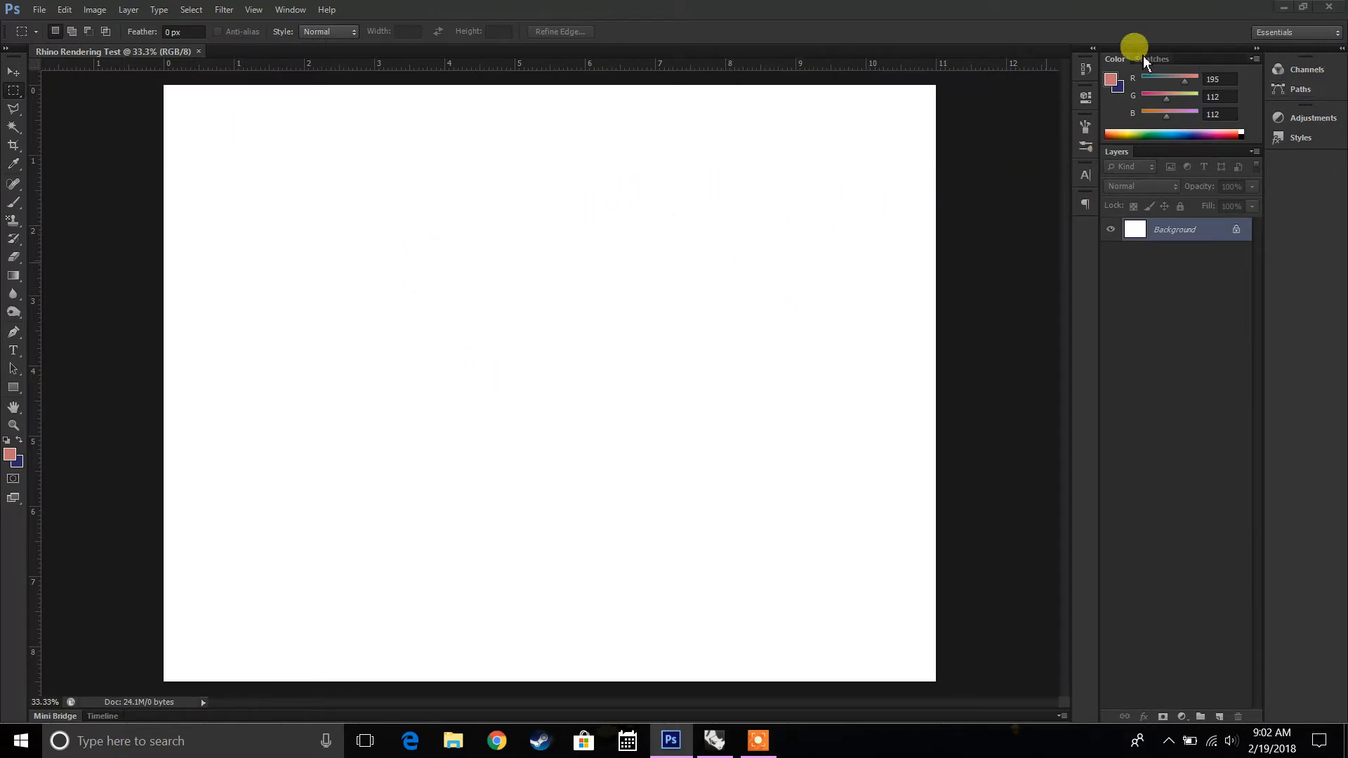
{"action": "mouse_move", "coordinate": [1250, 296]}
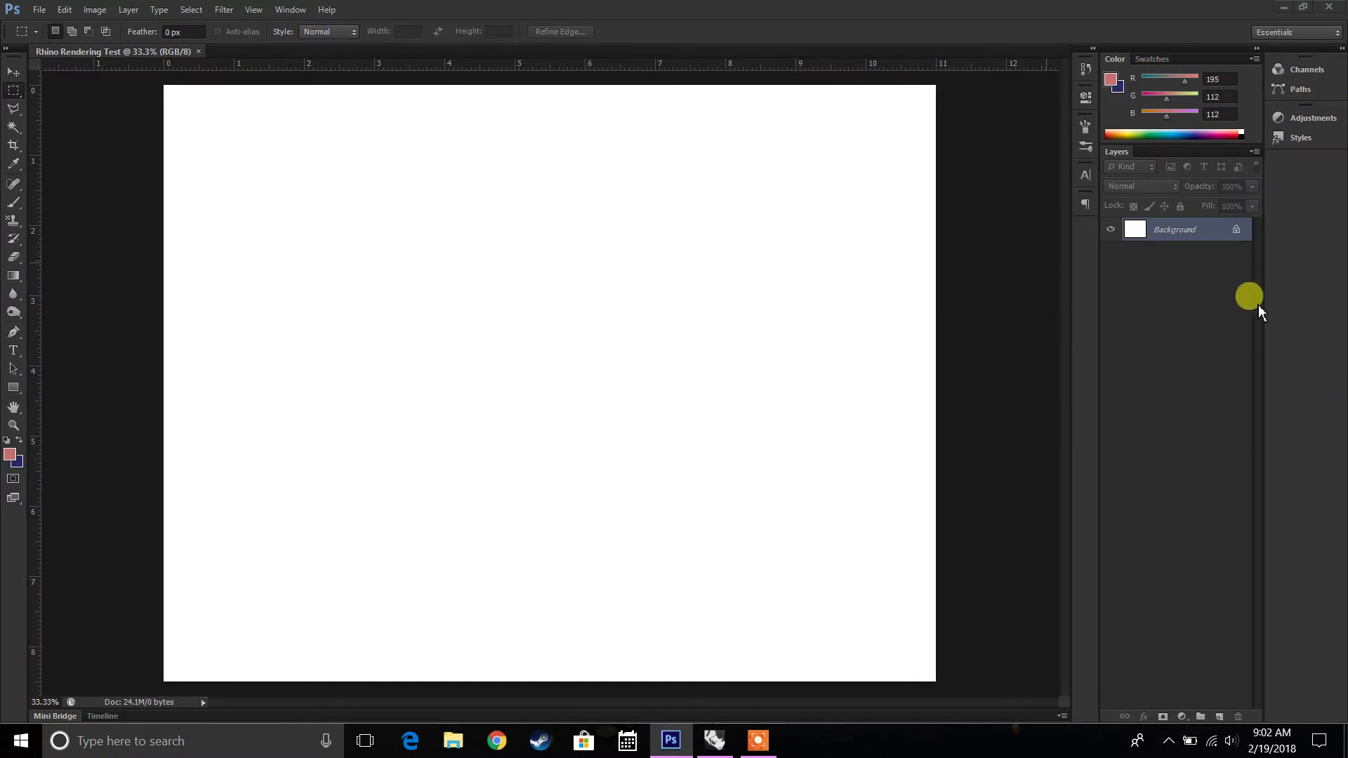
{"action": "mouse_move", "coordinate": [1086, 102]}
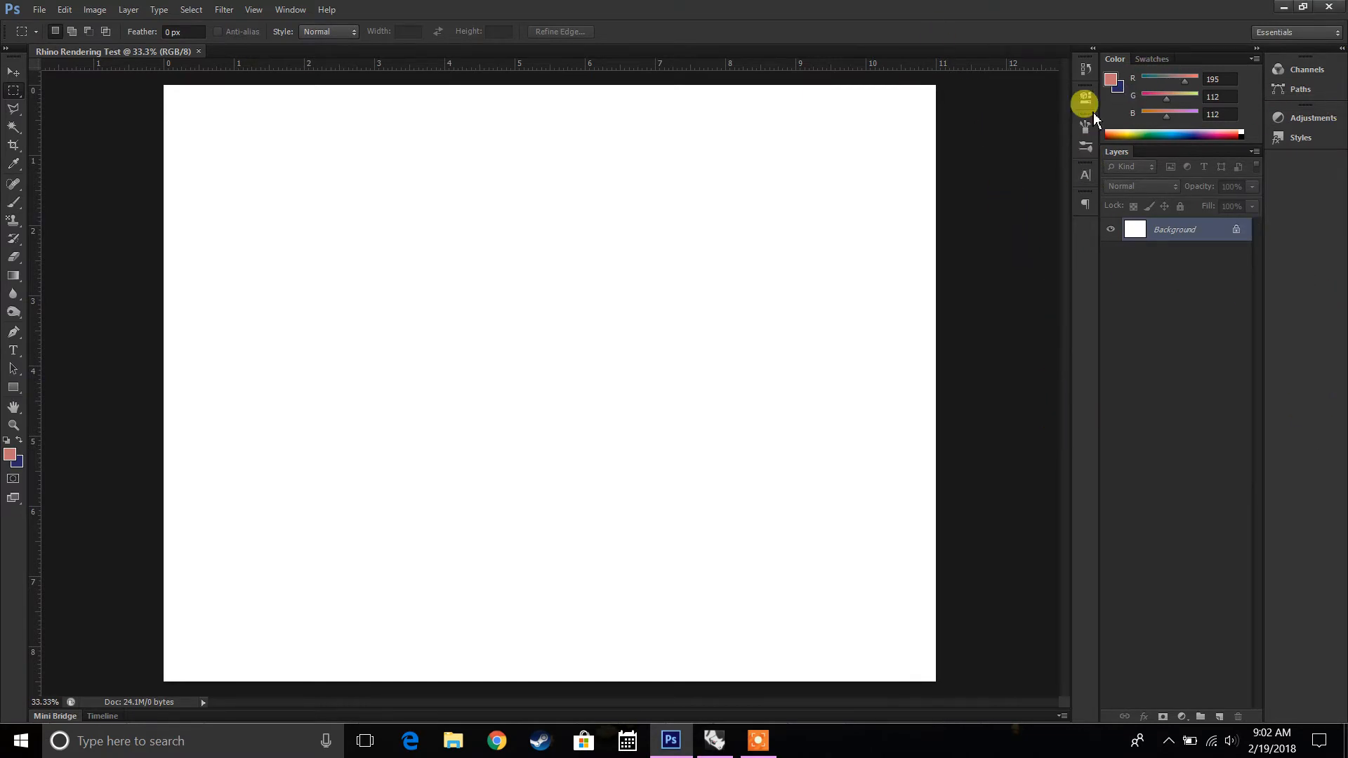
{"action": "mouse_move", "coordinate": [1088, 166]}
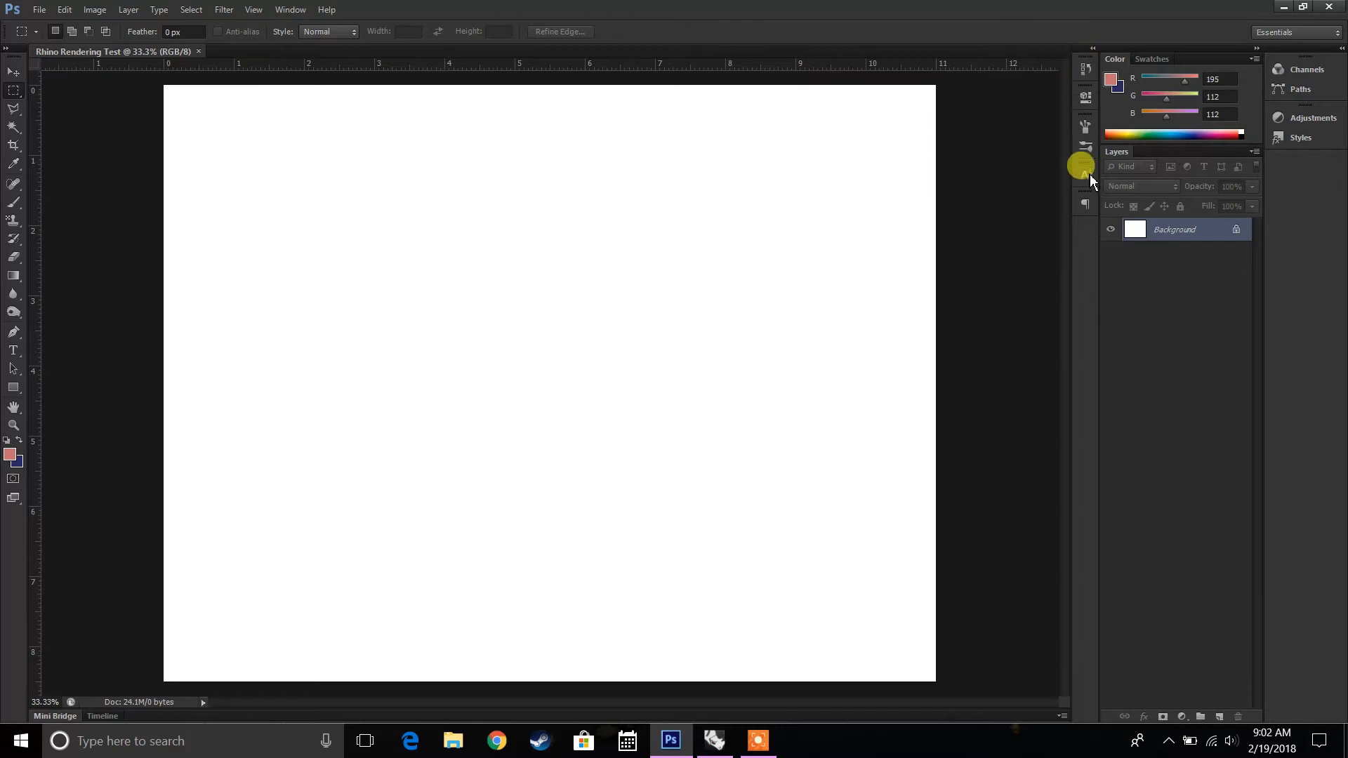
{"action": "mouse_move", "coordinate": [1086, 132]}
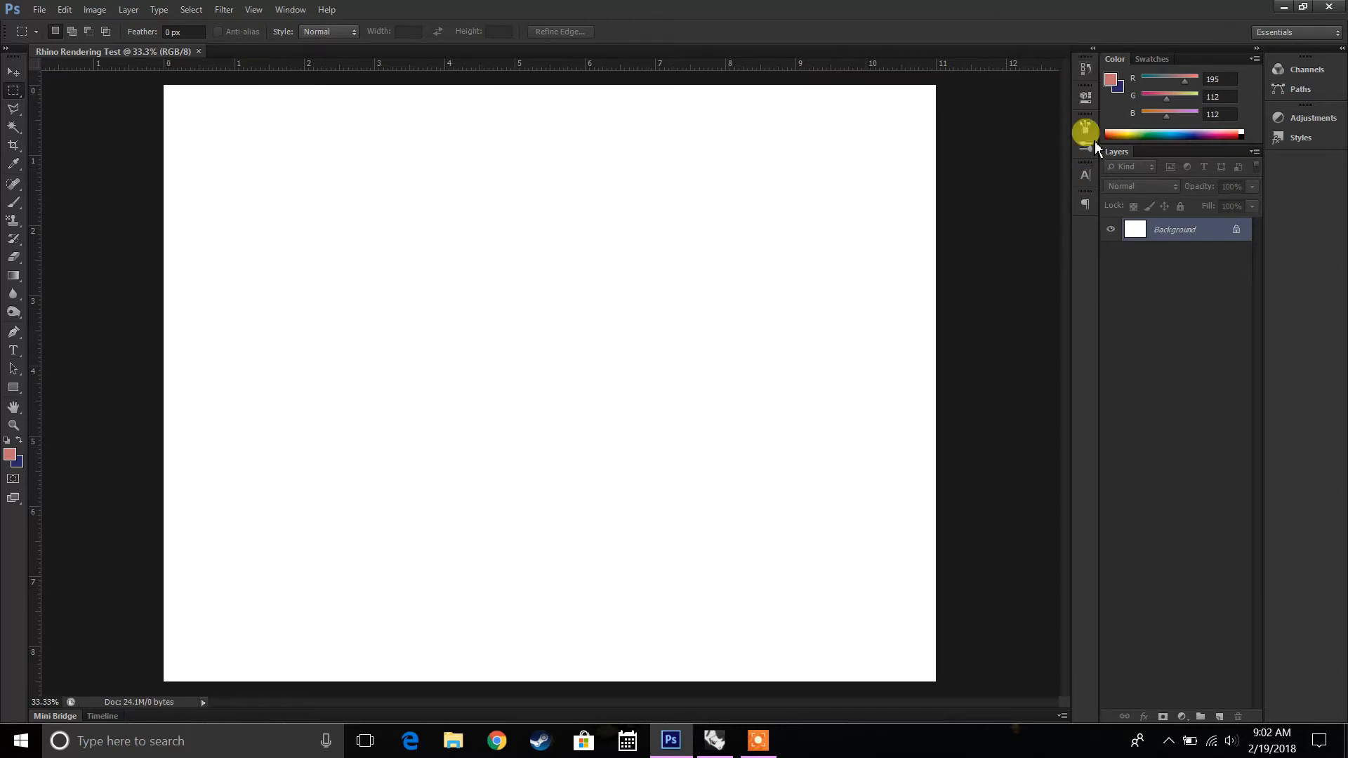
{"action": "left_click", "coordinate": [1086, 132]}
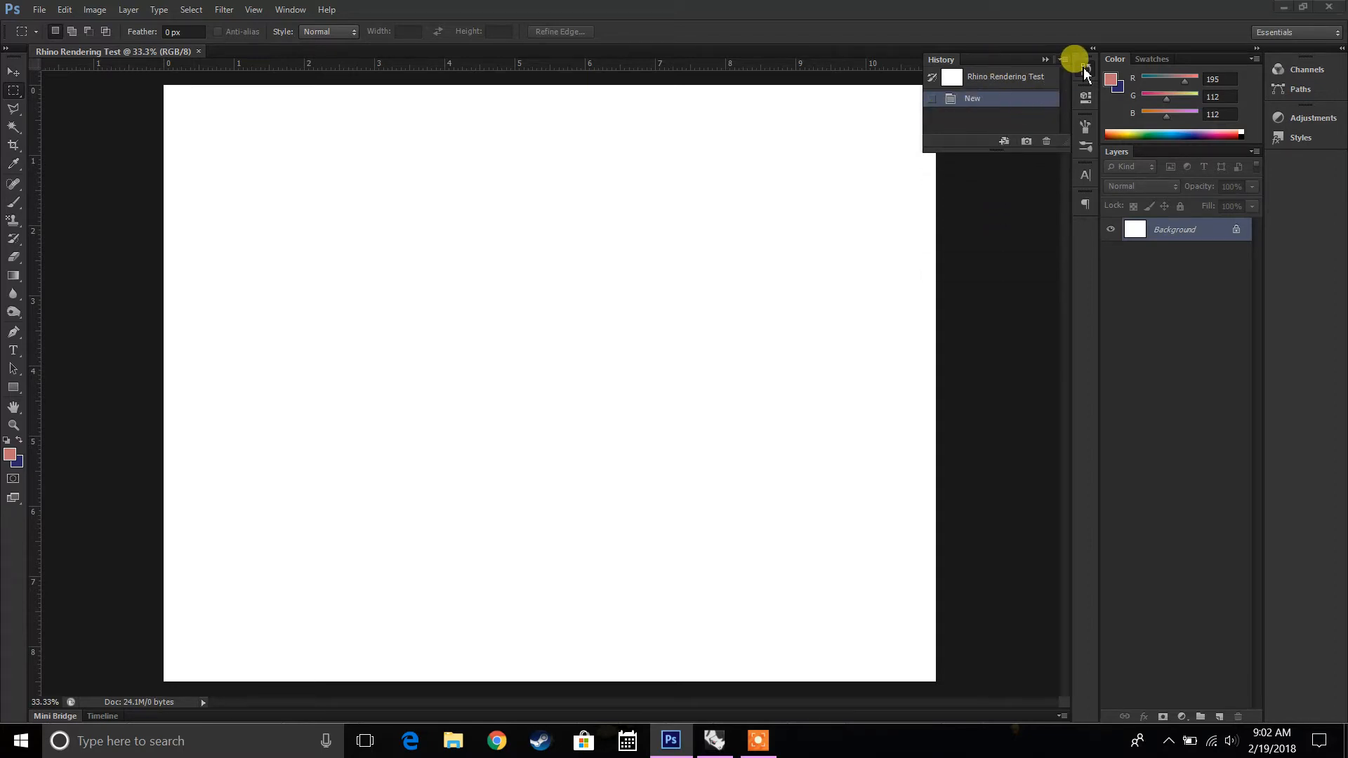
- Browse the brush settings, then put away and reopen the Brush Presets list
{"action": "left_click", "coordinate": [1084, 94]}
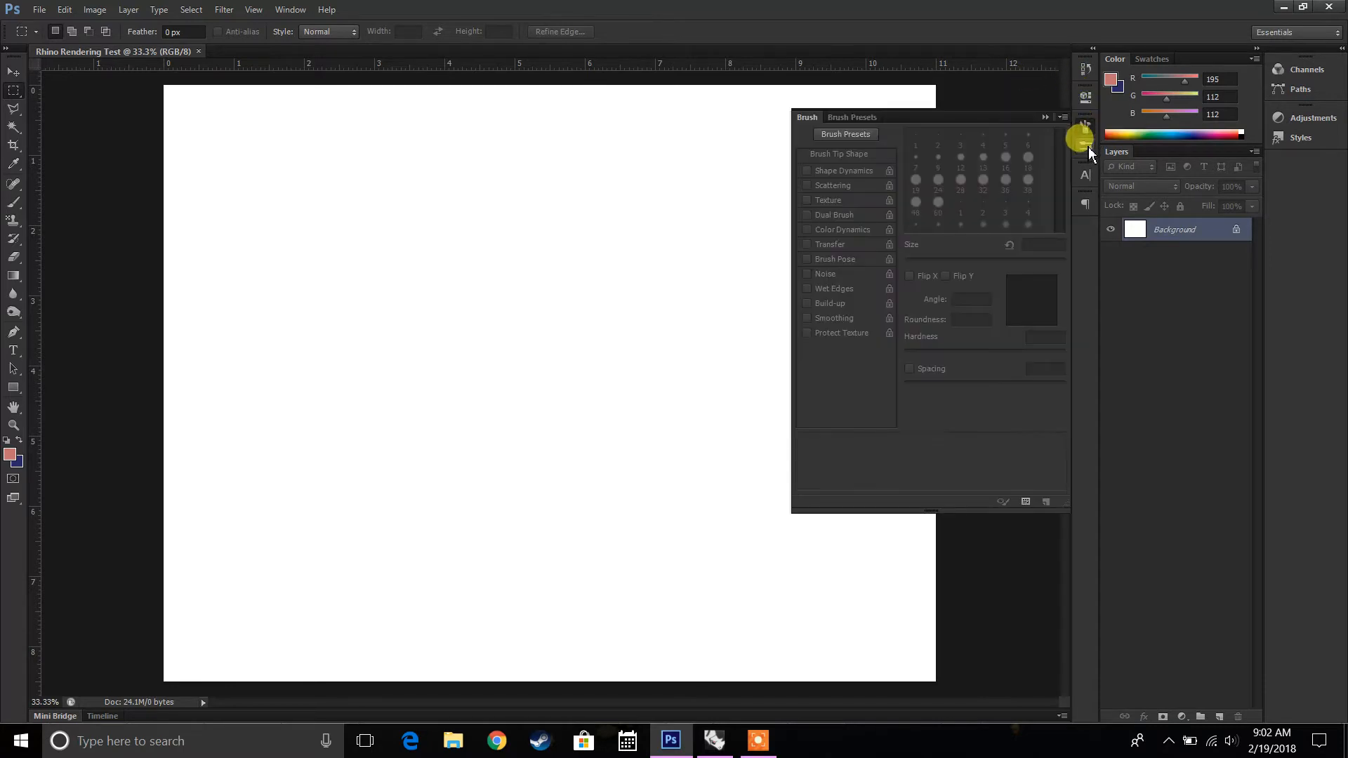
{"action": "mouse_move", "coordinate": [862, 203]}
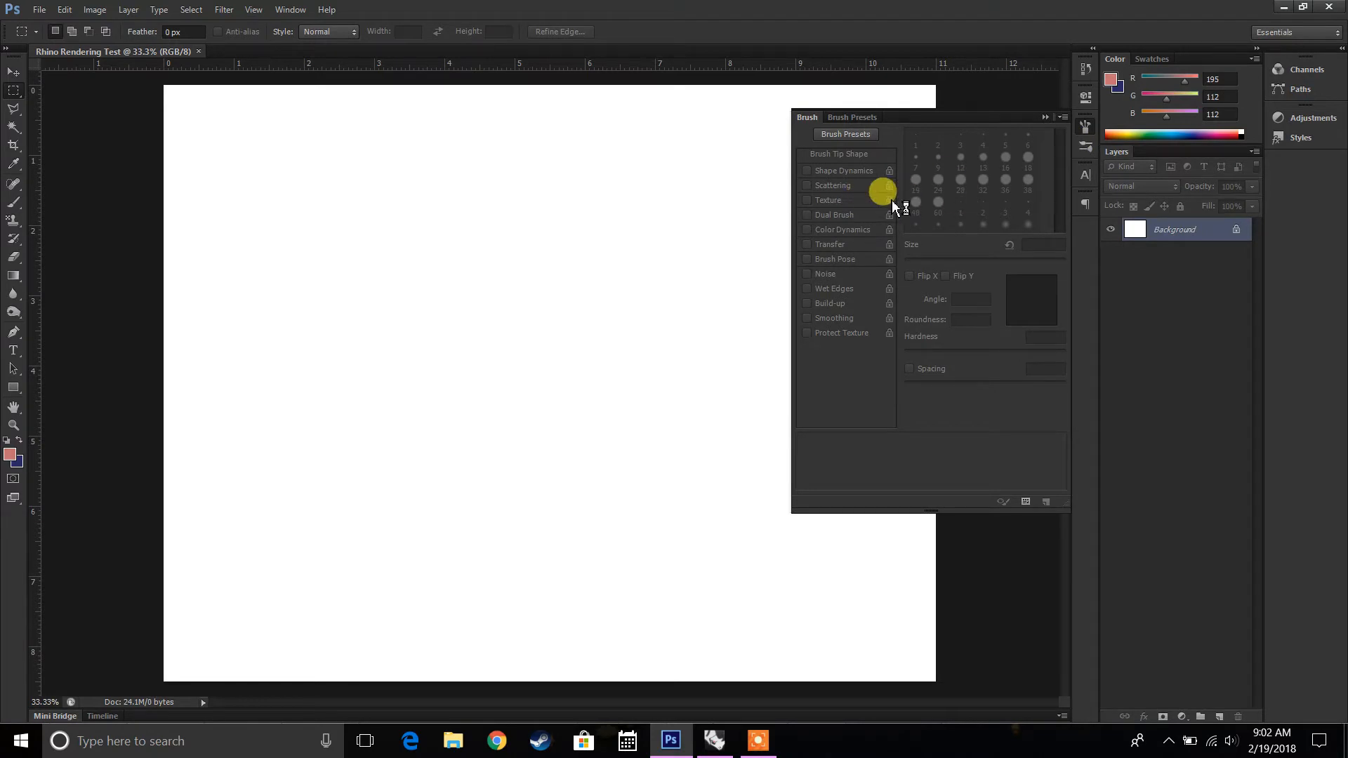
{"action": "mouse_move", "coordinate": [951, 348]}
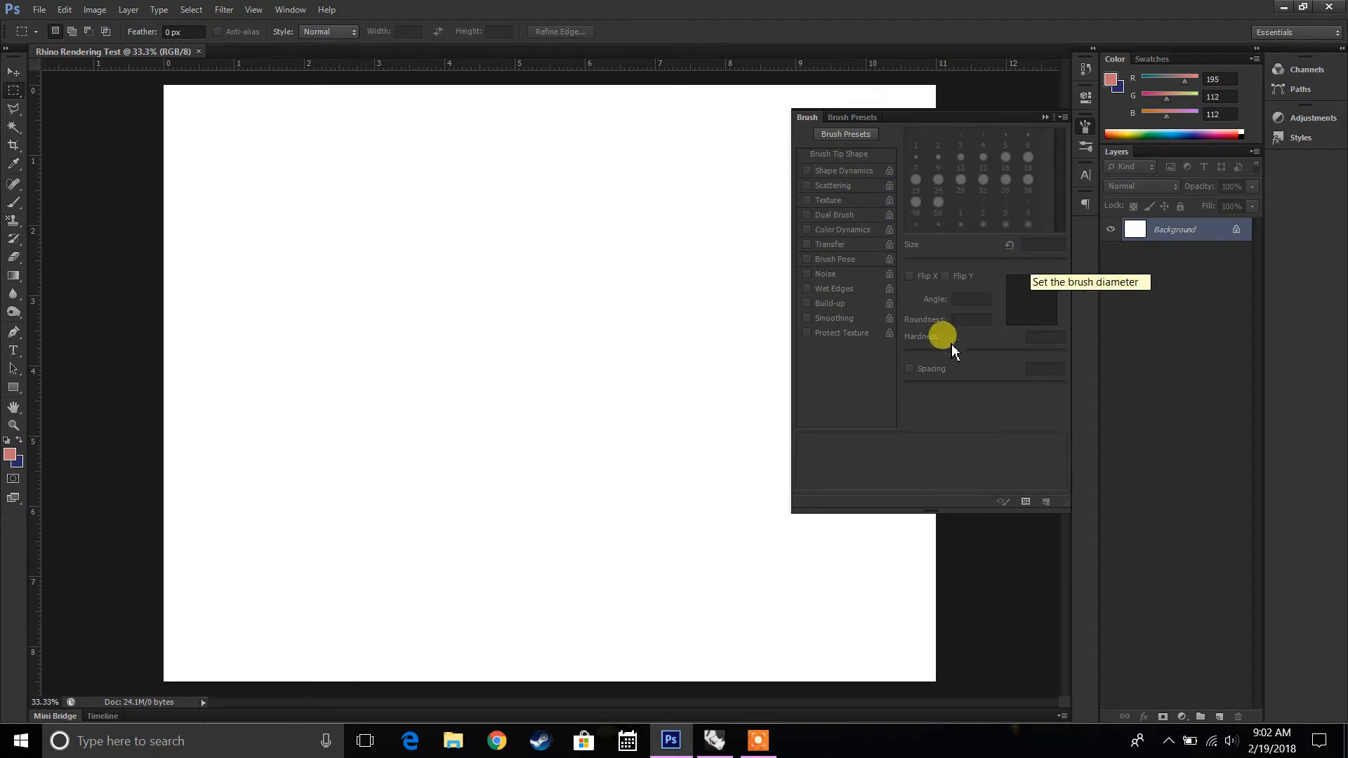
{"action": "left_click", "coordinate": [853, 116]}
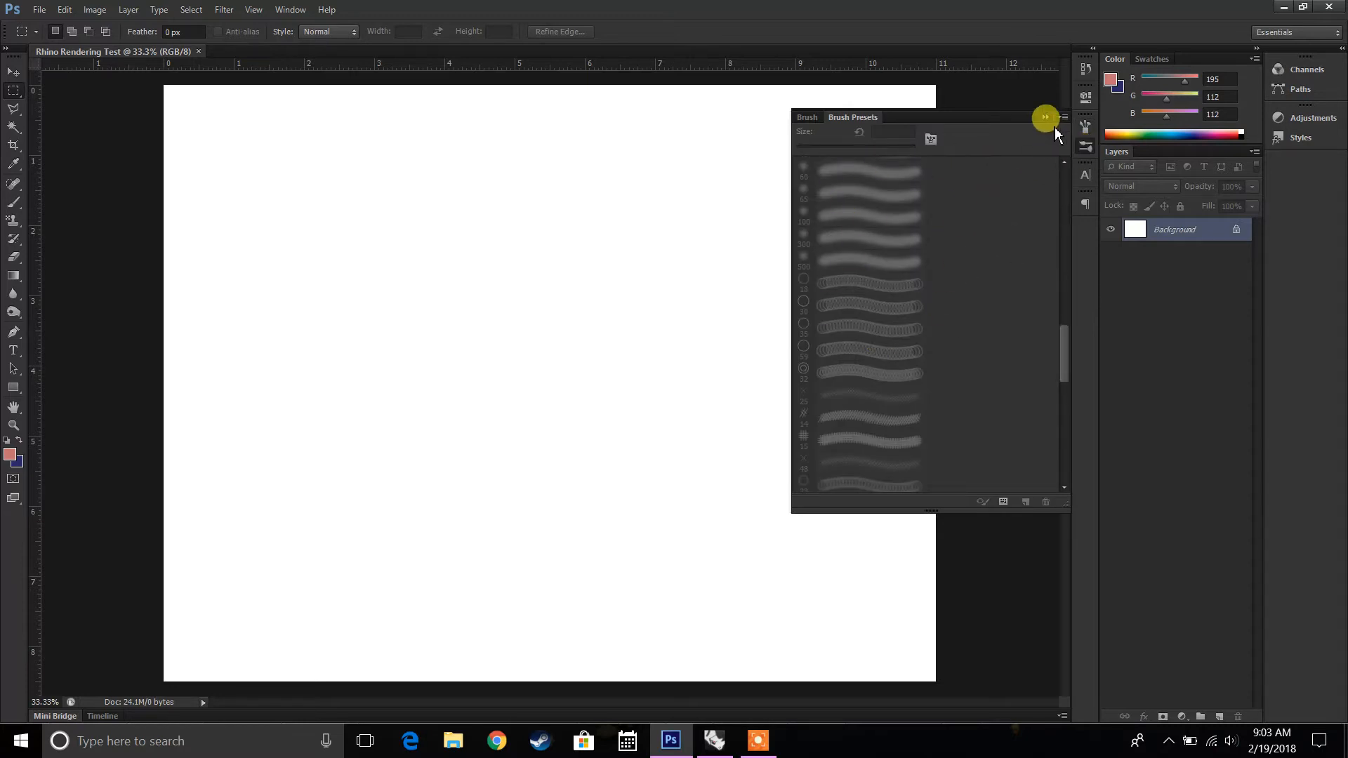
{"action": "left_click", "coordinate": [1045, 116]}
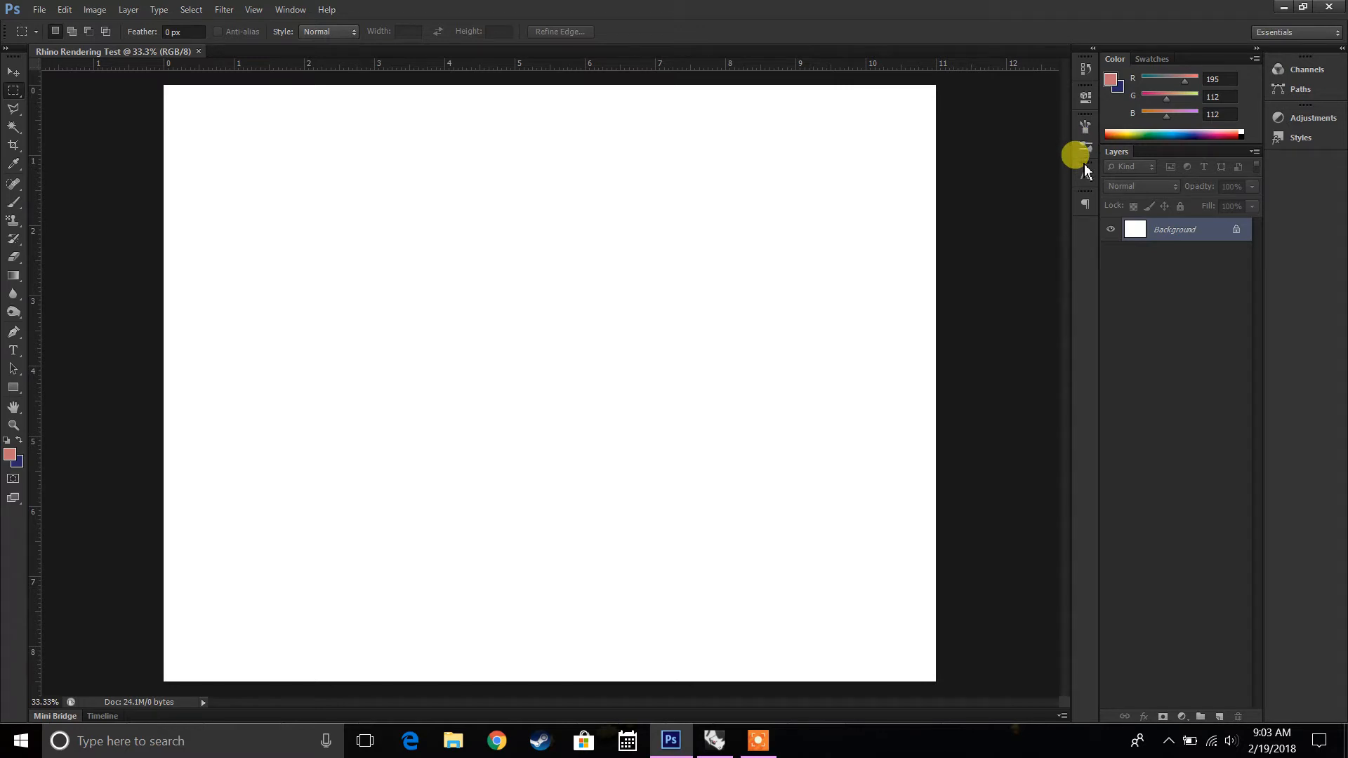
{"action": "left_click", "coordinate": [1086, 144]}
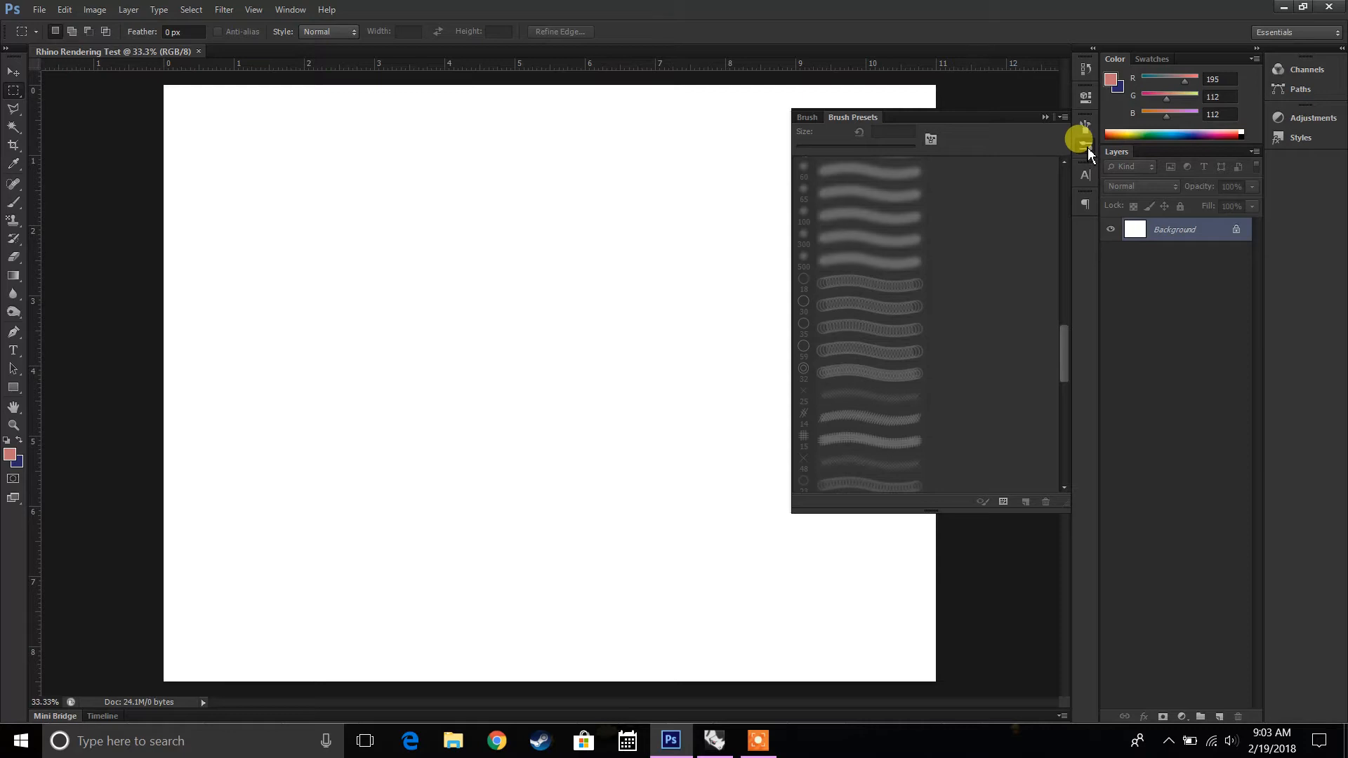
- Browse the Character panel, then pick a deep red (R187 G52 B74) as foreground colour
{"action": "left_click", "coordinate": [1085, 175]}
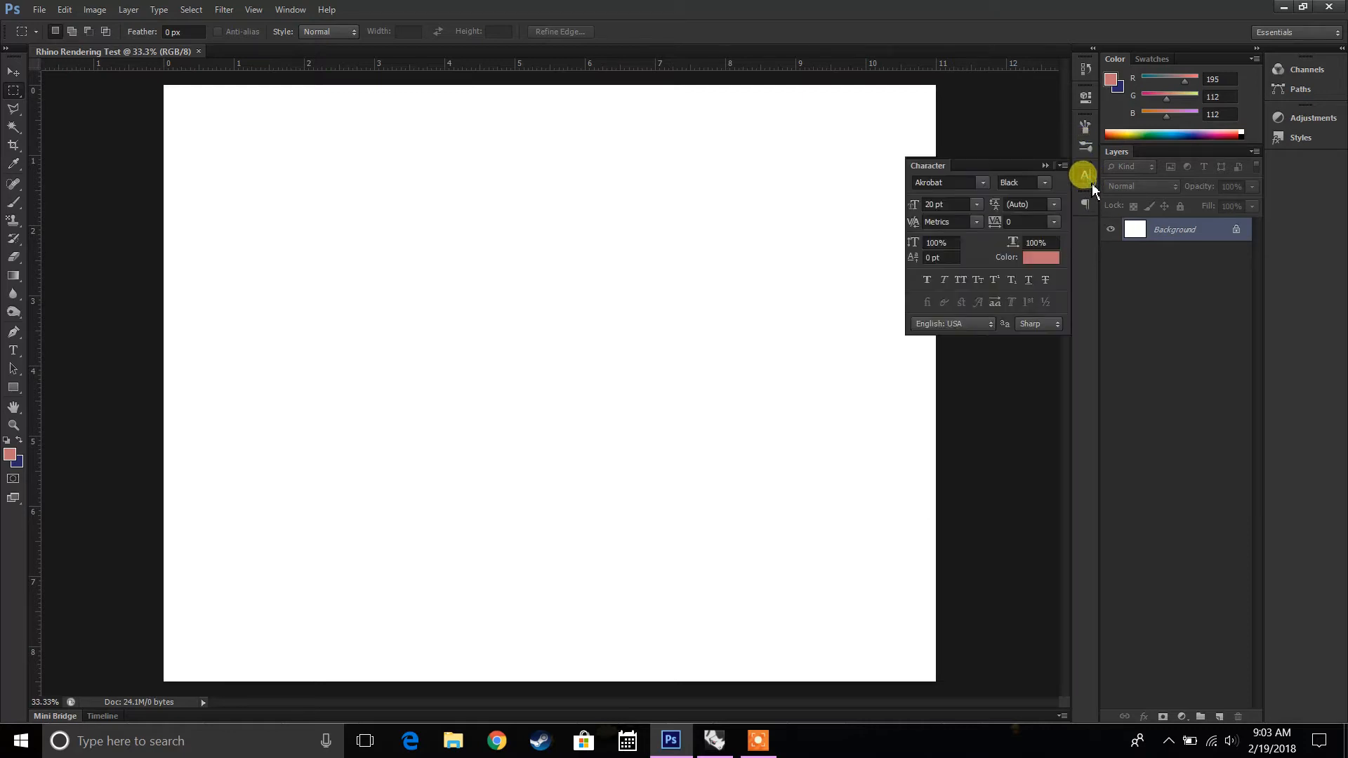
{"action": "mouse_move", "coordinate": [1057, 204]}
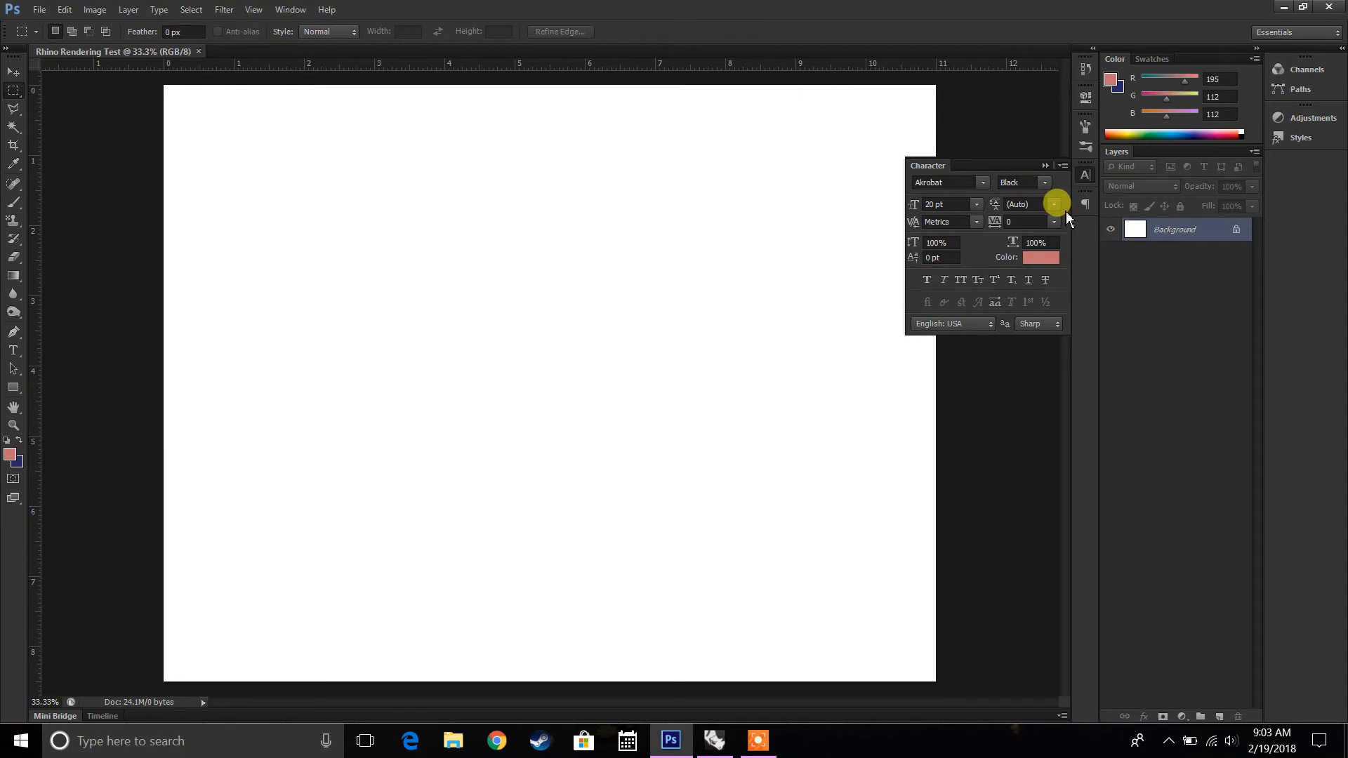
{"action": "mouse_move", "coordinate": [935, 296]}
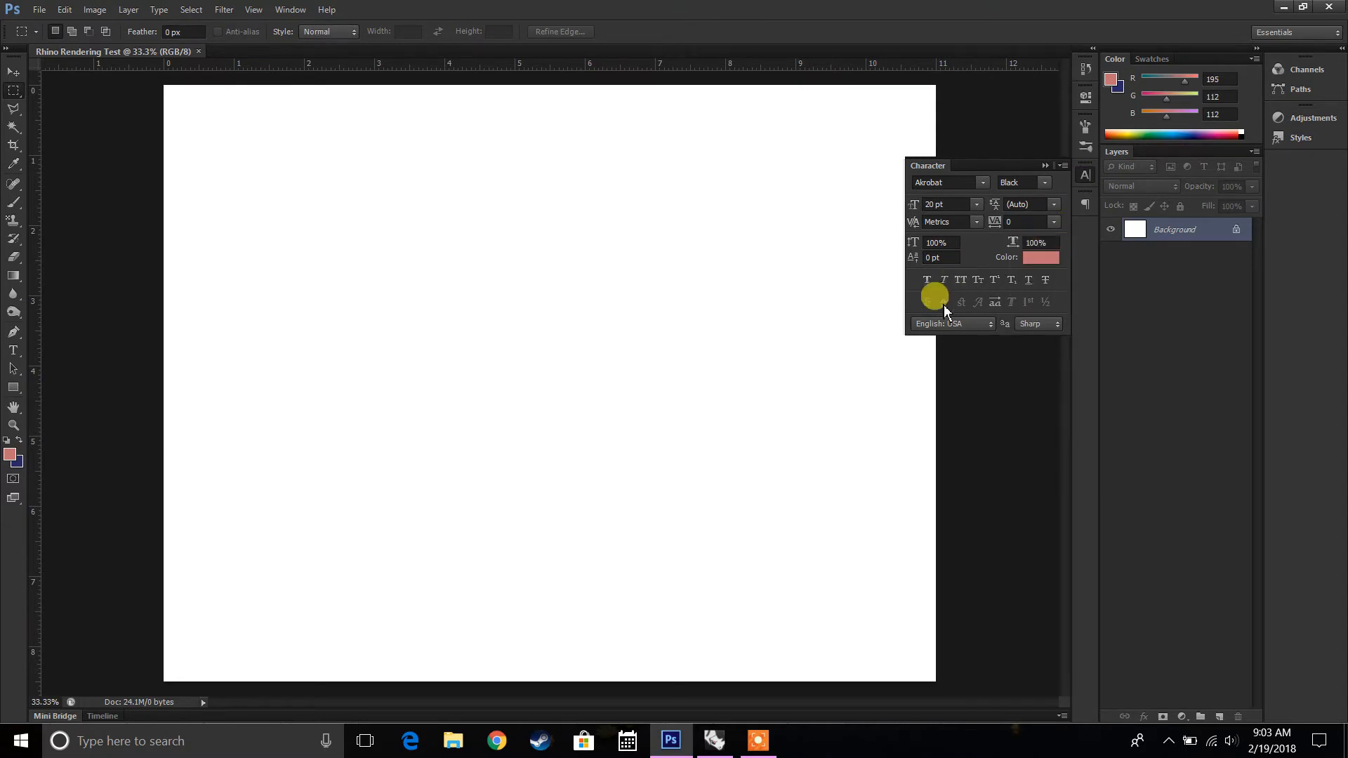
{"action": "mouse_move", "coordinate": [1045, 209]}
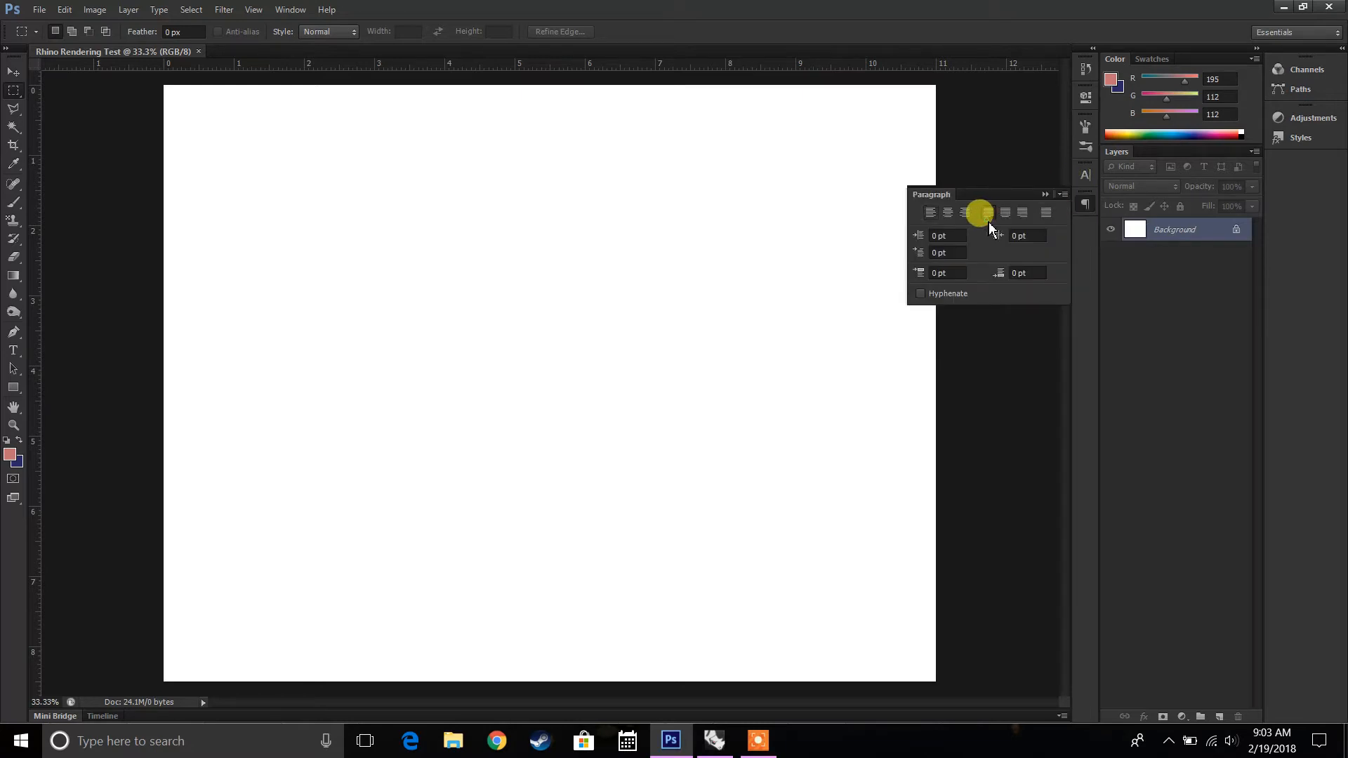
{"action": "mouse_move", "coordinate": [925, 212]}
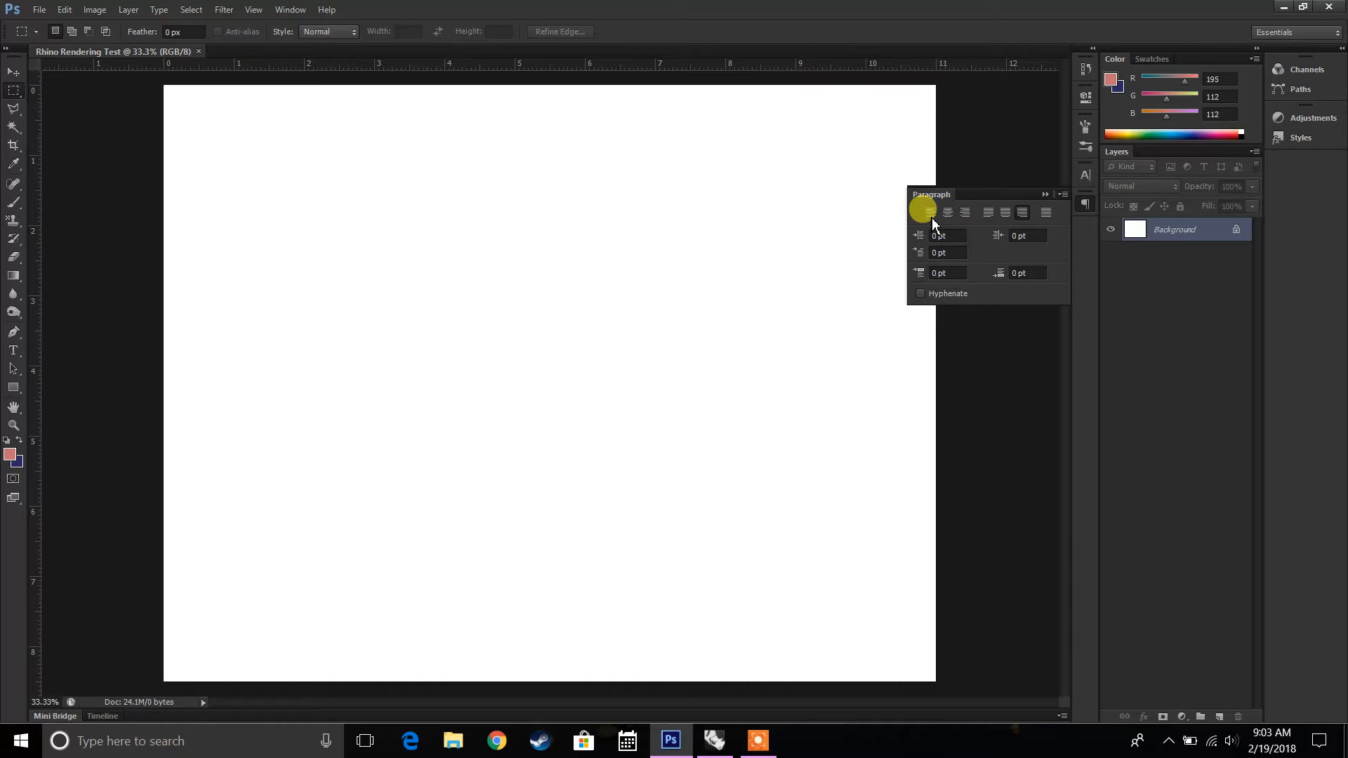
{"action": "mouse_move", "coordinate": [1049, 219]}
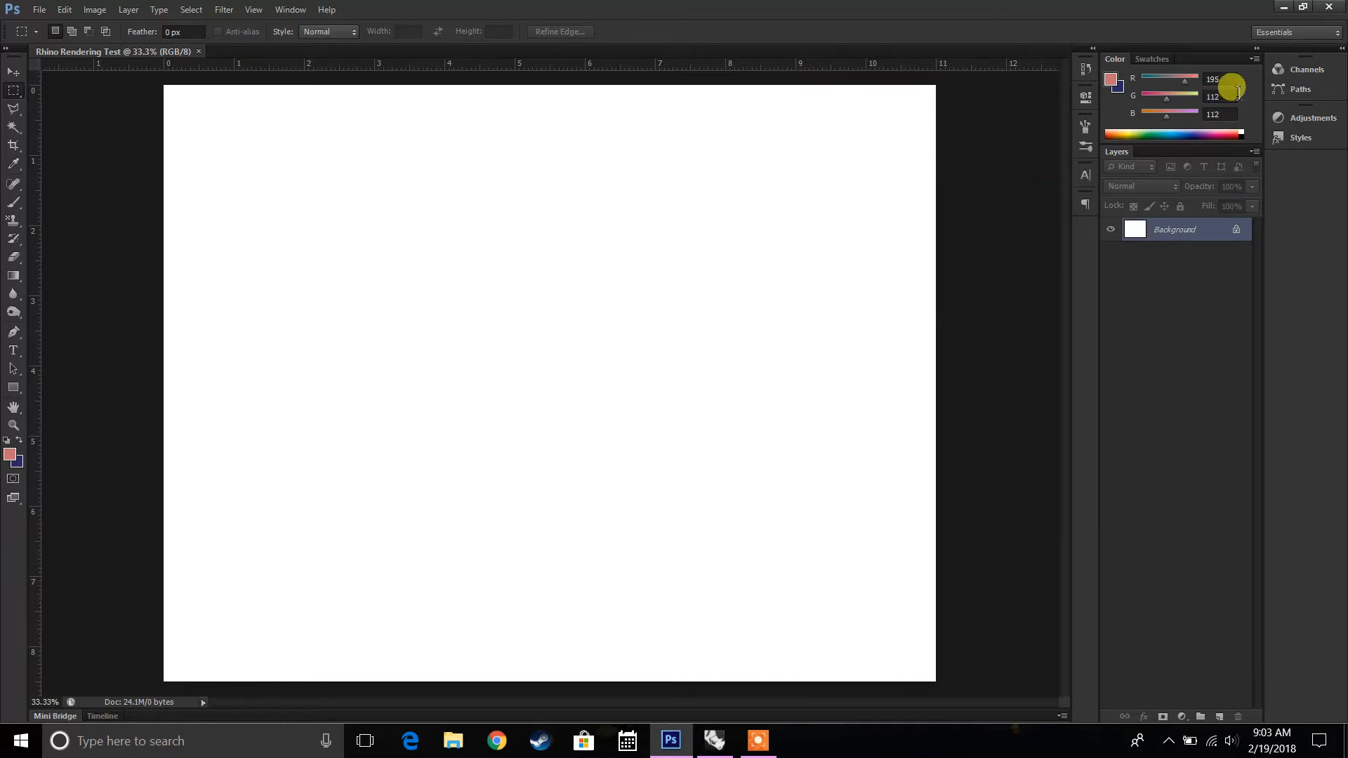
{"action": "mouse_move", "coordinate": [1114, 82]}
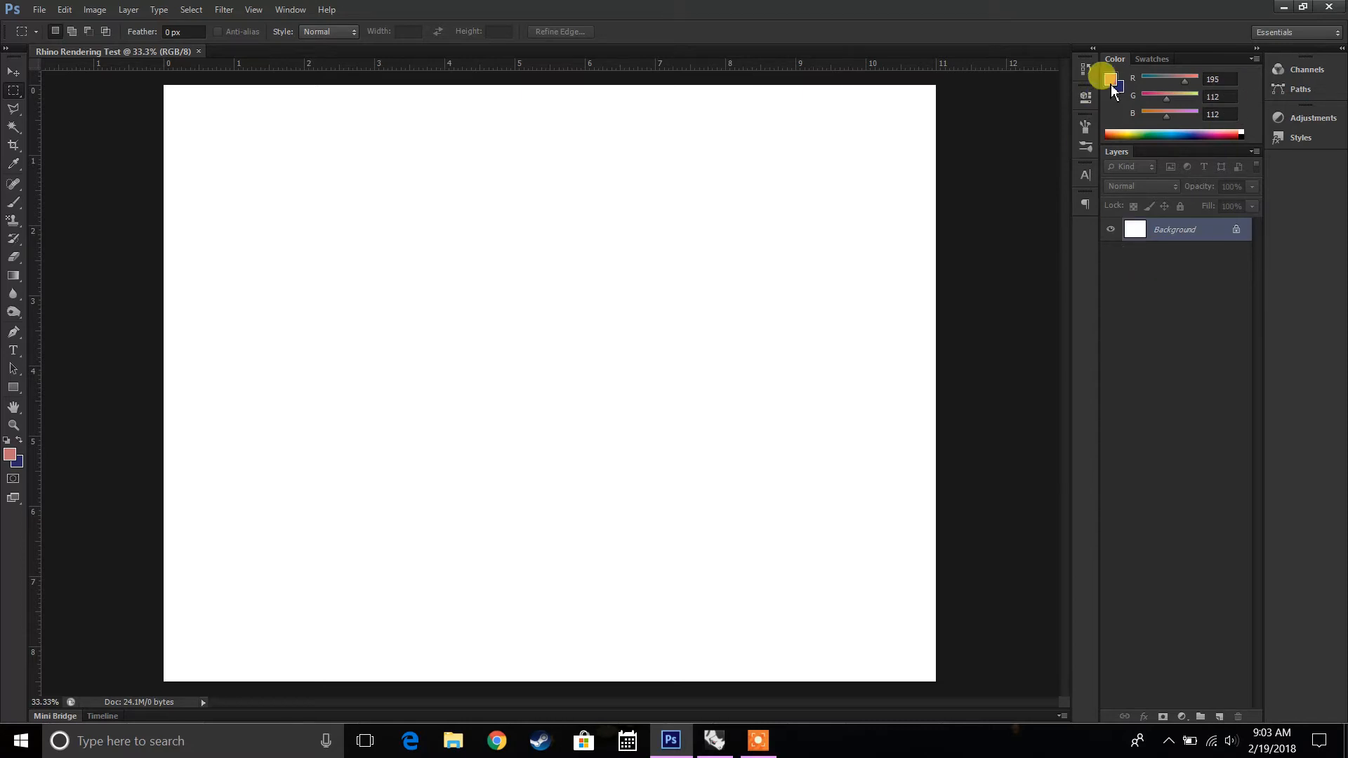
{"action": "mouse_move", "coordinate": [1112, 102]}
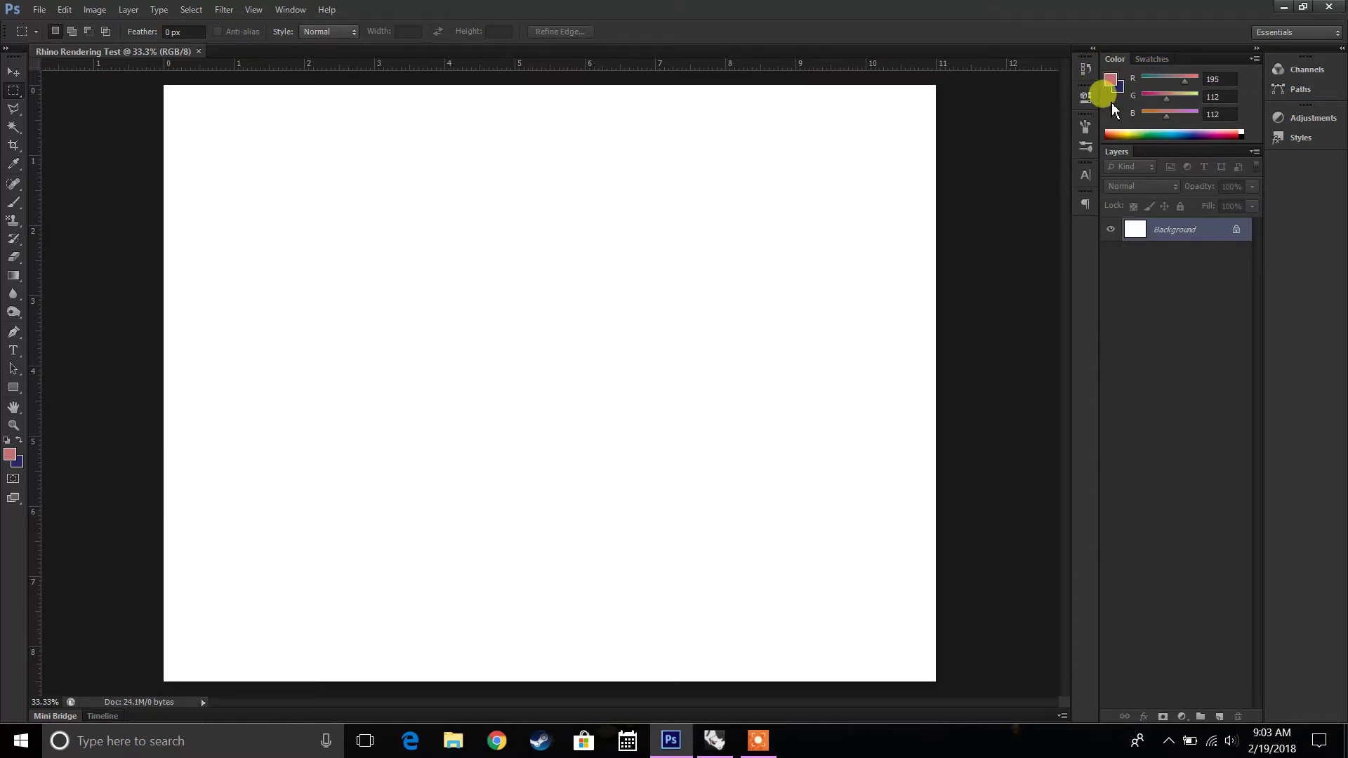
{"action": "left_click", "coordinate": [1217, 130]}
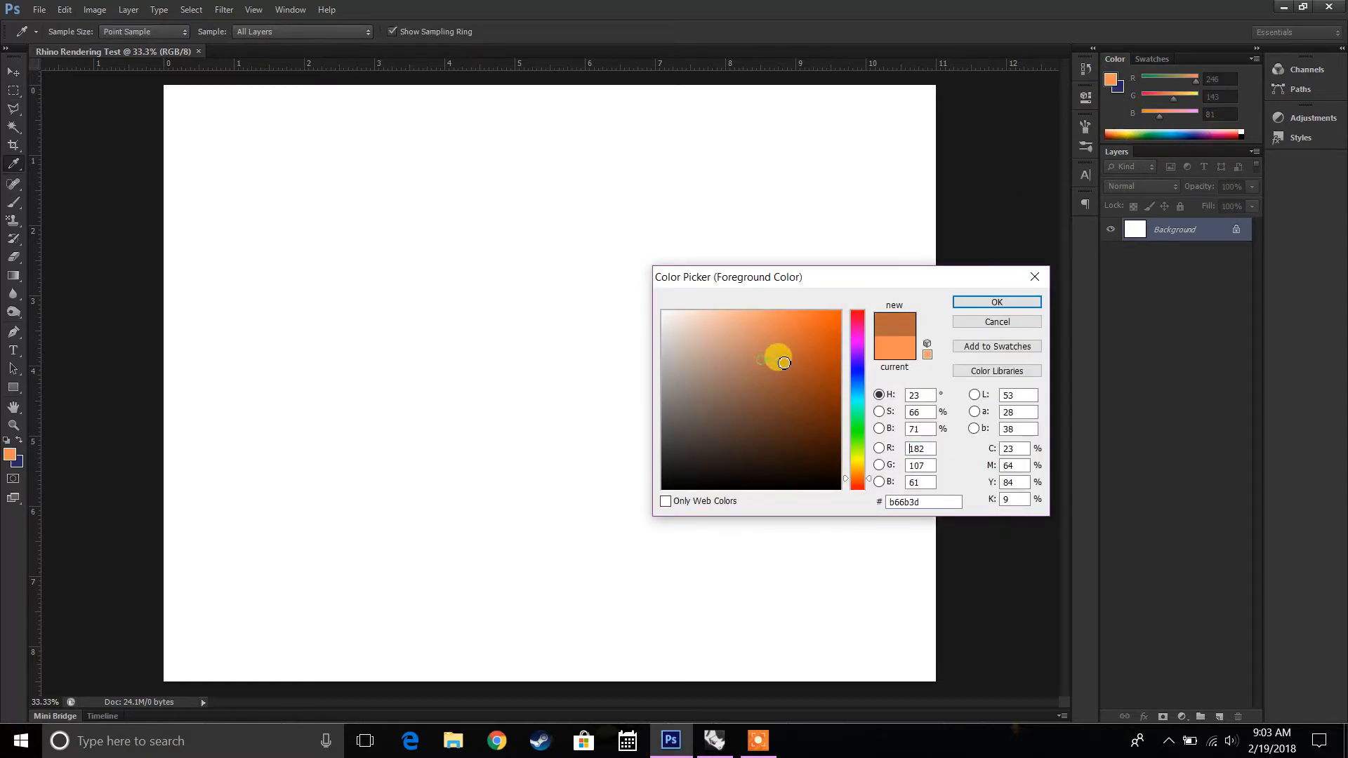
{"action": "left_click", "coordinate": [829, 325]}
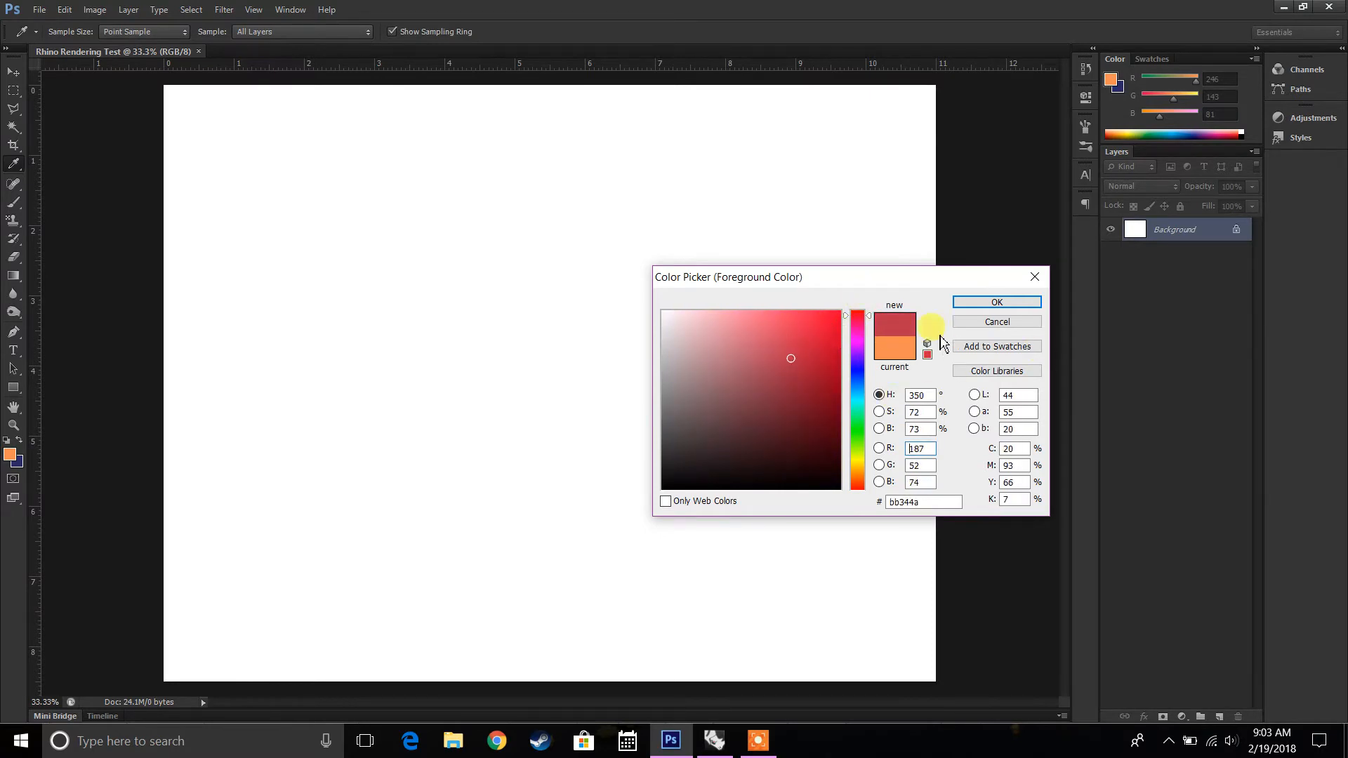
{"action": "left_click", "coordinate": [994, 301]}
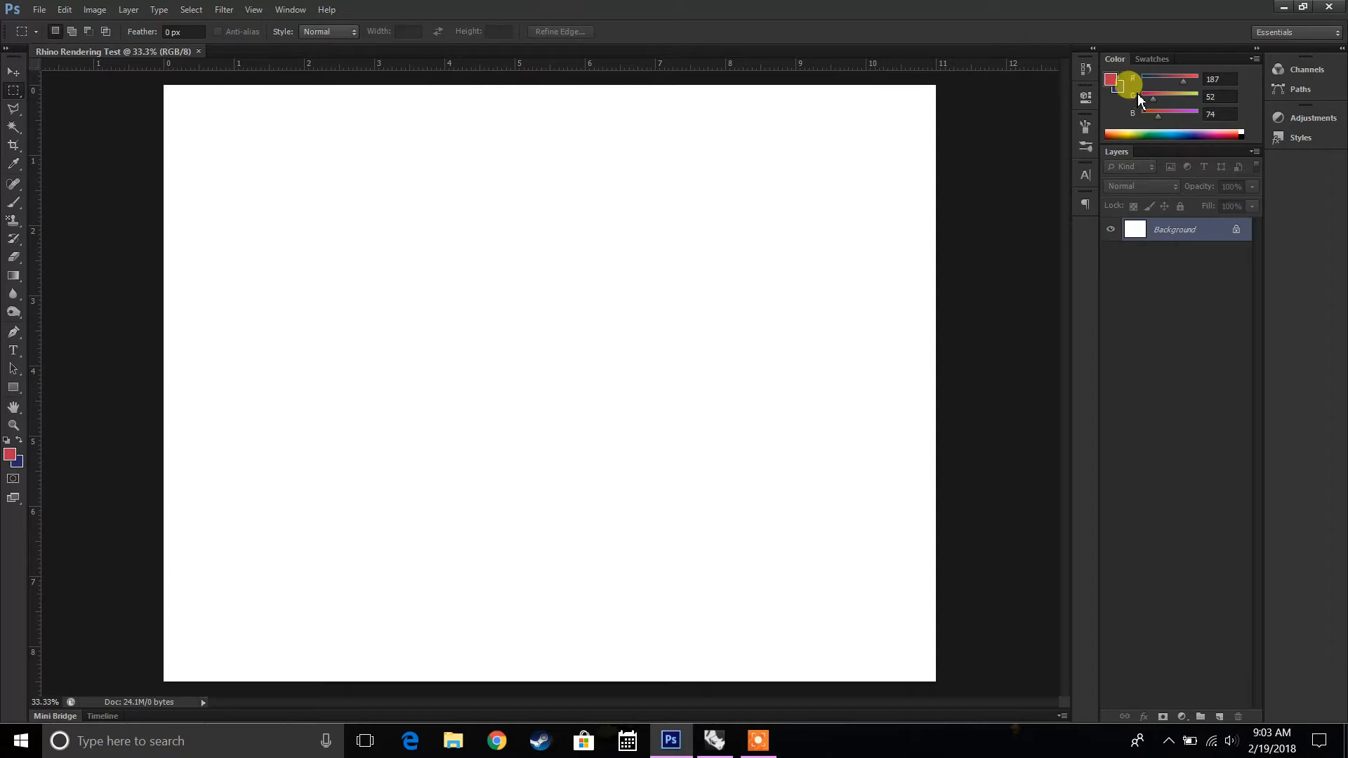
- View the ready-made Swatches and return to the Color panel sliders
{"action": "left_click", "coordinate": [1219, 79]}
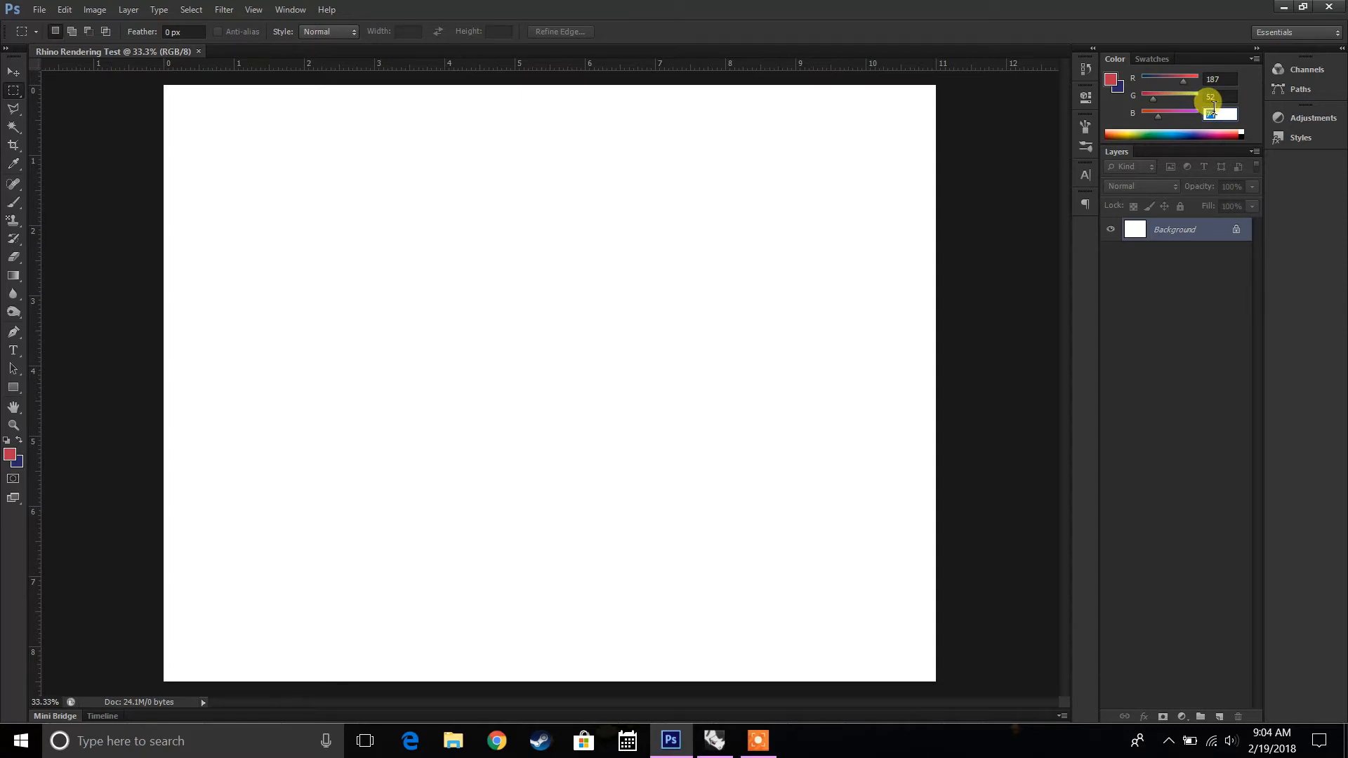
{"action": "left_click", "coordinate": [1151, 59]}
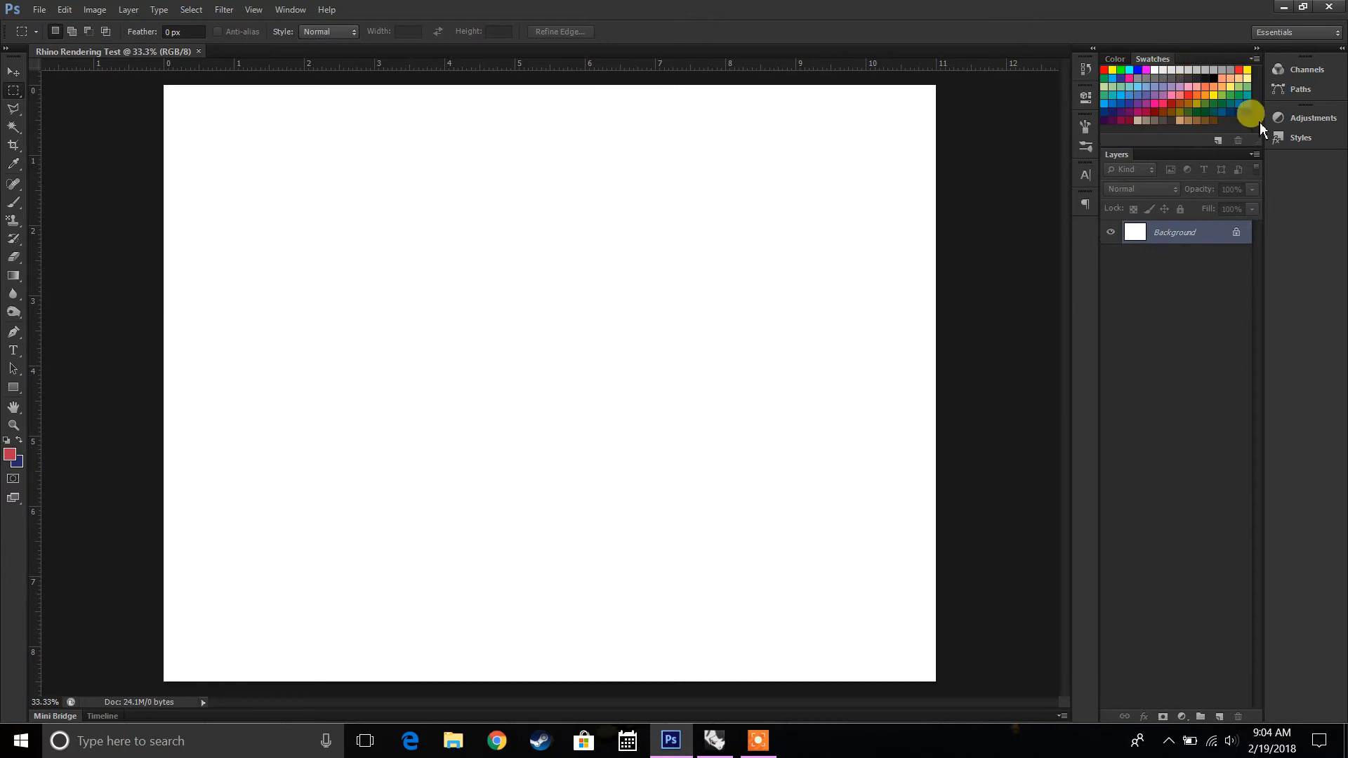
{"action": "left_click", "coordinate": [1115, 59]}
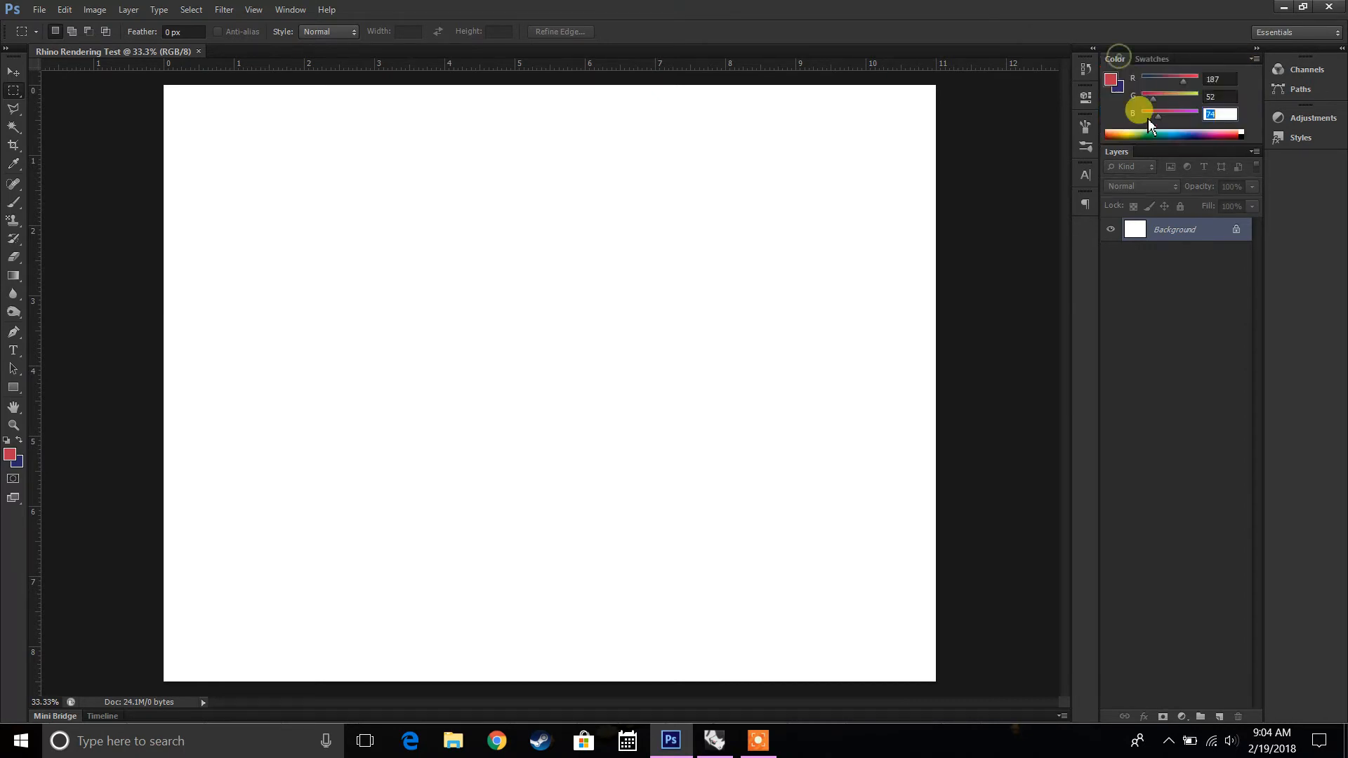
{"action": "mouse_move", "coordinate": [1102, 171]}
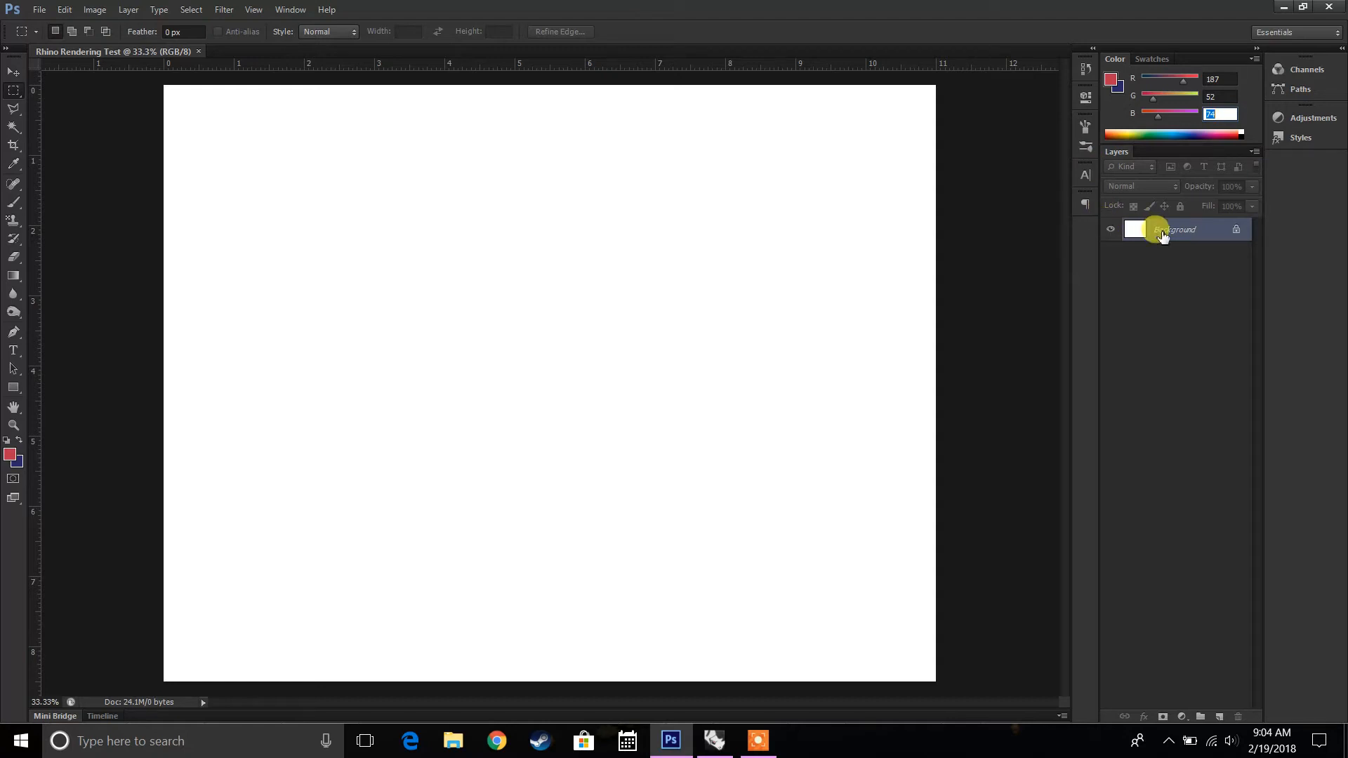
{"action": "mouse_move", "coordinate": [1212, 234]}
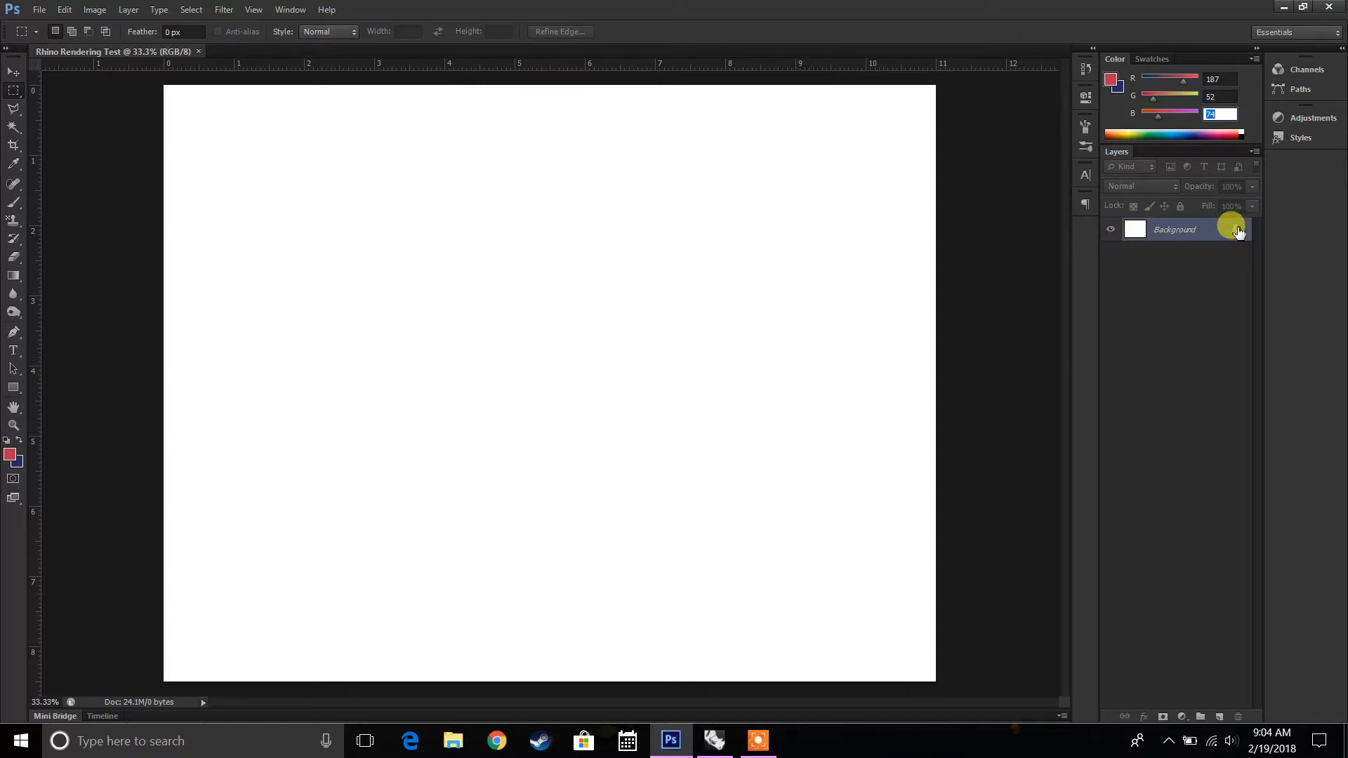
{"action": "mouse_move", "coordinate": [1013, 282]}
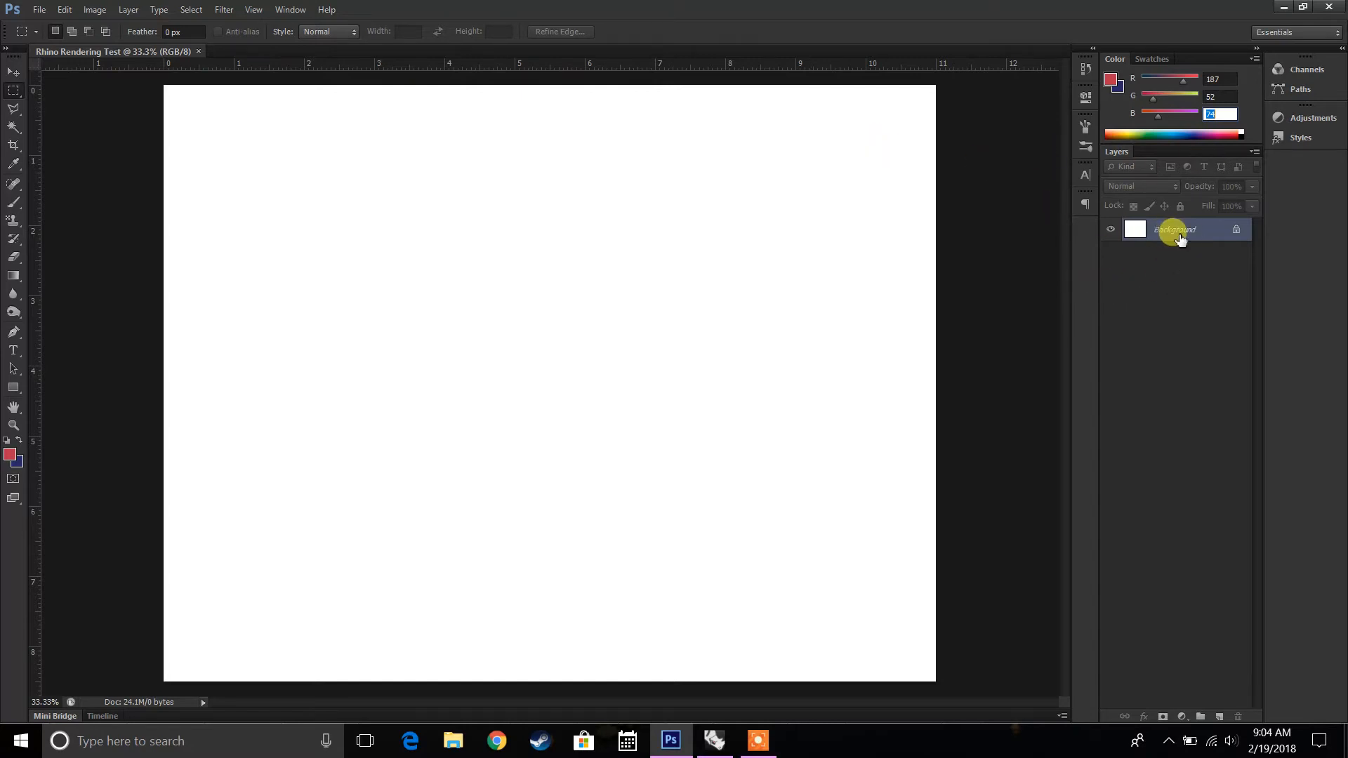
{"action": "mouse_move", "coordinate": [1235, 250]}
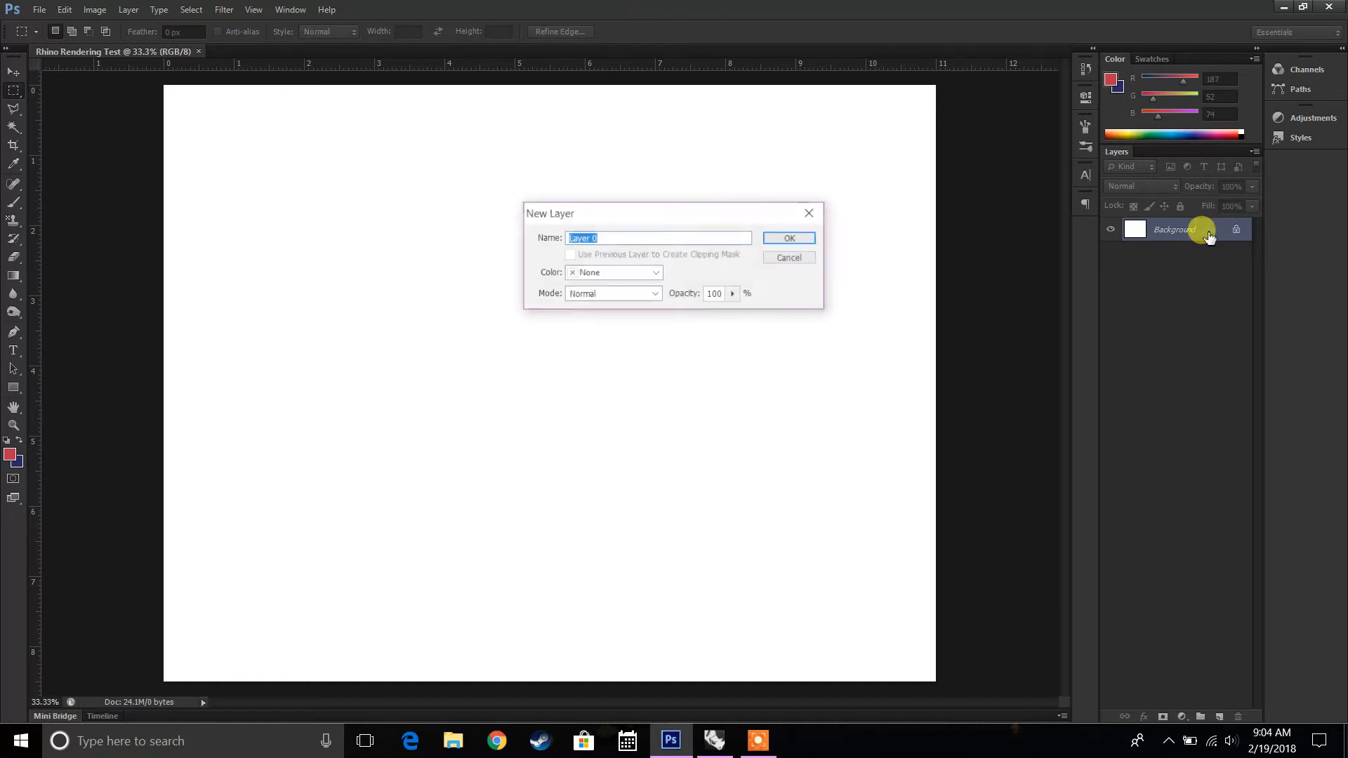
- Convert the locked Background into a normal layer named Background
{"action": "type", "text": "Back"}
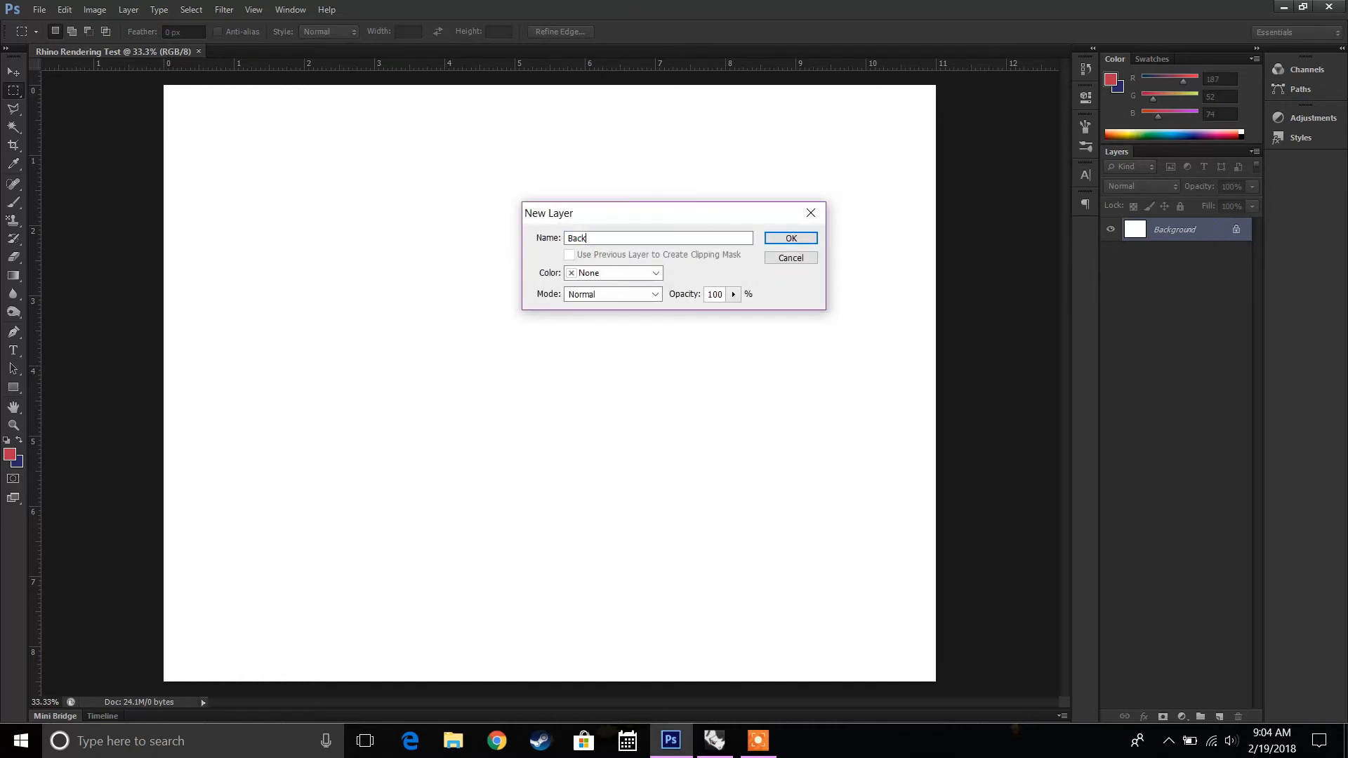
{"action": "left_click", "coordinate": [789, 239]}
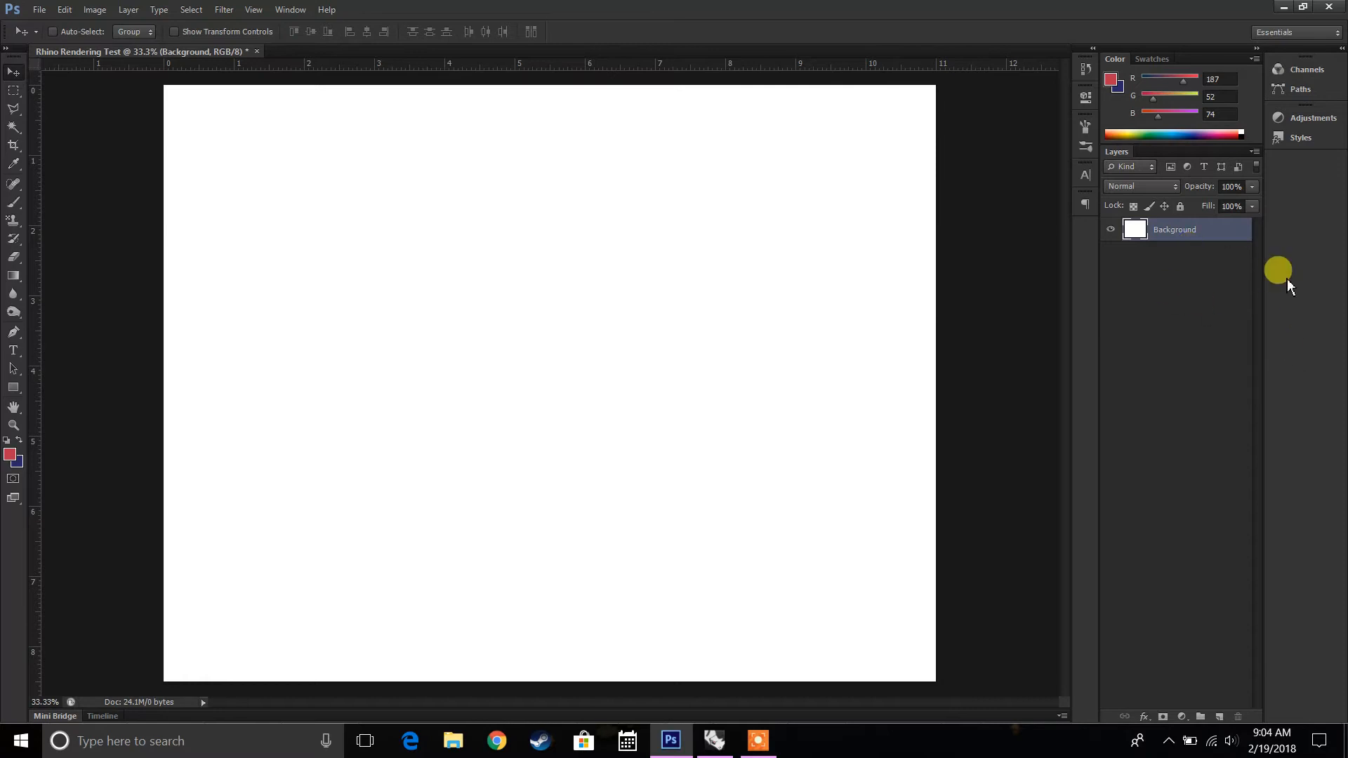
{"action": "mouse_move", "coordinate": [1112, 229]}
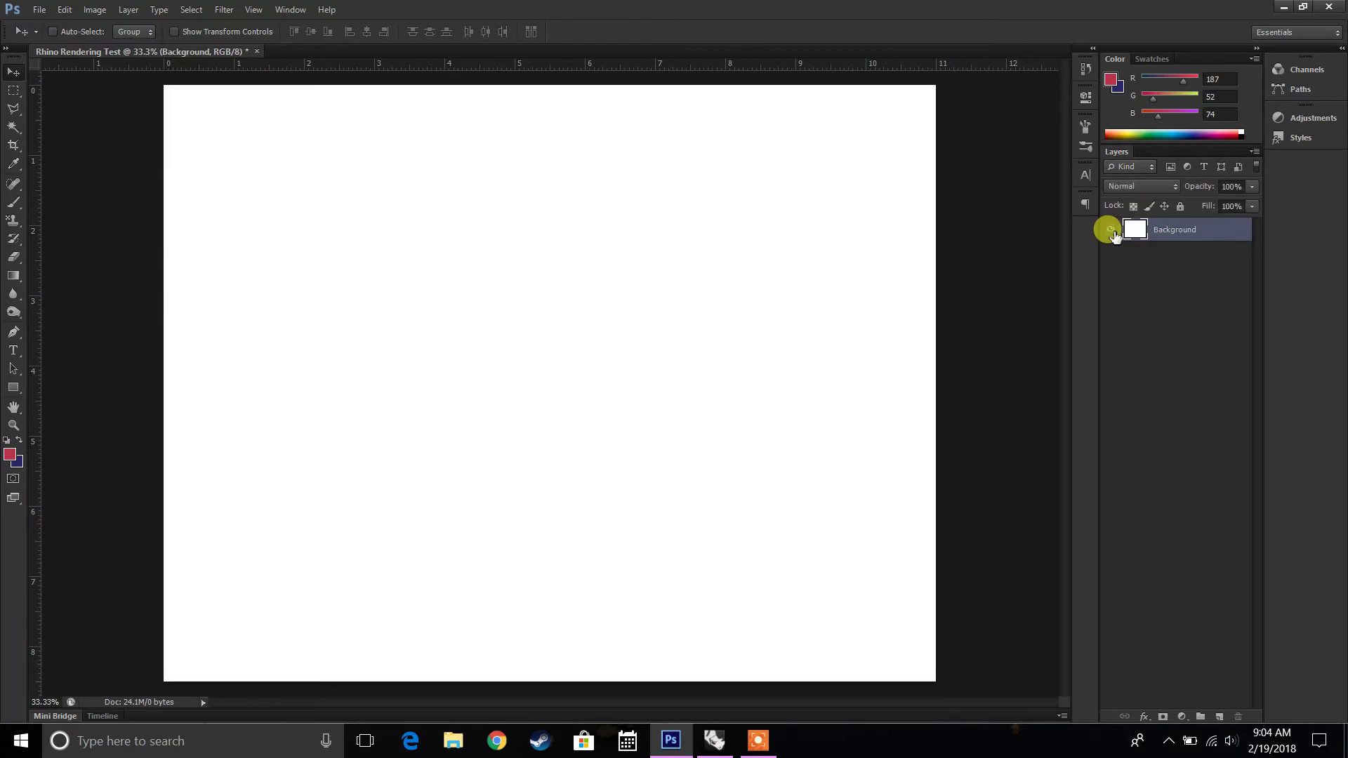
{"action": "mouse_move", "coordinate": [1151, 713]}
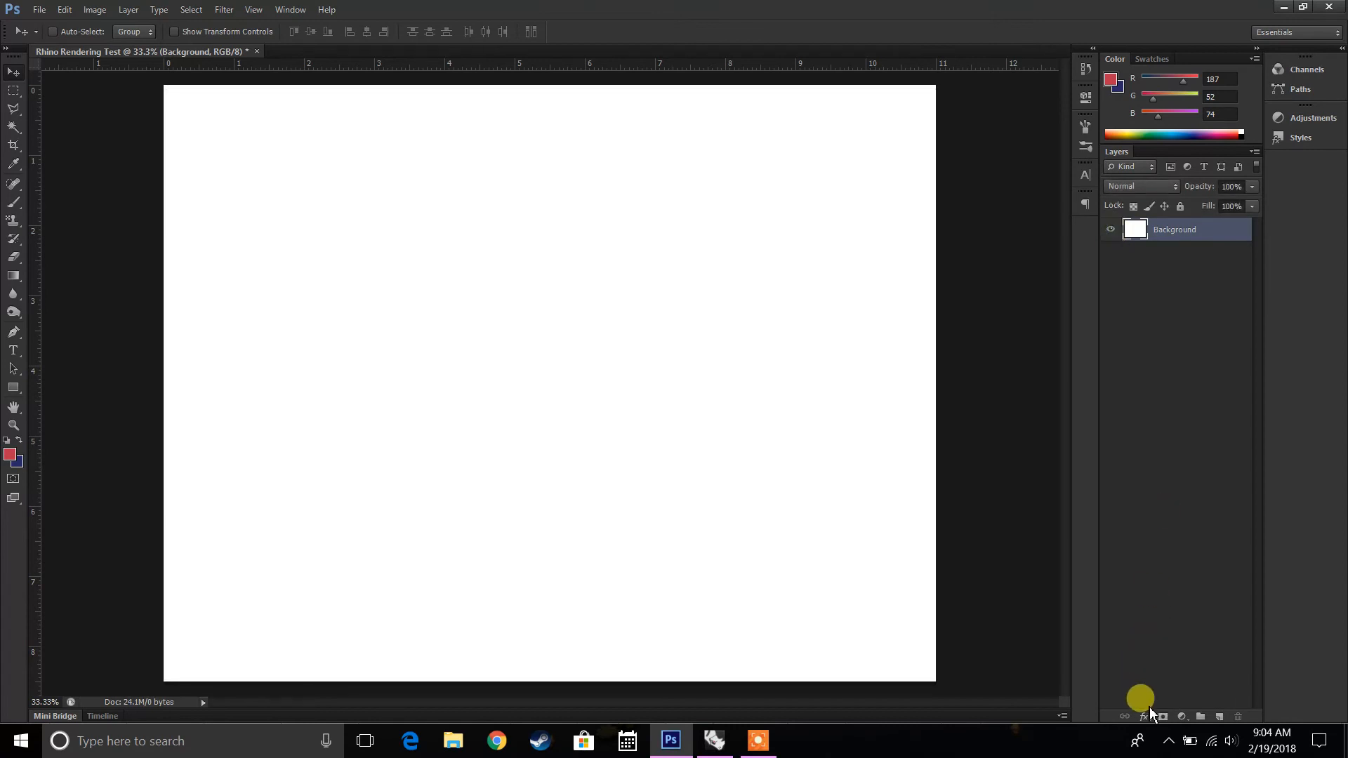
{"action": "mouse_move", "coordinate": [1221, 718]}
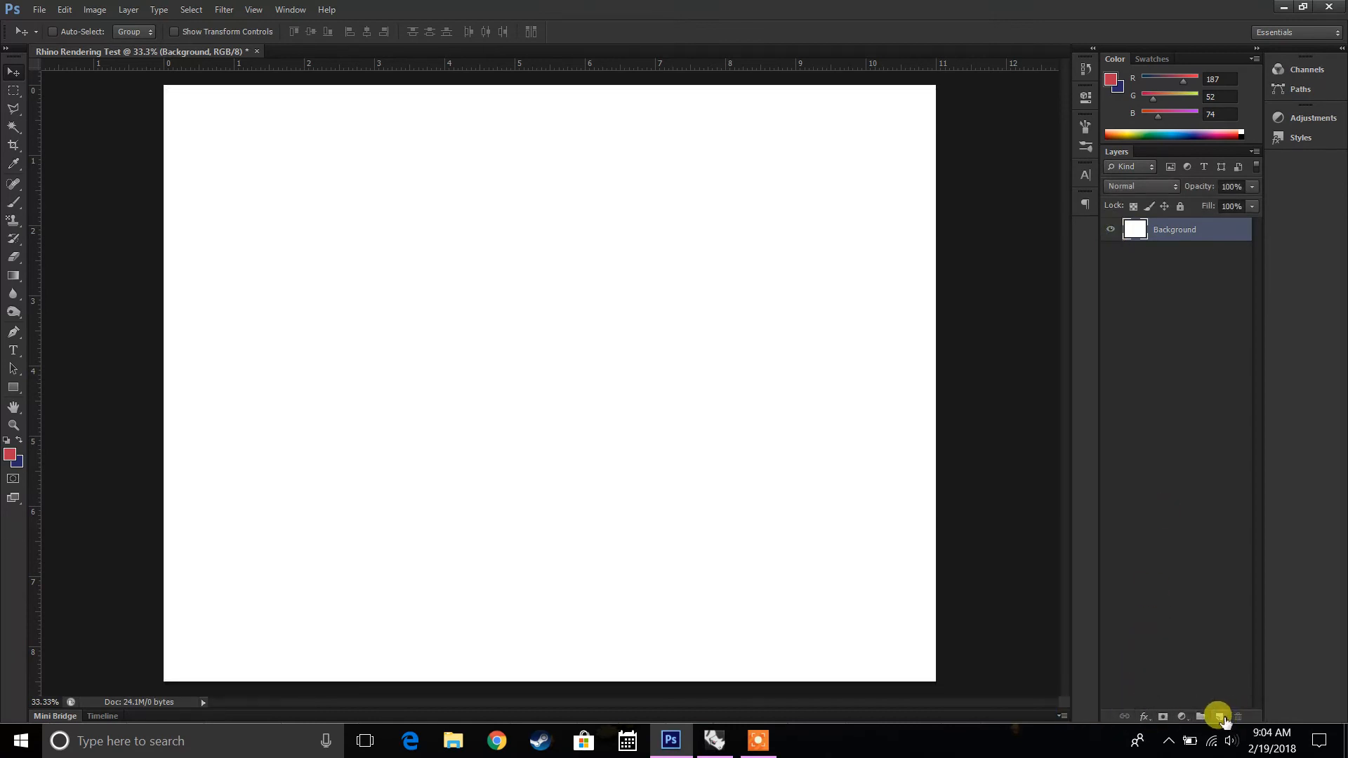
{"action": "mouse_move", "coordinate": [1216, 717]}
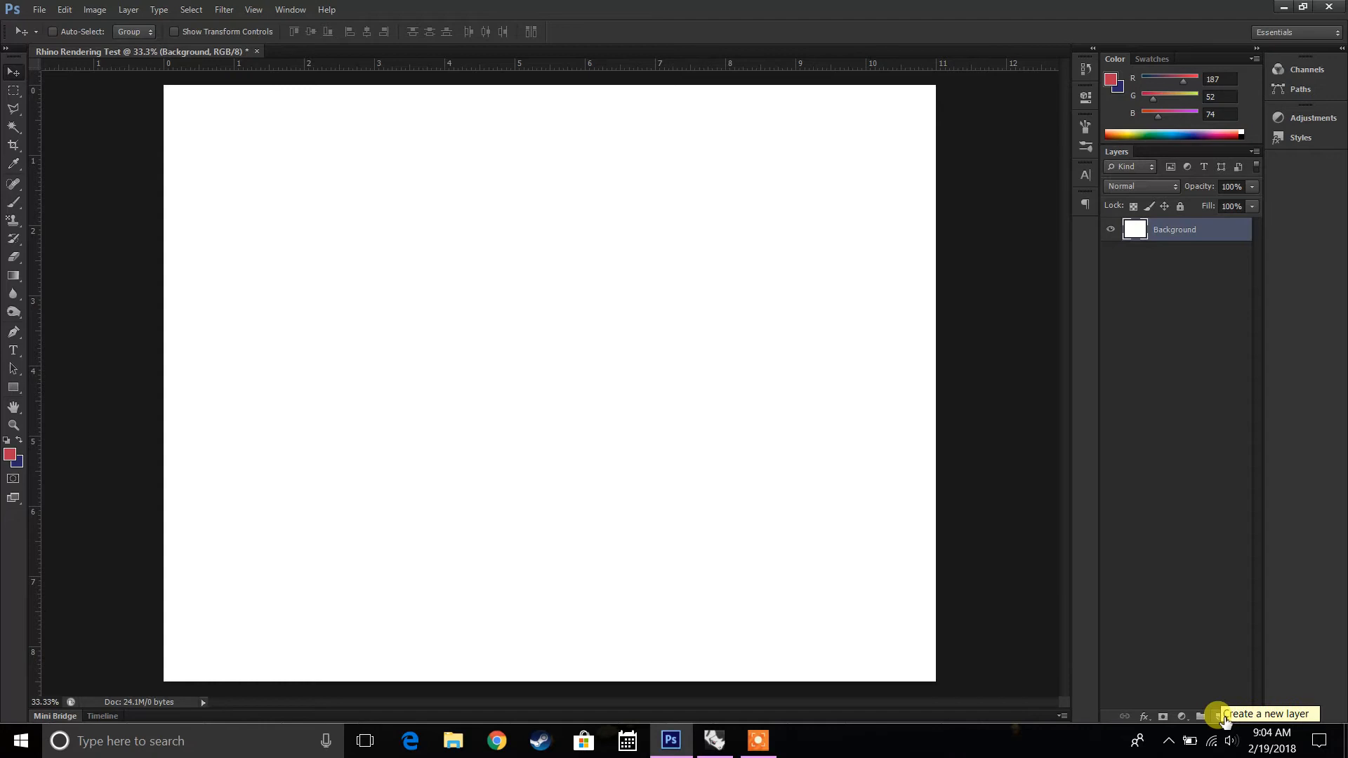
- Add Layer 1, group it with Background into Group 1, and collapse then expand the group
{"action": "left_click", "coordinate": [1198, 717]}
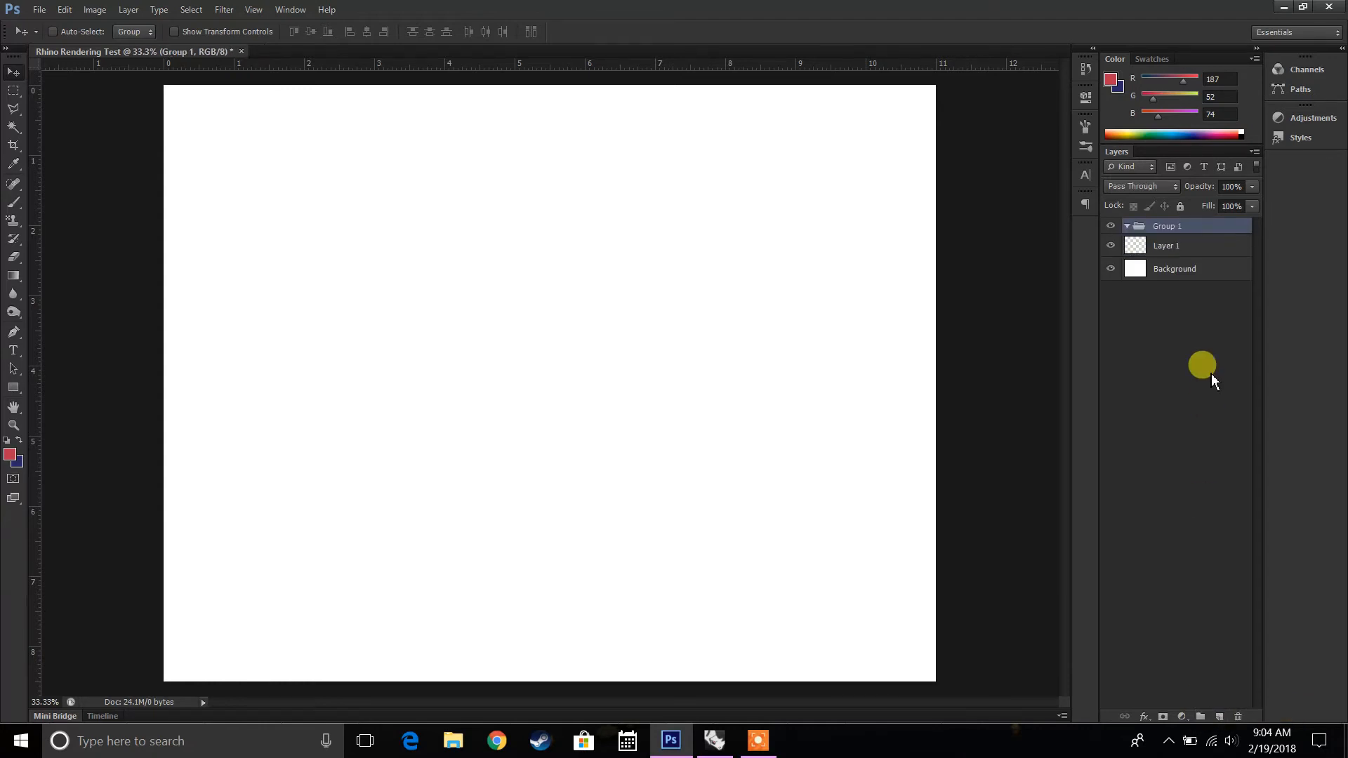
{"action": "left_click", "coordinate": [1167, 244]}
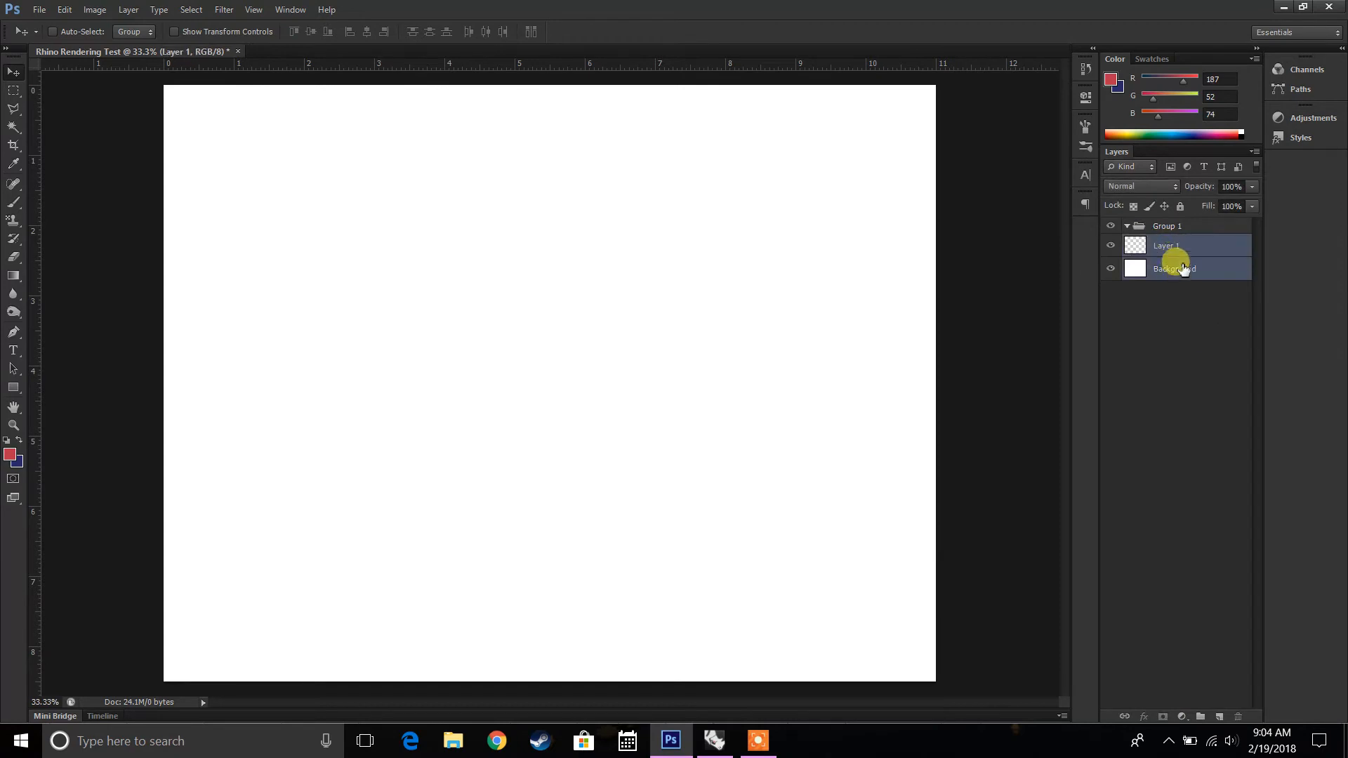
{"action": "left_click", "coordinate": [1167, 225]}
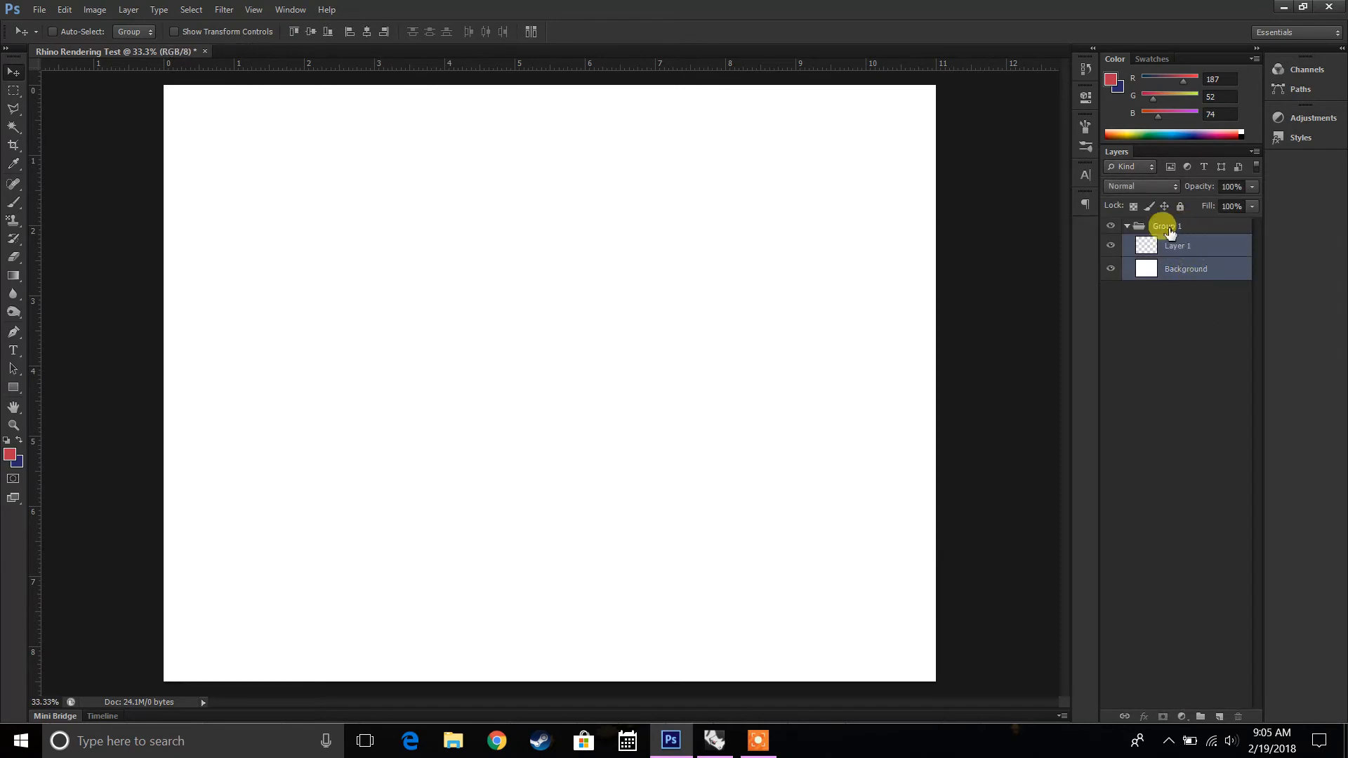
{"action": "left_click", "coordinate": [1126, 225]}
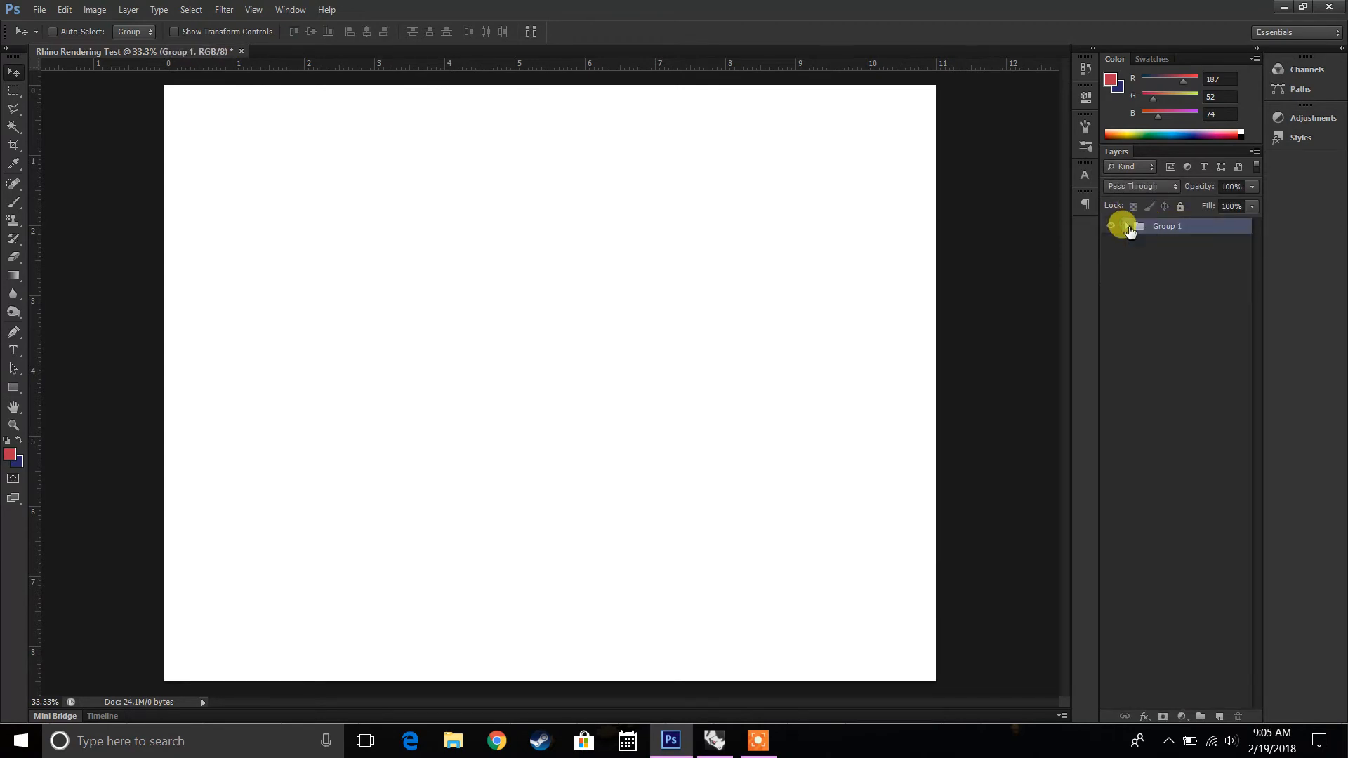
{"action": "left_click", "coordinate": [1128, 225]}
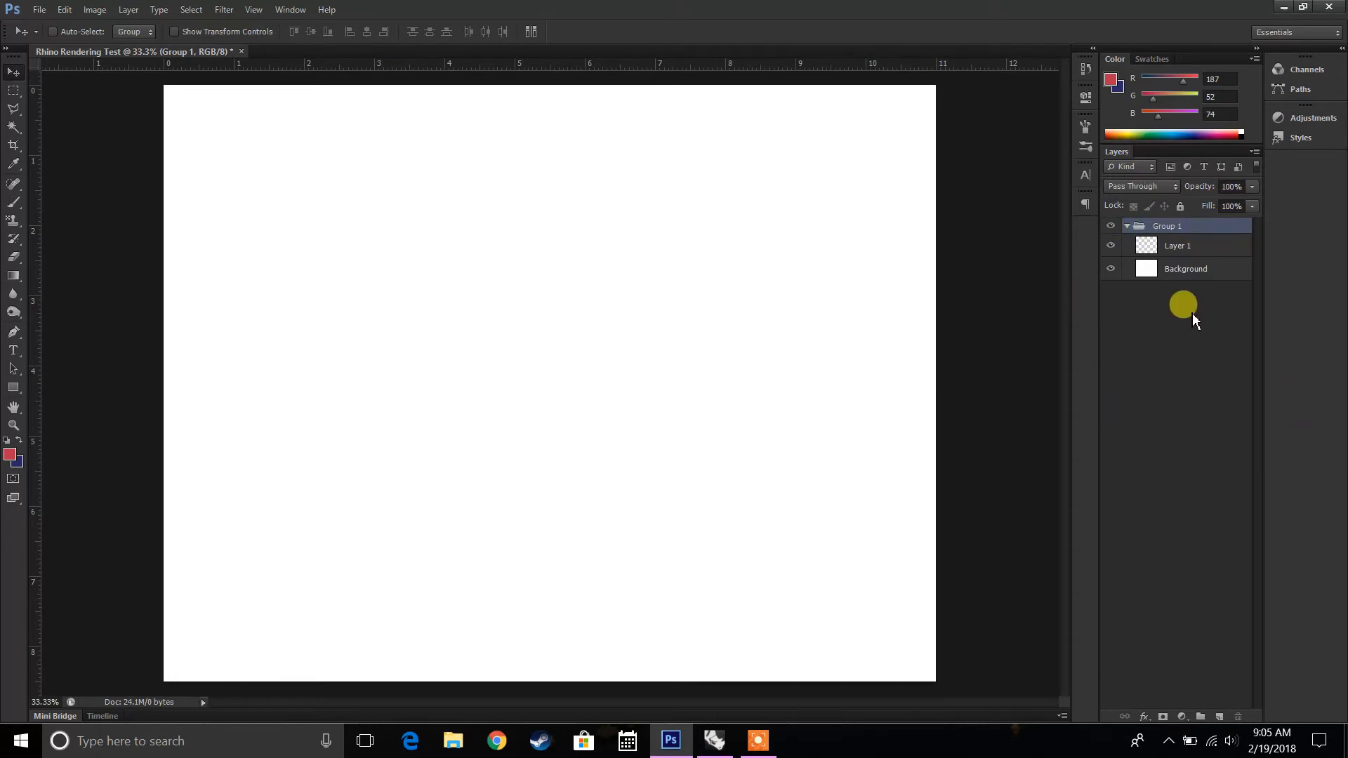
{"action": "mouse_move", "coordinate": [1171, 288]}
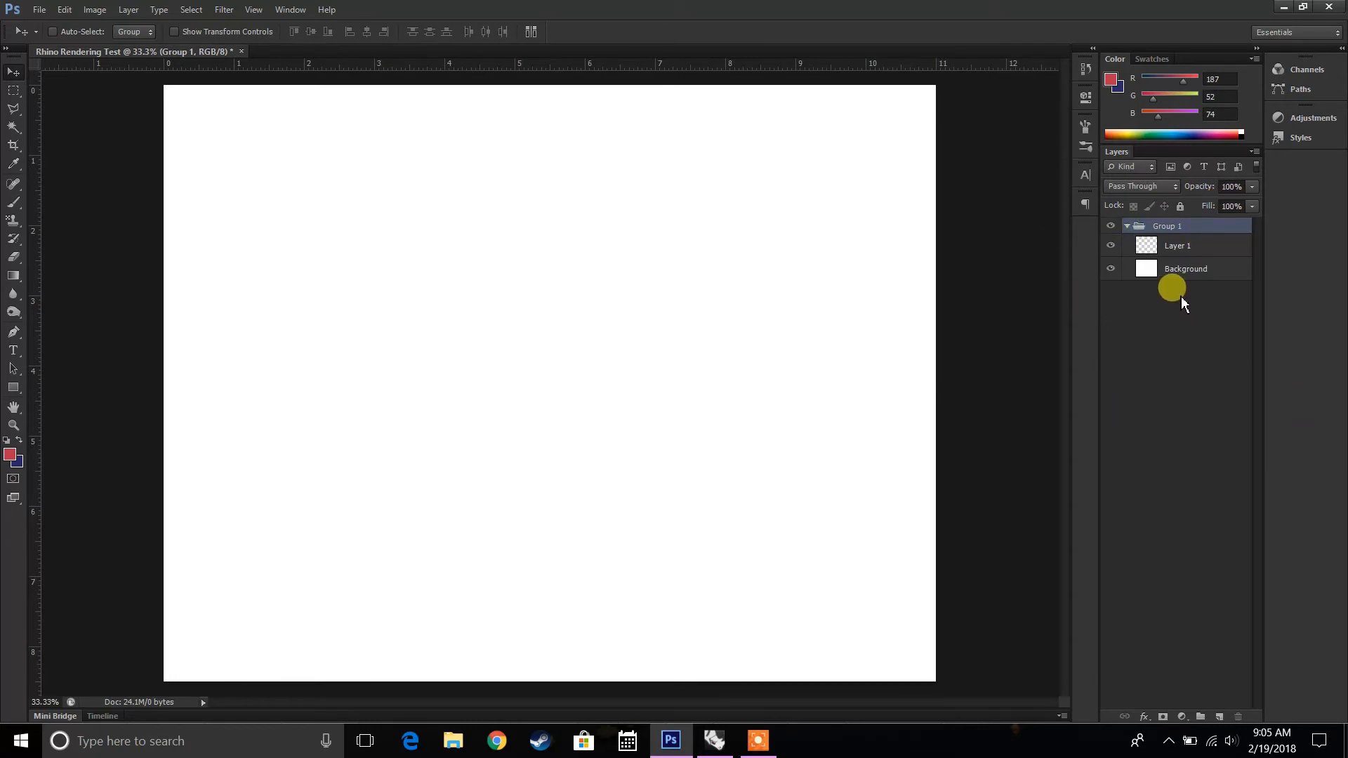
{"action": "mouse_move", "coordinate": [1046, 408]}
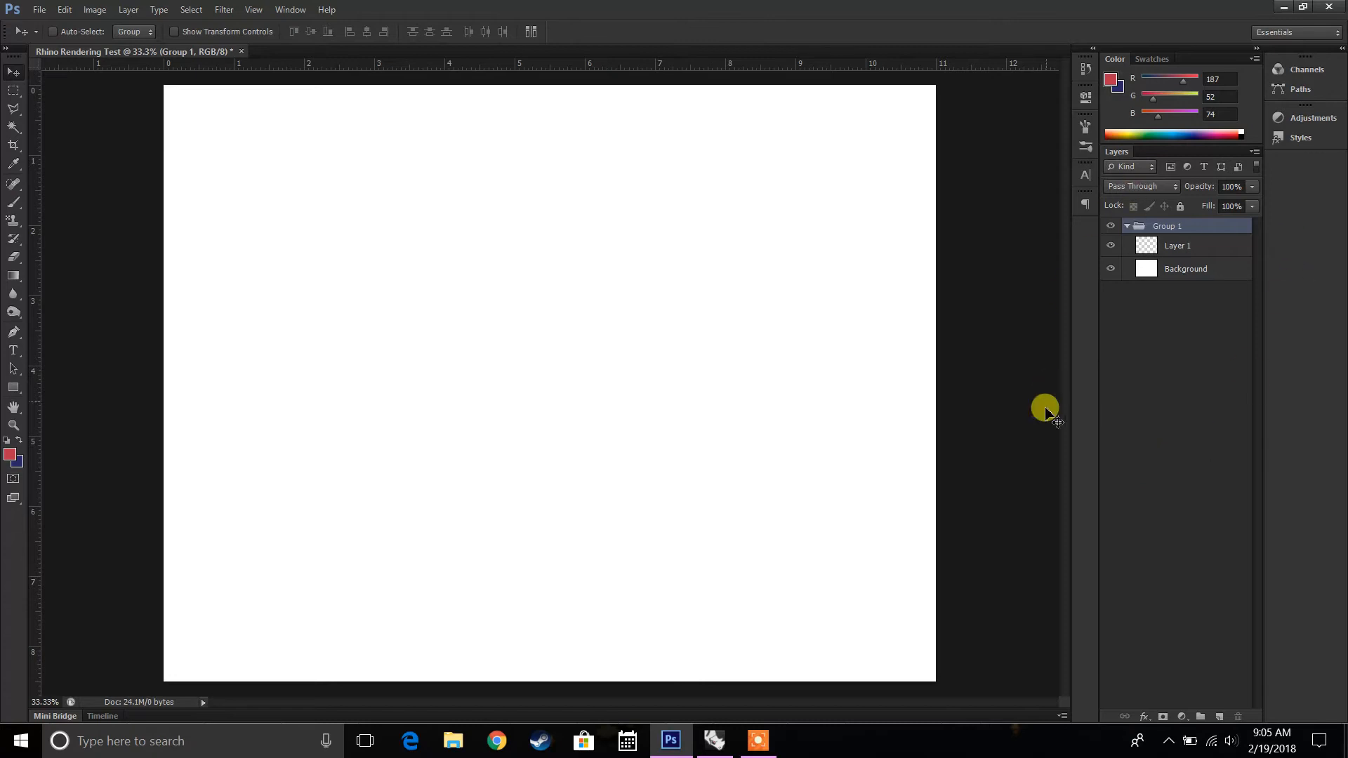
{"action": "mouse_move", "coordinate": [917, 312]}
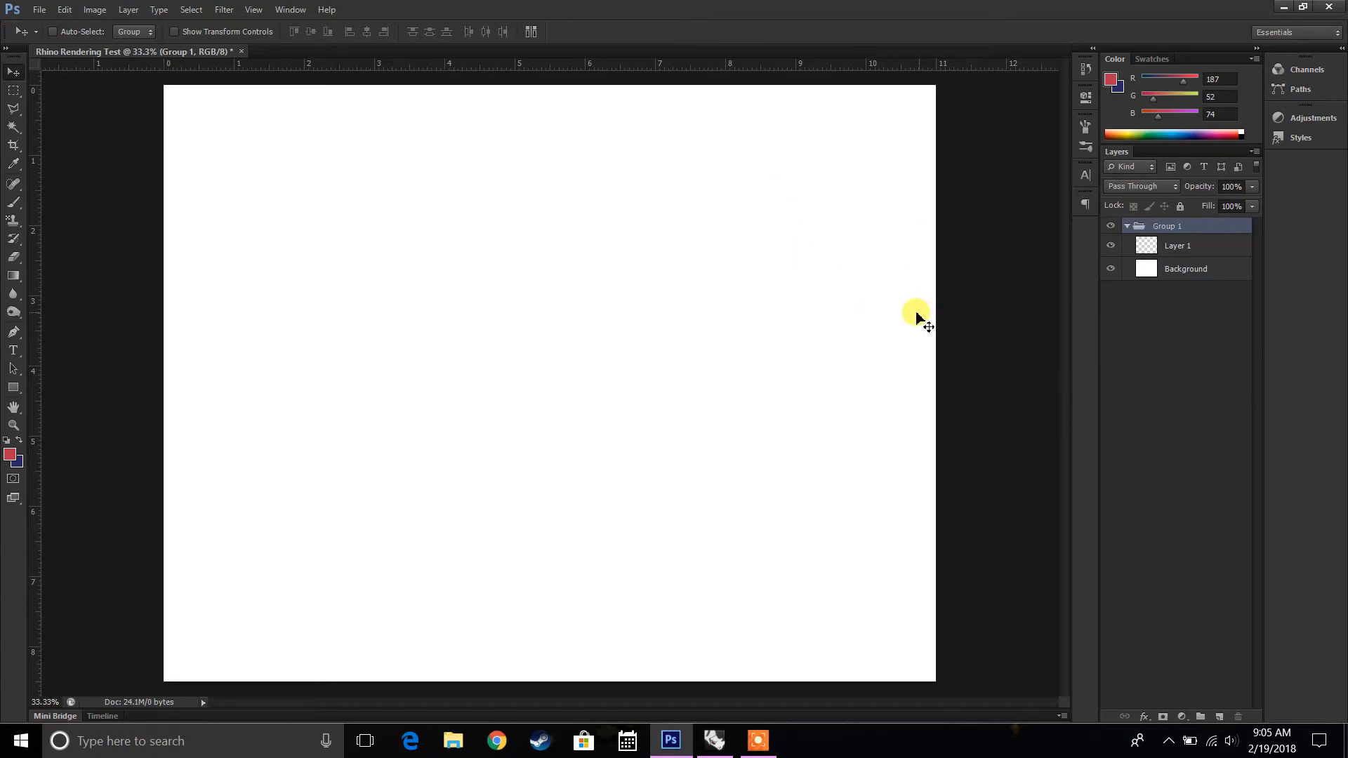
{"action": "mouse_move", "coordinate": [44, 489]}
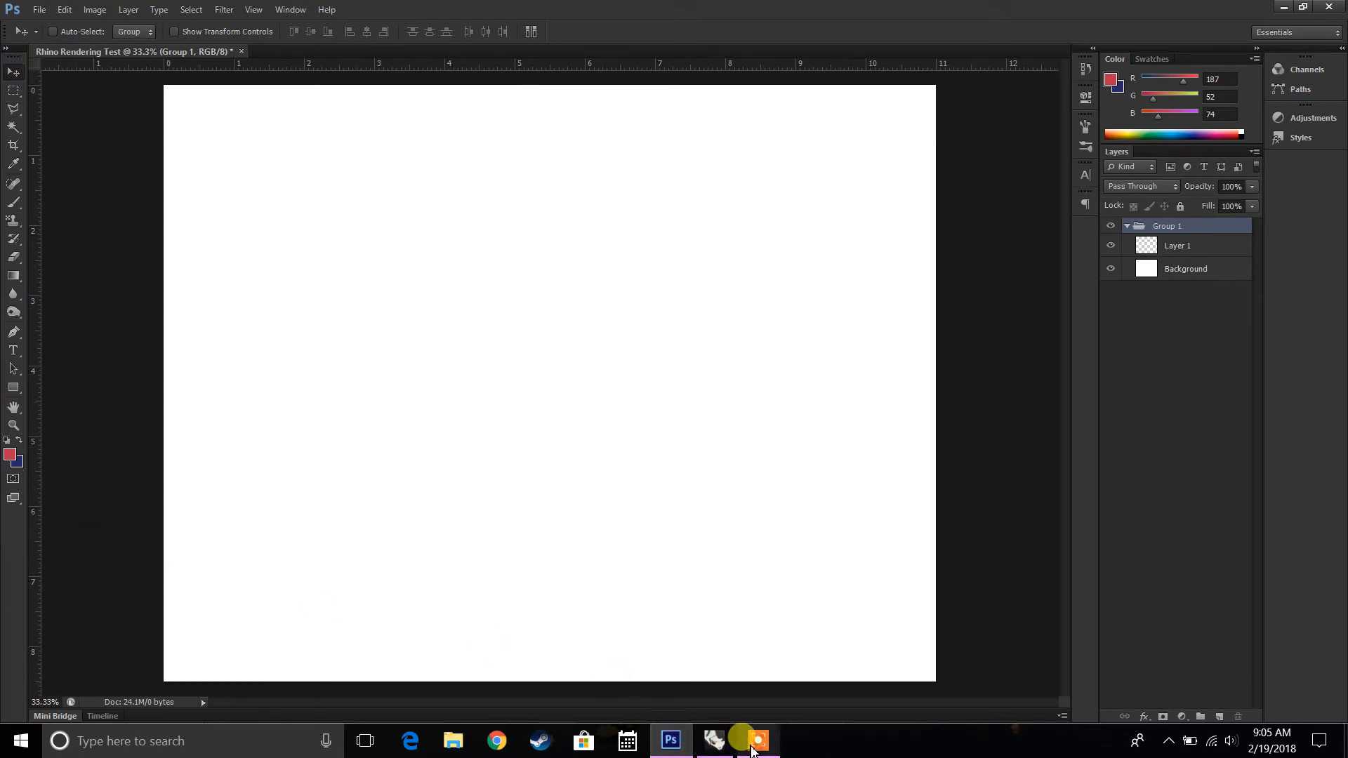
{"action": "left_click", "coordinate": [756, 740]}
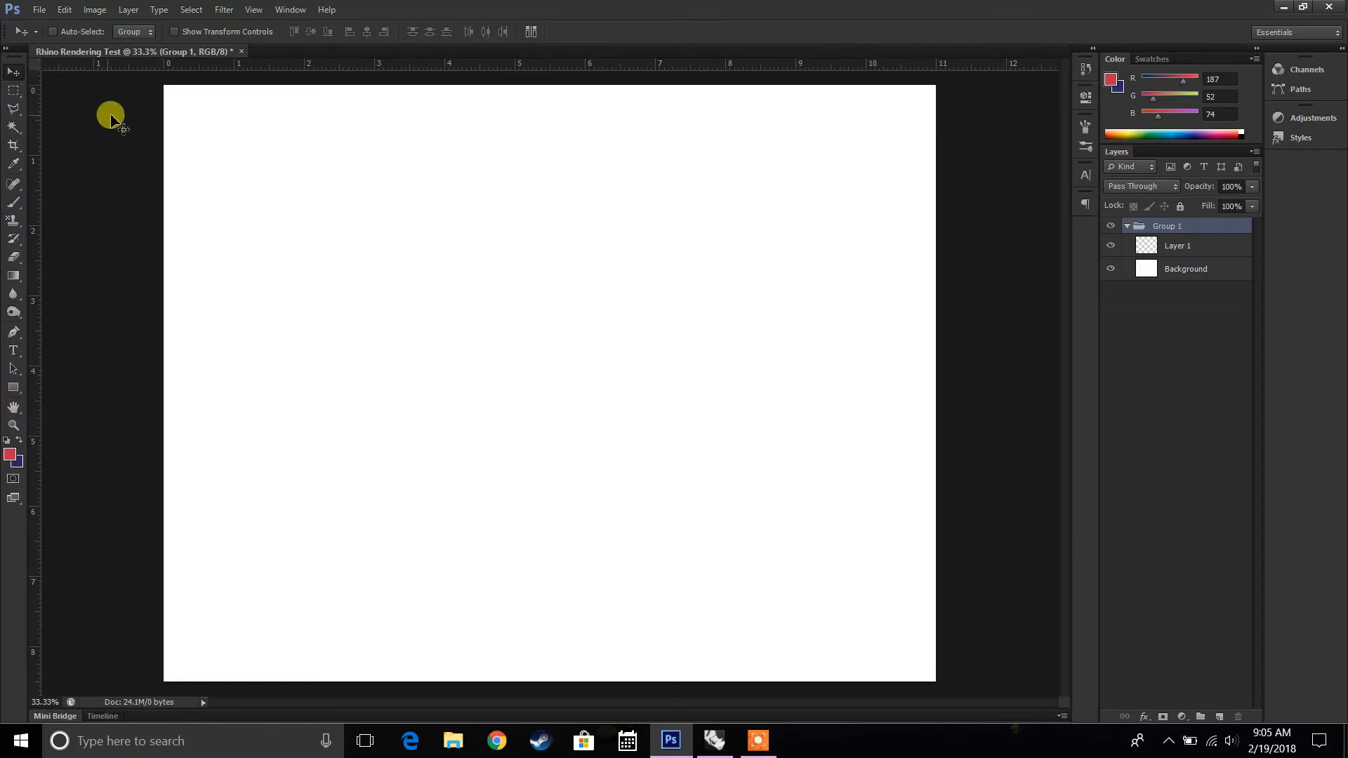
{"action": "left_click", "coordinate": [1186, 268]}
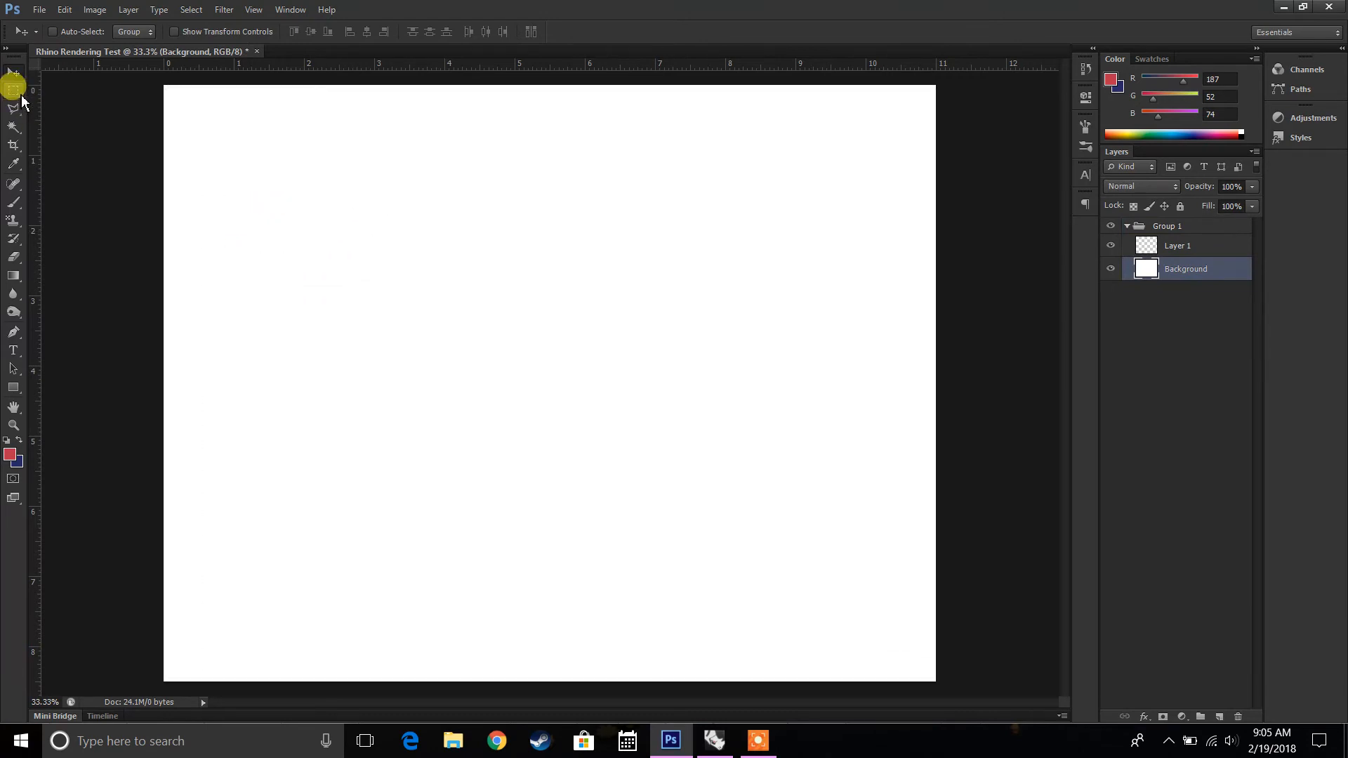
{"action": "right_click", "coordinate": [14, 67]}
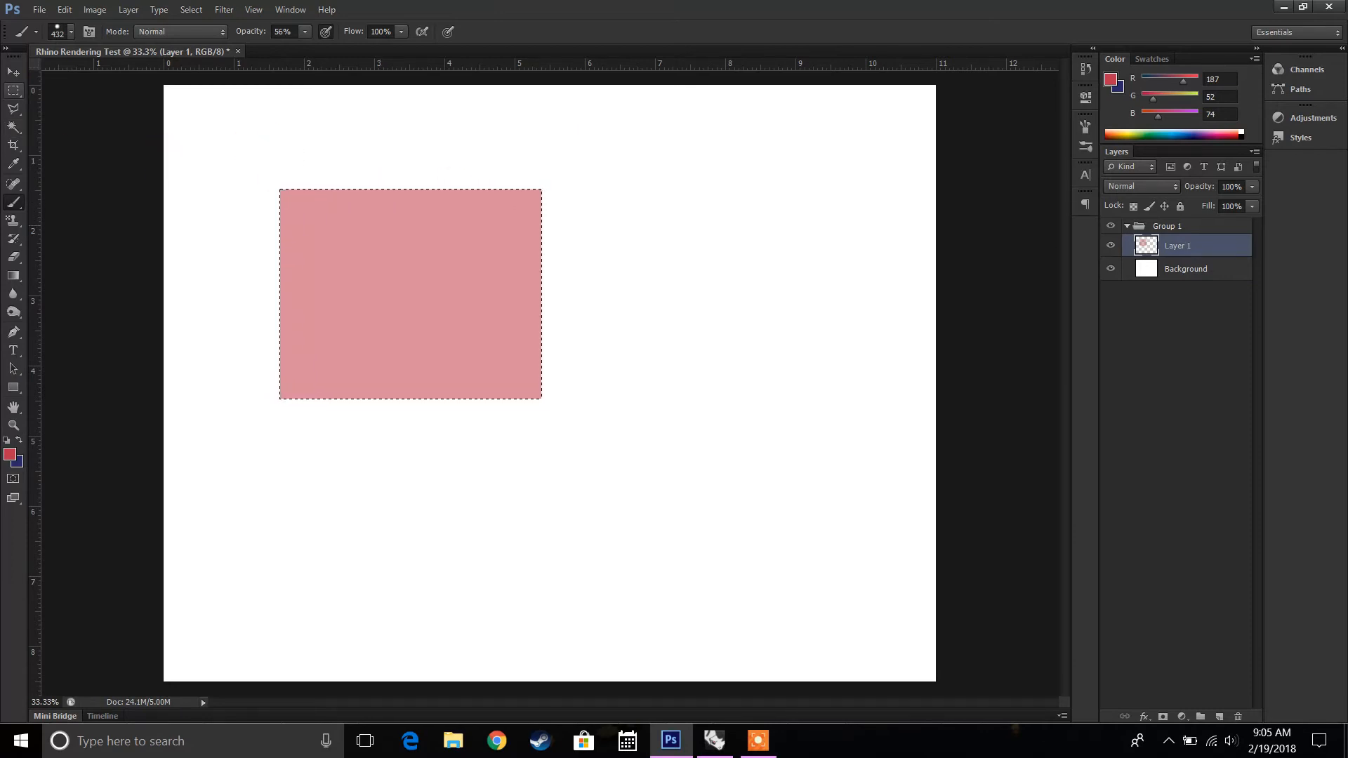
{"action": "left_click", "coordinate": [13, 90]}
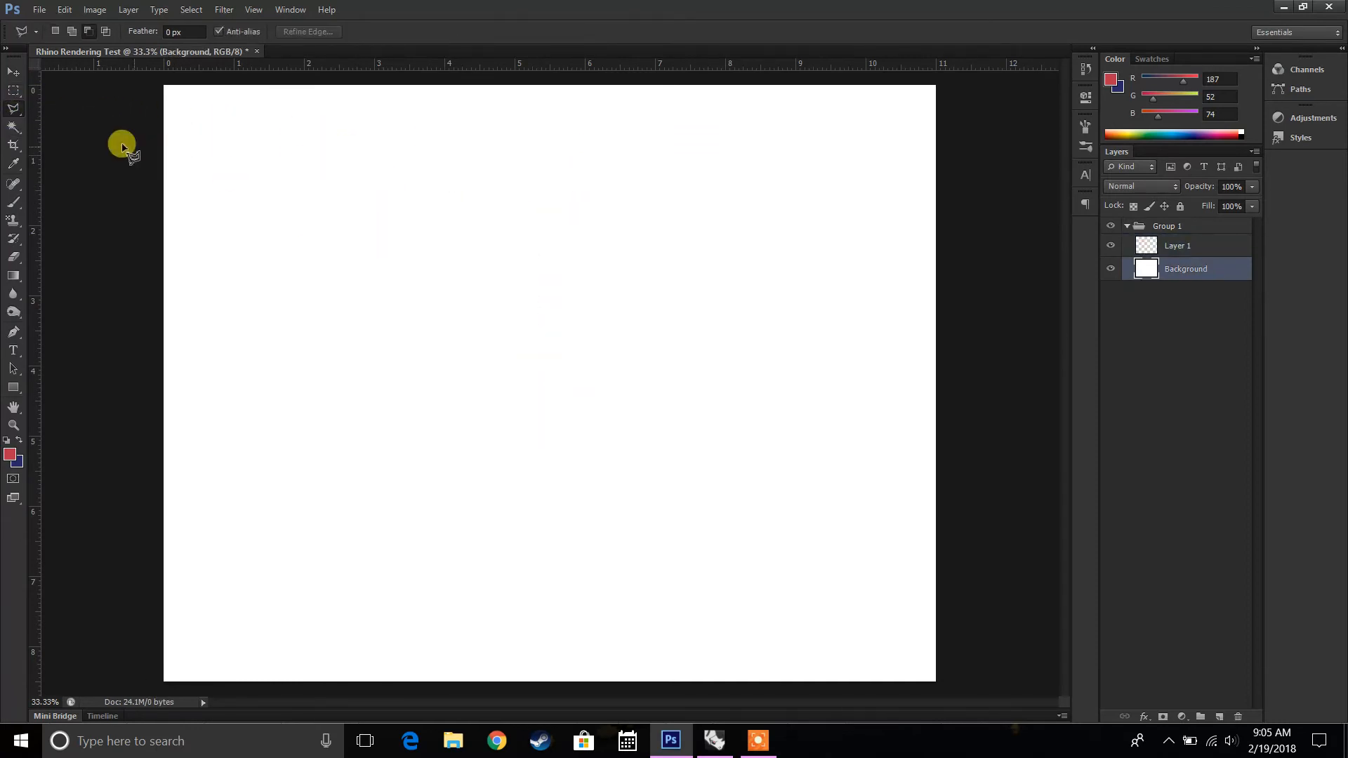
{"action": "left_click_drag", "start_coordinate": [121, 145], "coordinate": [319, 278]}
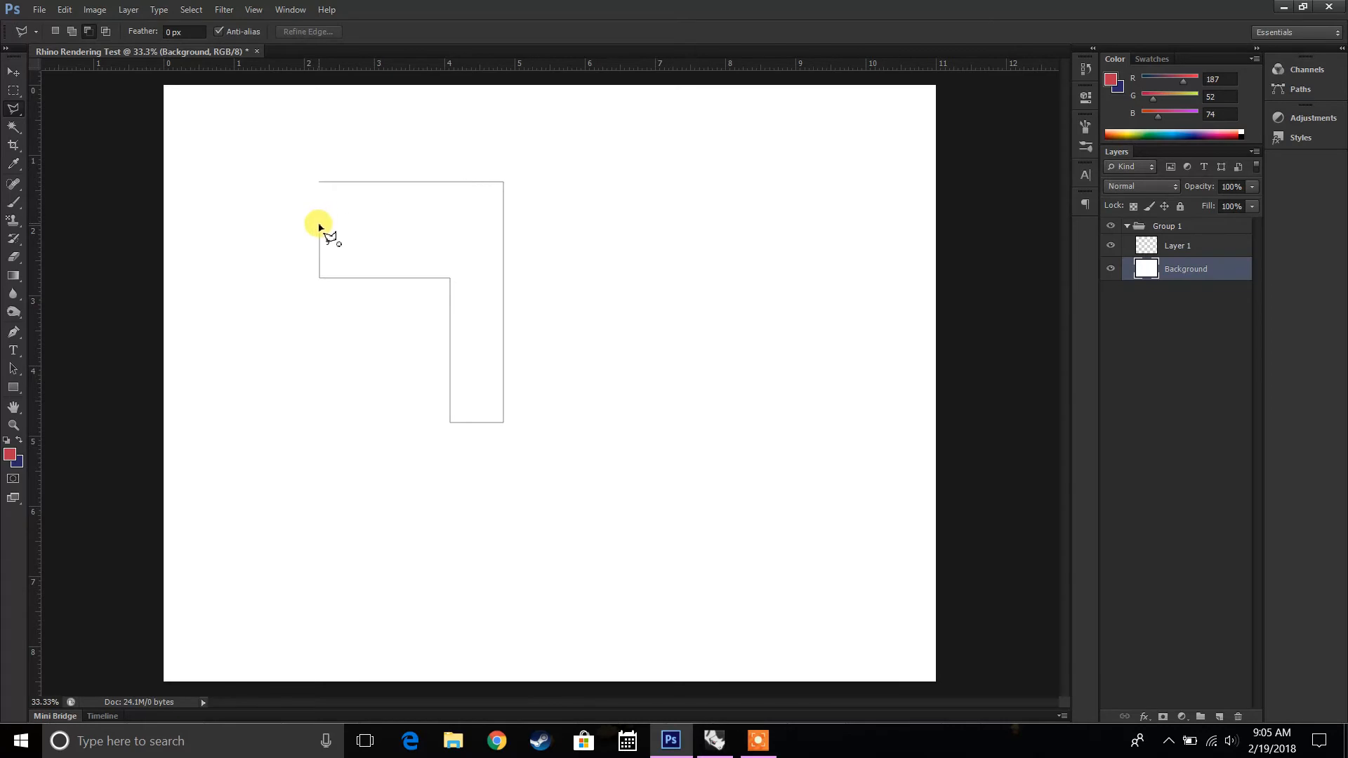
{"action": "left_click", "coordinate": [319, 232]}
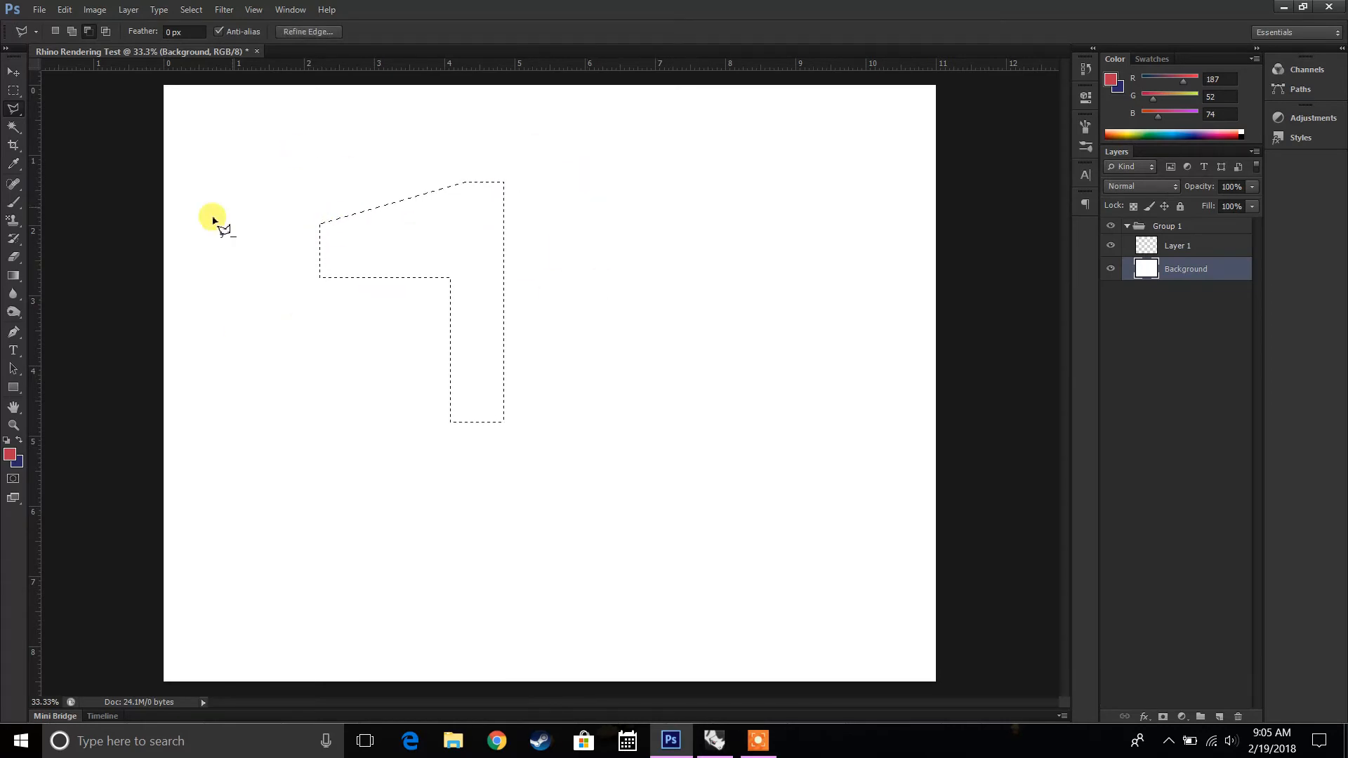
{"action": "left_click", "coordinate": [12, 202]}
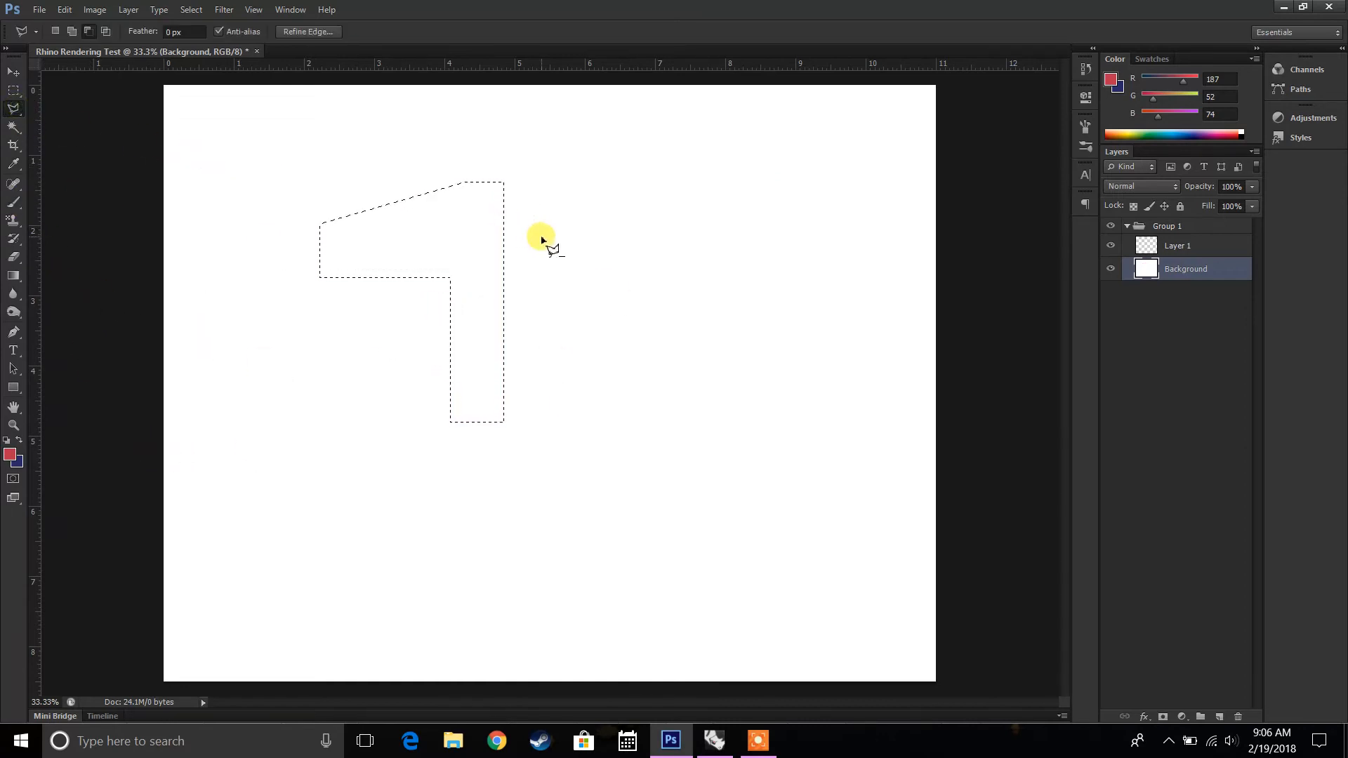
{"action": "right_click", "coordinate": [541, 238]}
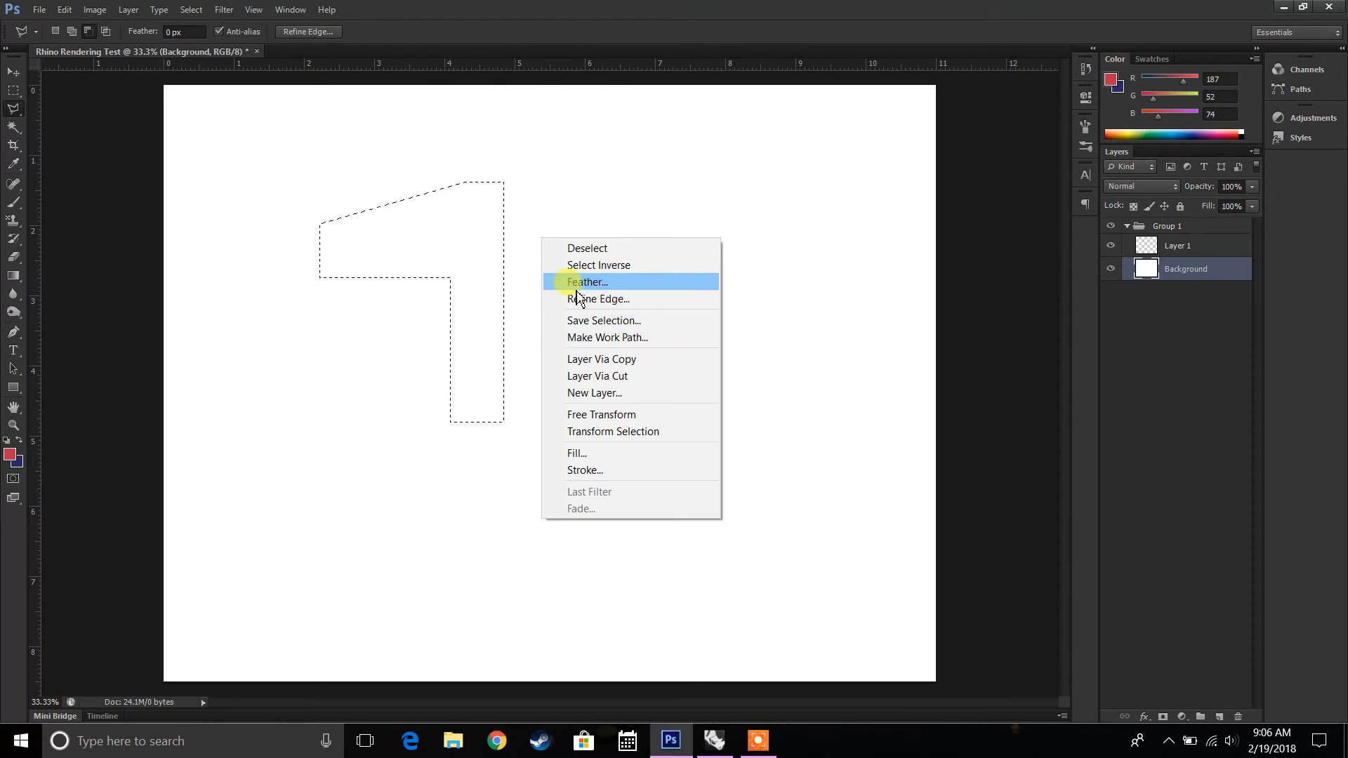
{"action": "mouse_move", "coordinate": [608, 265]}
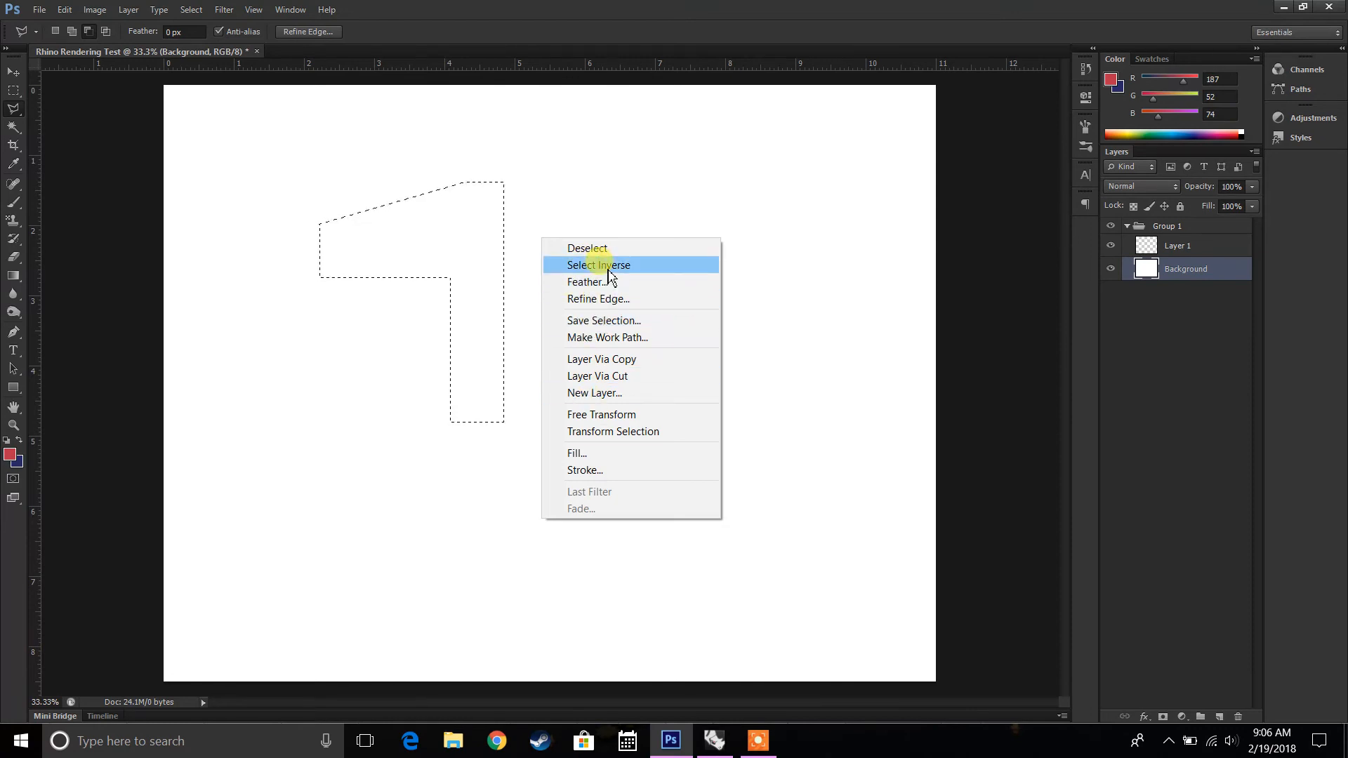
{"action": "left_click", "coordinate": [599, 265]}
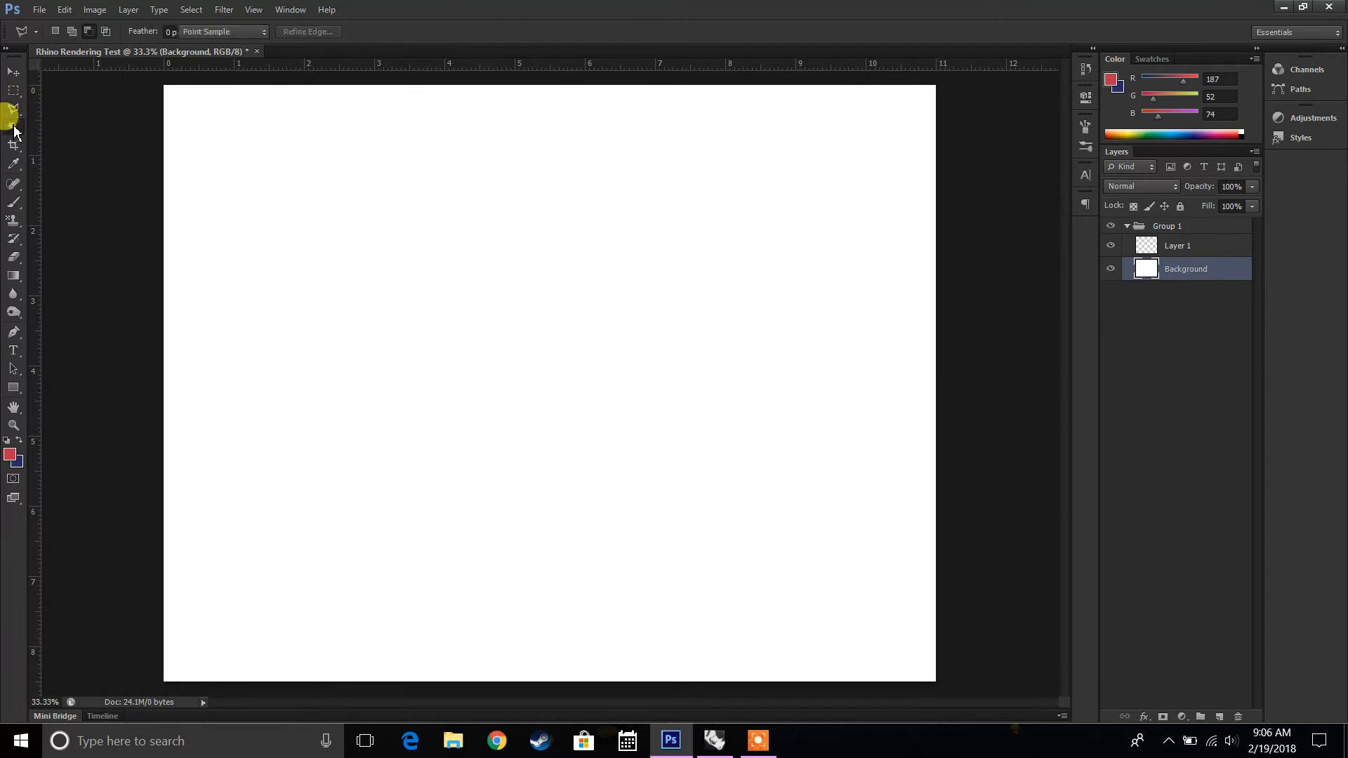
- Try the Magic Wand, Eyedropper and Eraser tools, then settle on the Brush Tool
{"action": "left_click", "coordinate": [14, 92]}
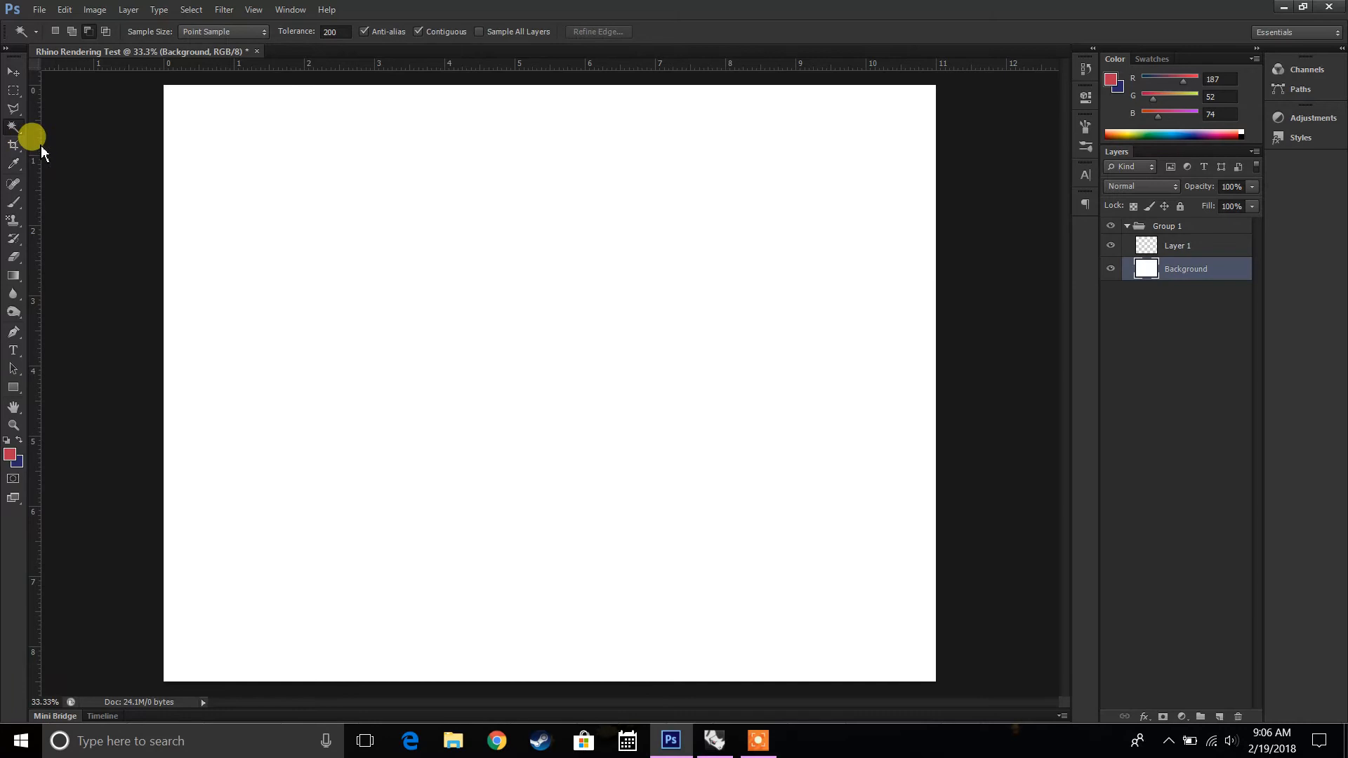
{"action": "left_click", "coordinate": [14, 146]}
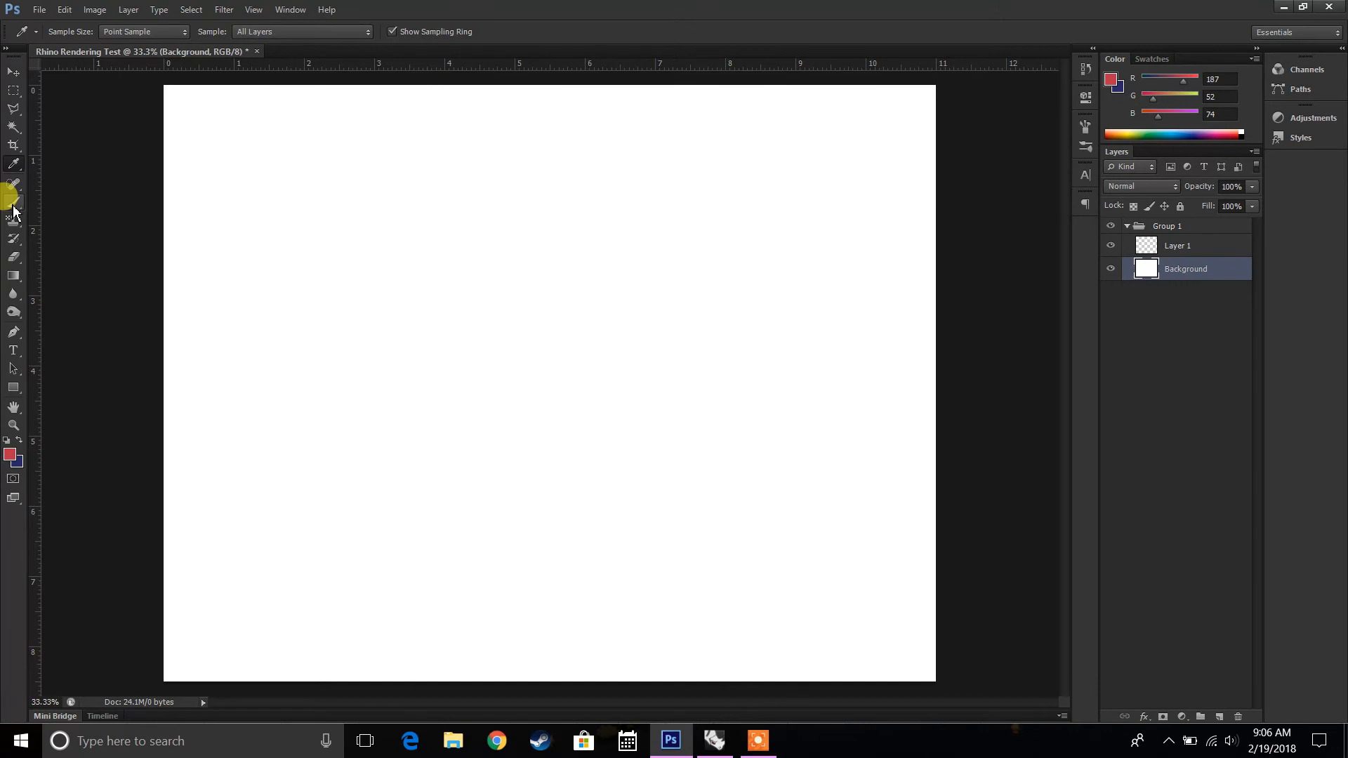
{"action": "left_click", "coordinate": [12, 201]}
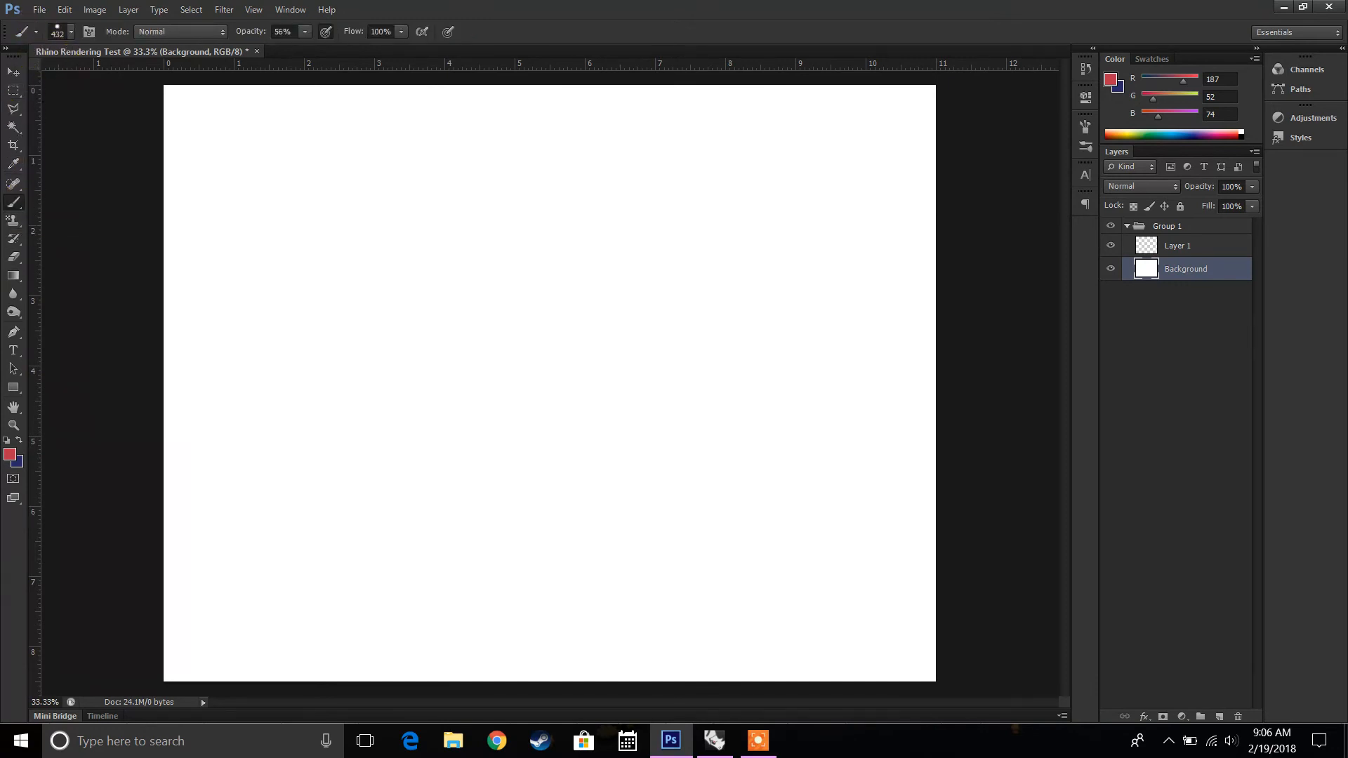
{"action": "mouse_move", "coordinate": [396, 25]}
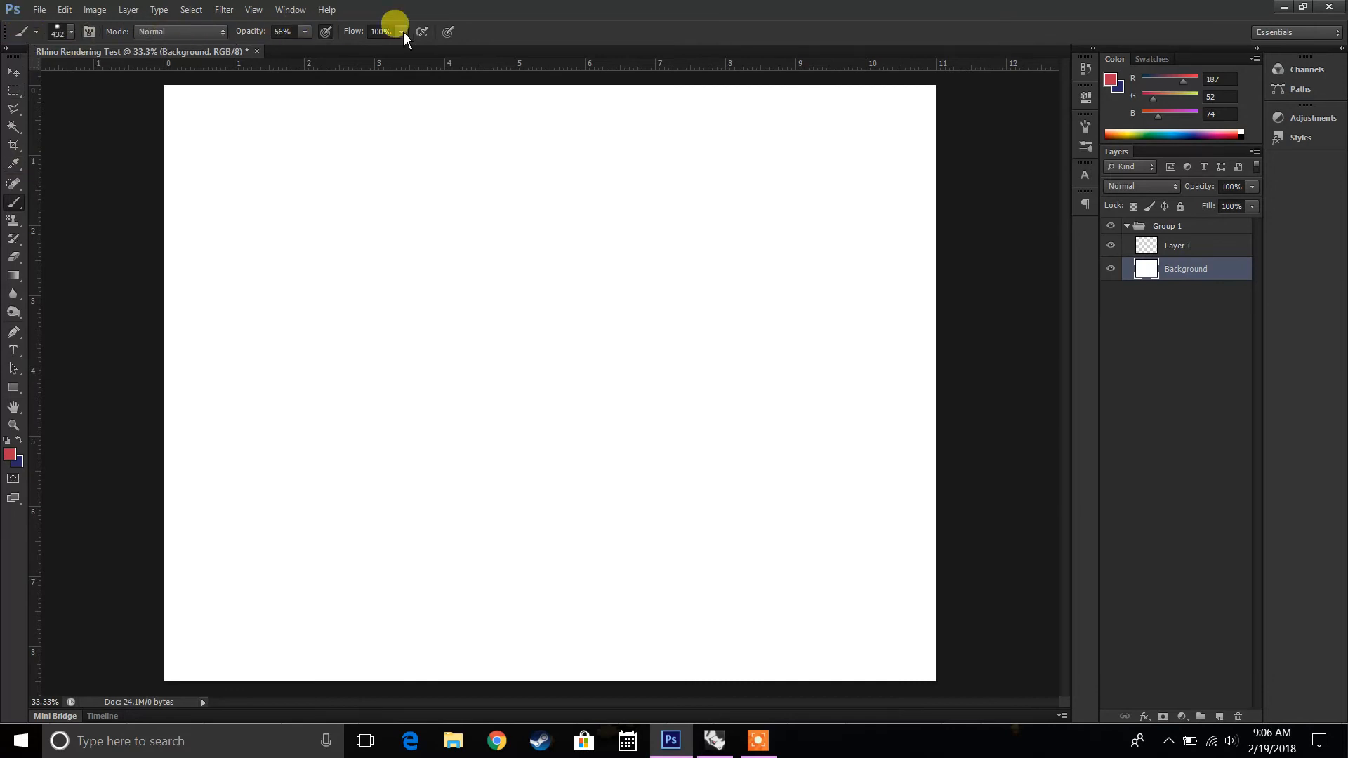
{"action": "left_click", "coordinate": [13, 72]}
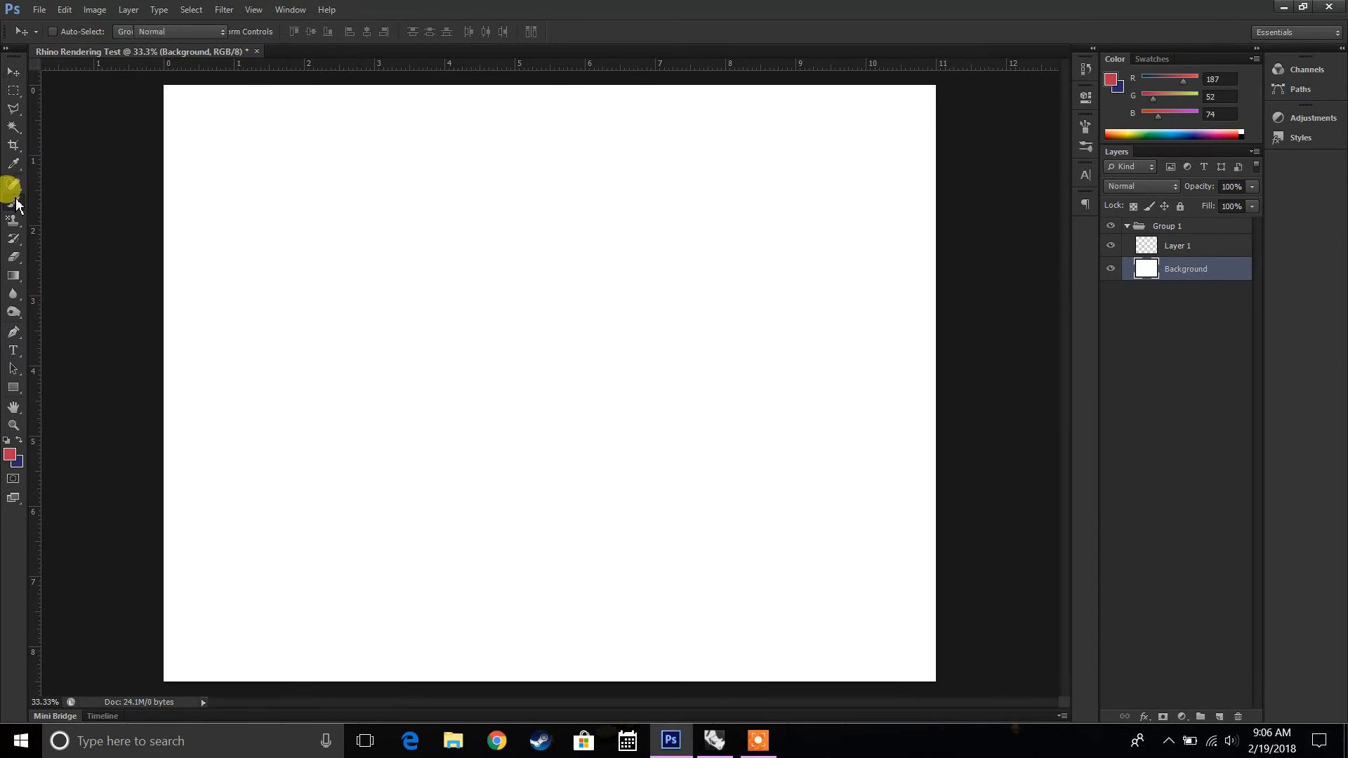
{"action": "left_click", "coordinate": [14, 203]}
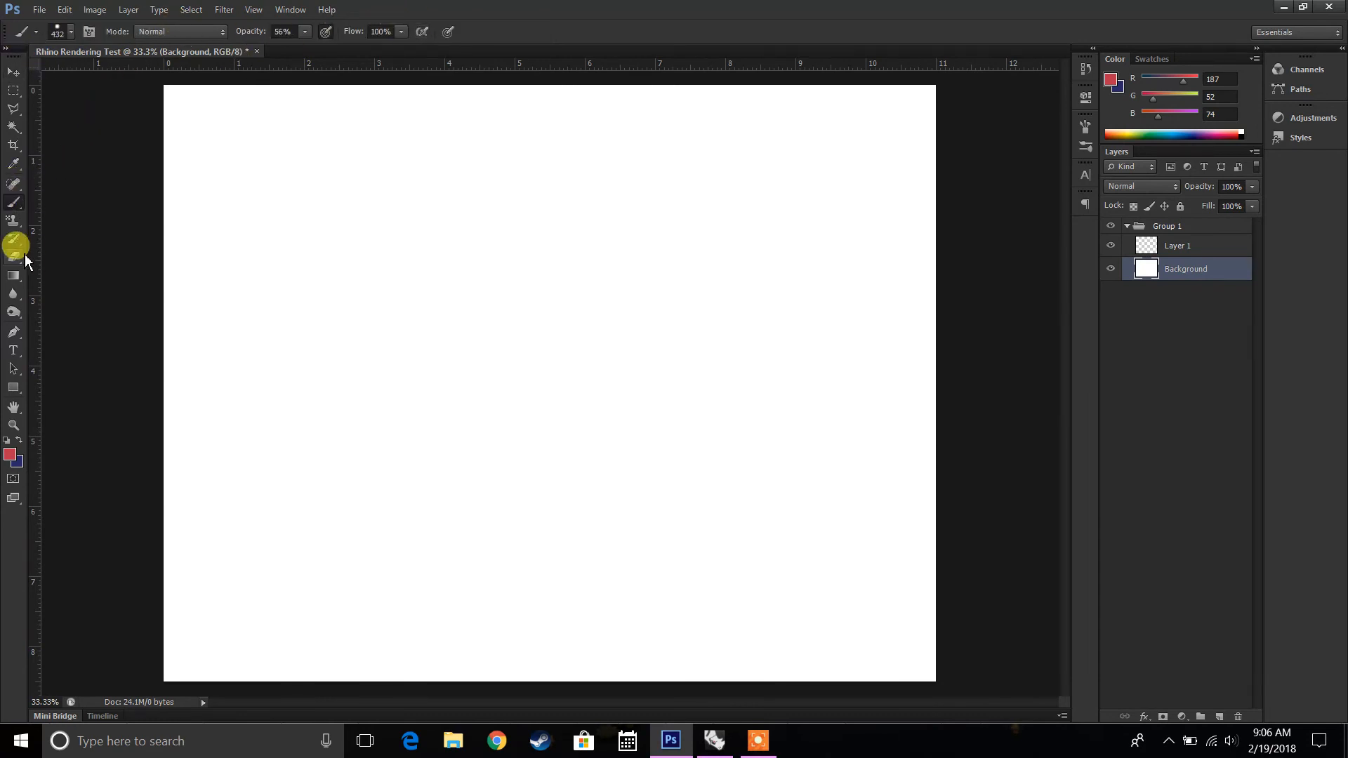
{"action": "left_click", "coordinate": [14, 197]}
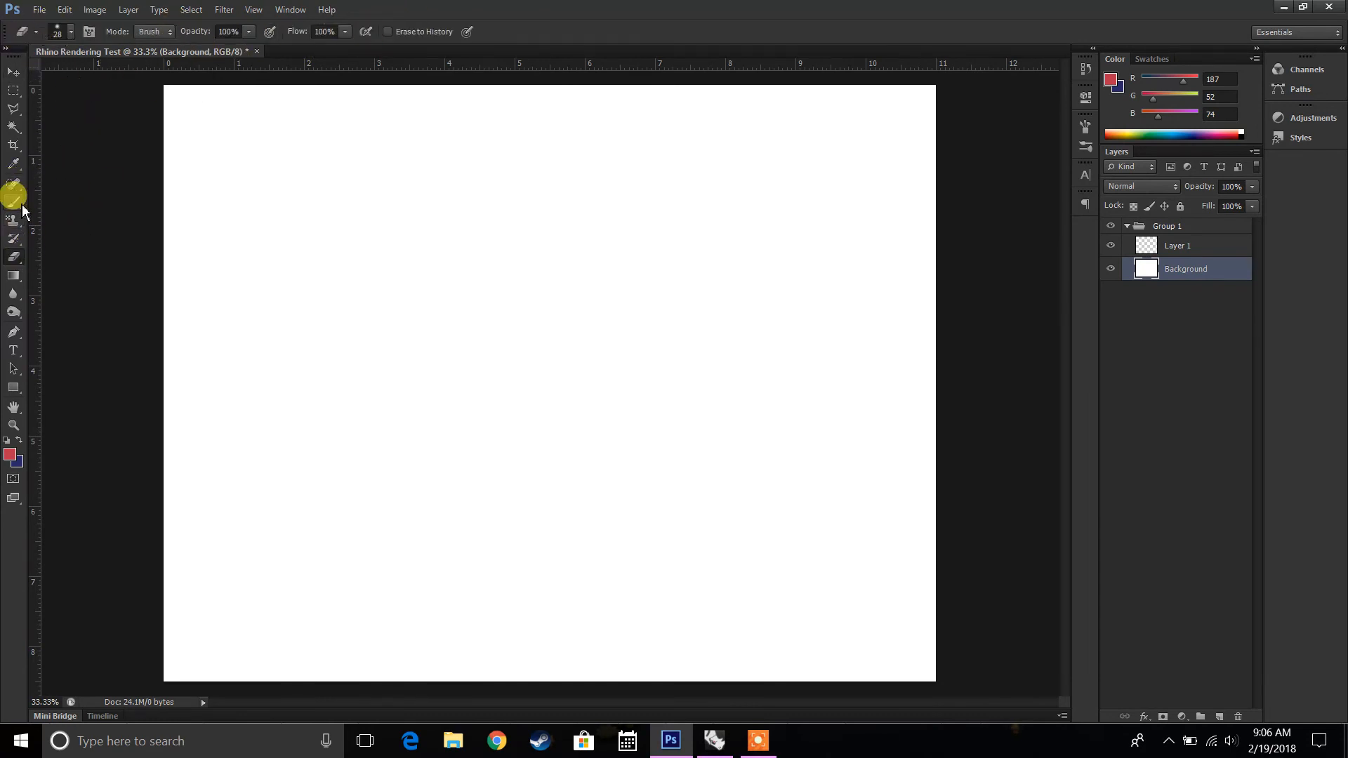
{"action": "left_click", "coordinate": [81, 32]}
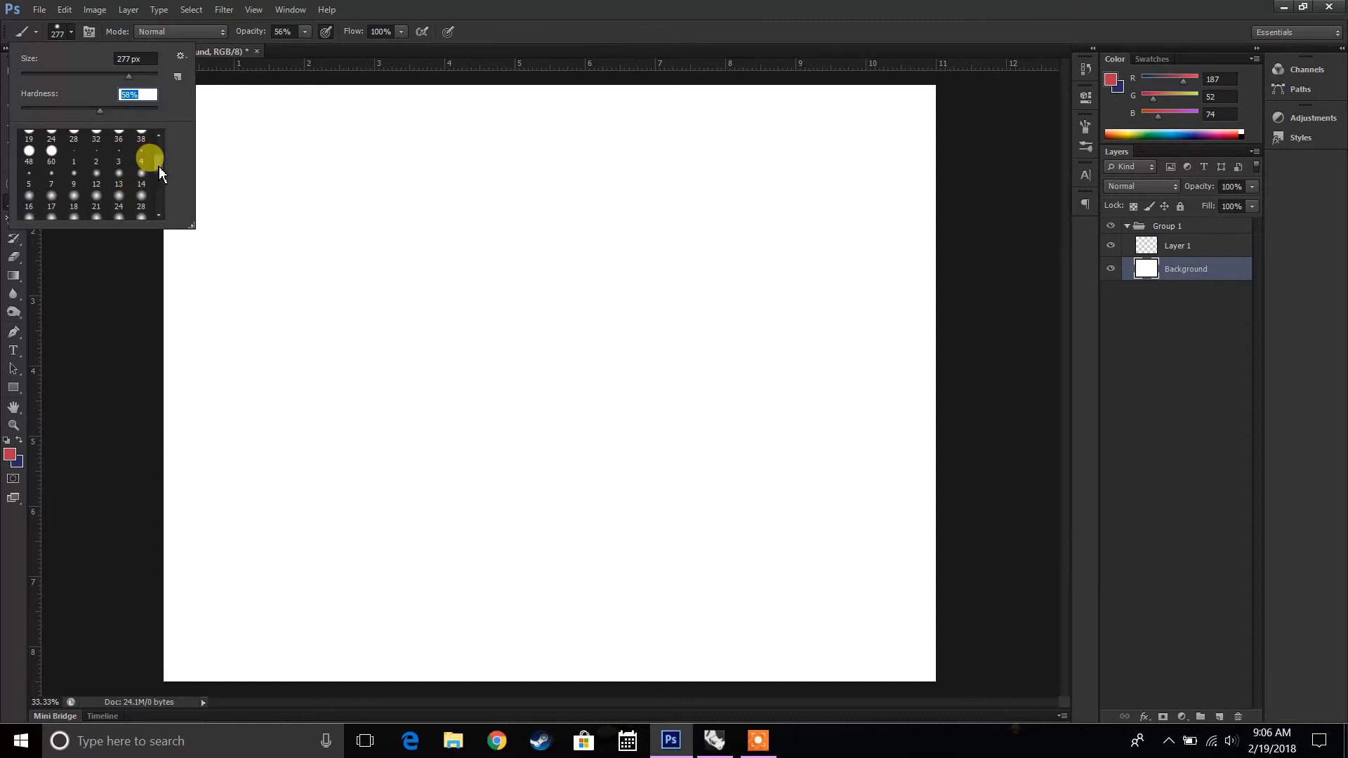
- Scroll the brush preset picker for a ~277 px soft round brush and show its library options
{"action": "scroll", "scroll_direction": "down", "scroll_amount": 3}
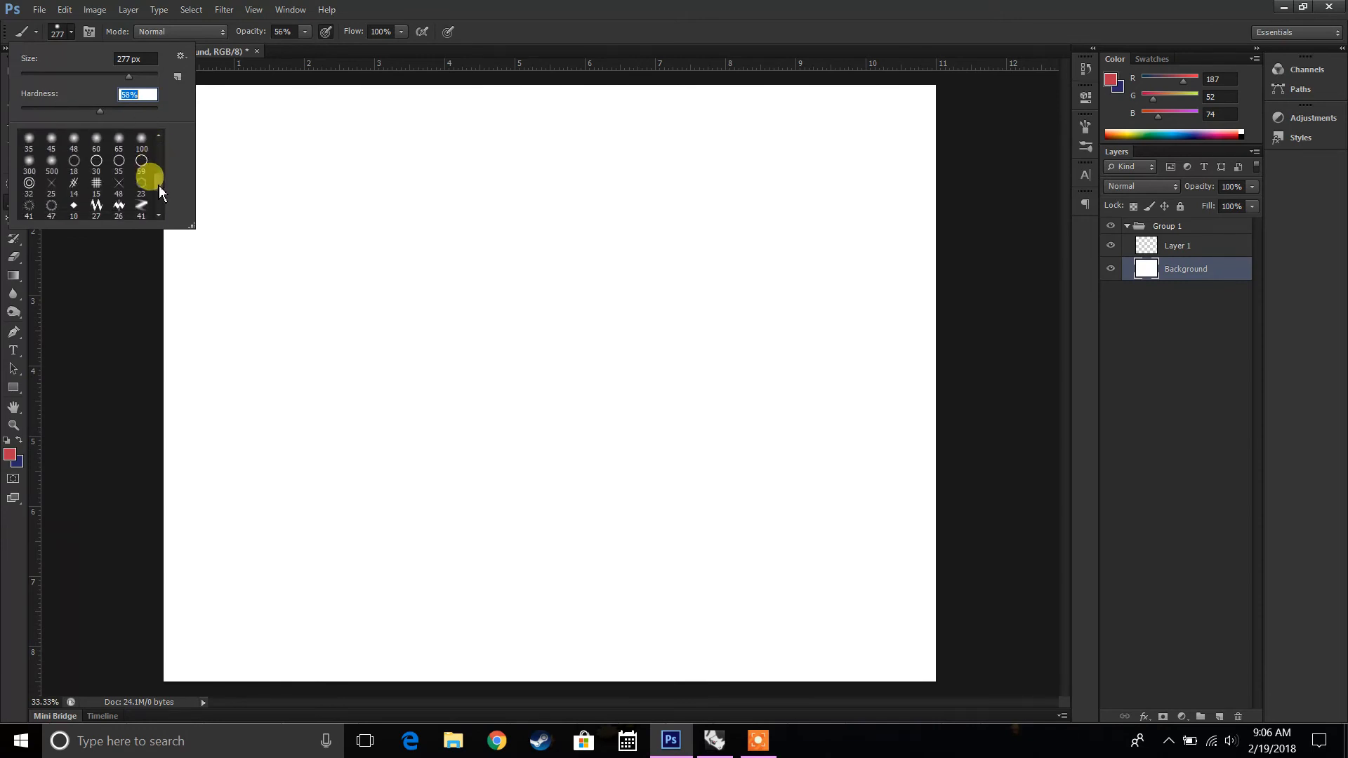
{"action": "scroll", "scroll_direction": "down", "scroll_amount": 3}
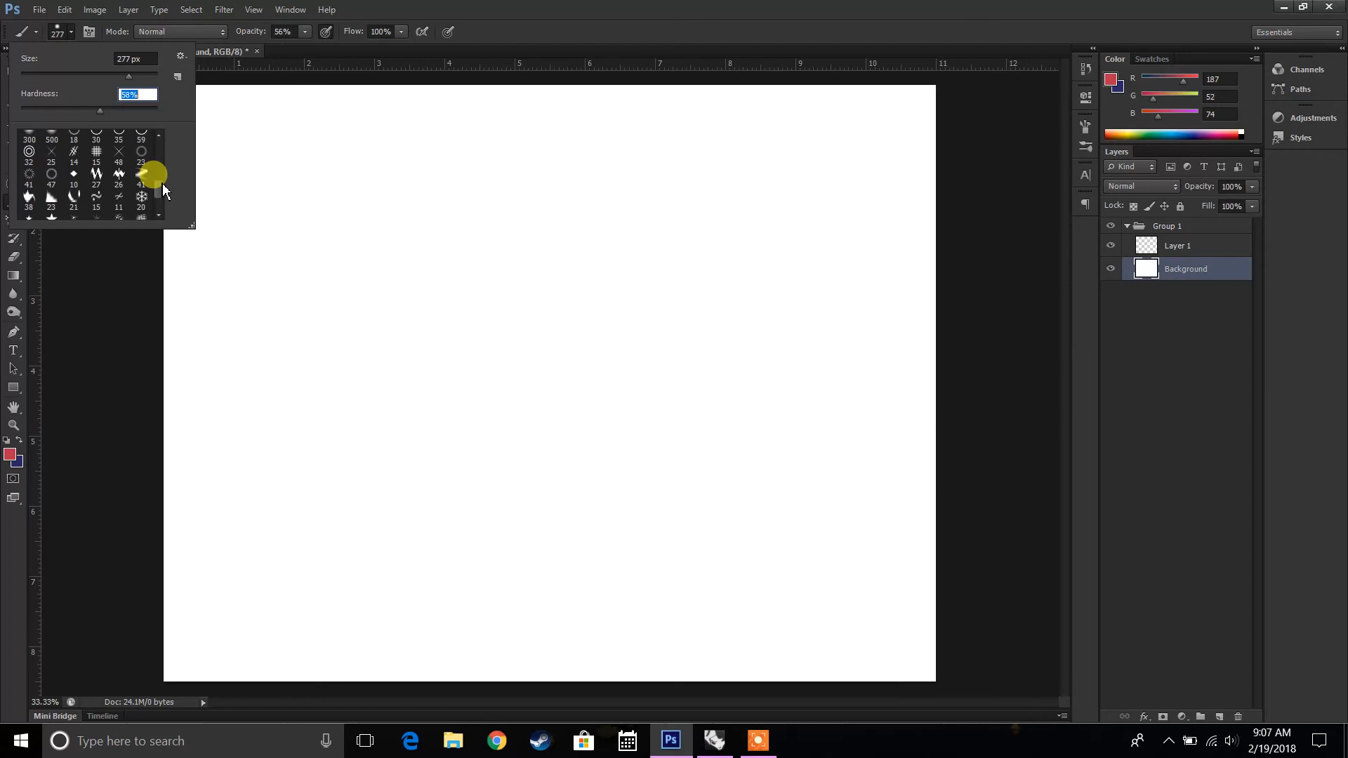
{"action": "scroll", "scroll_direction": "up", "scroll_amount": 3}
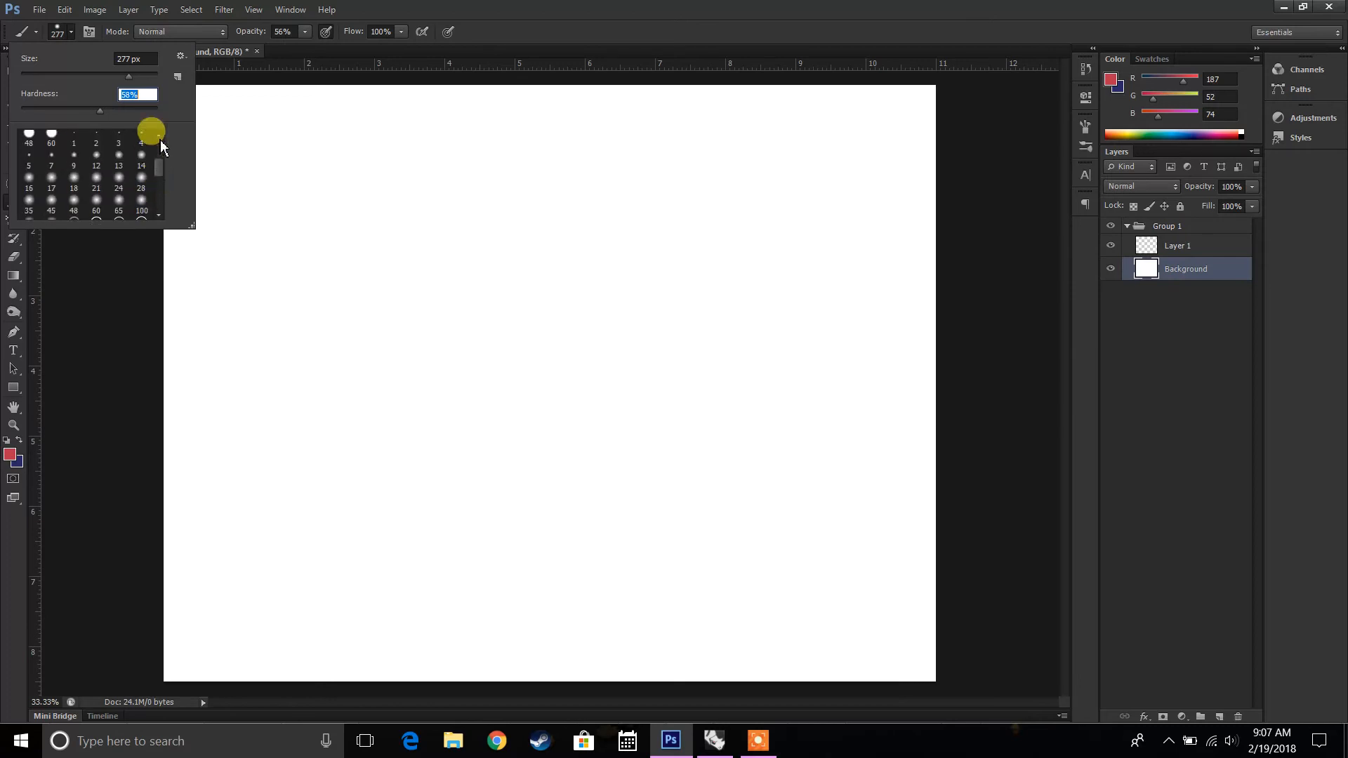
{"action": "mouse_move", "coordinate": [181, 64]}
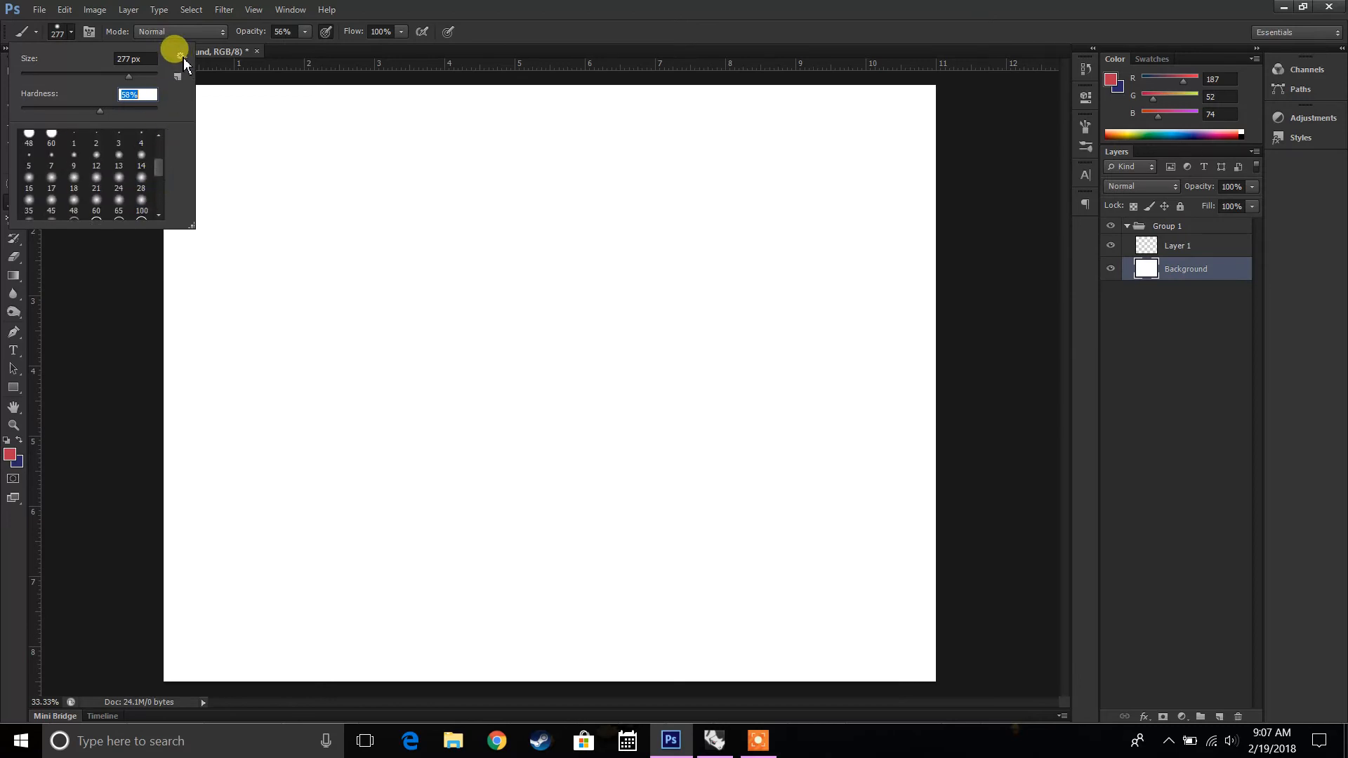
{"action": "left_click", "coordinate": [179, 73]}
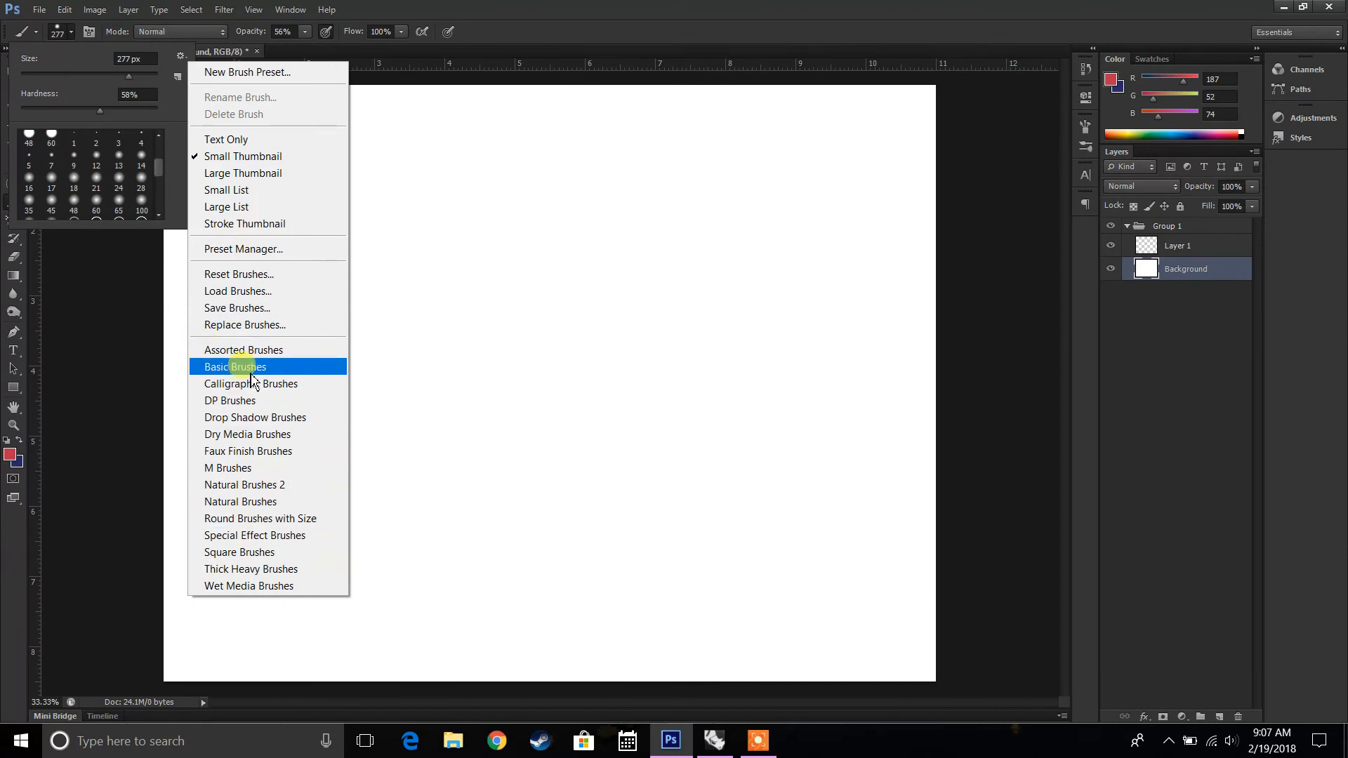
{"action": "mouse_move", "coordinate": [267, 417]}
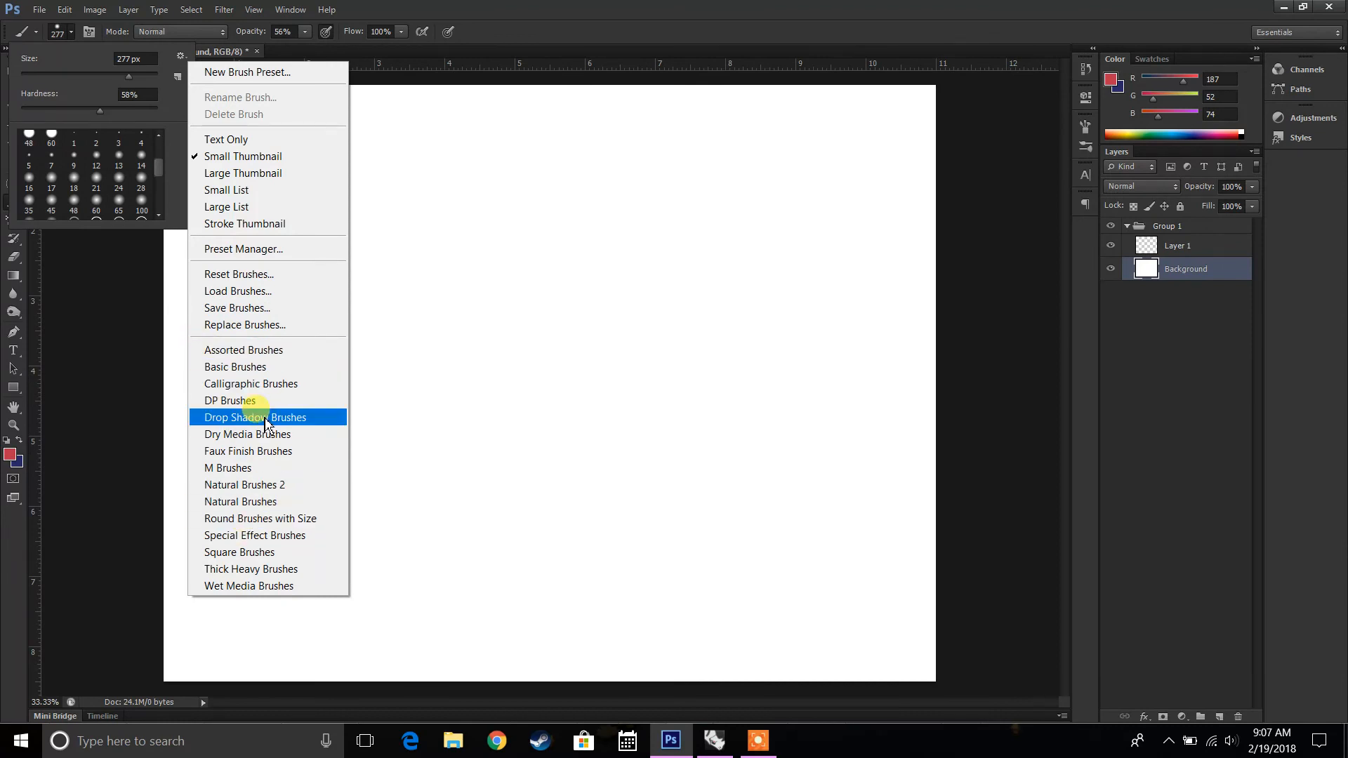
{"action": "mouse_move", "coordinate": [181, 52]}
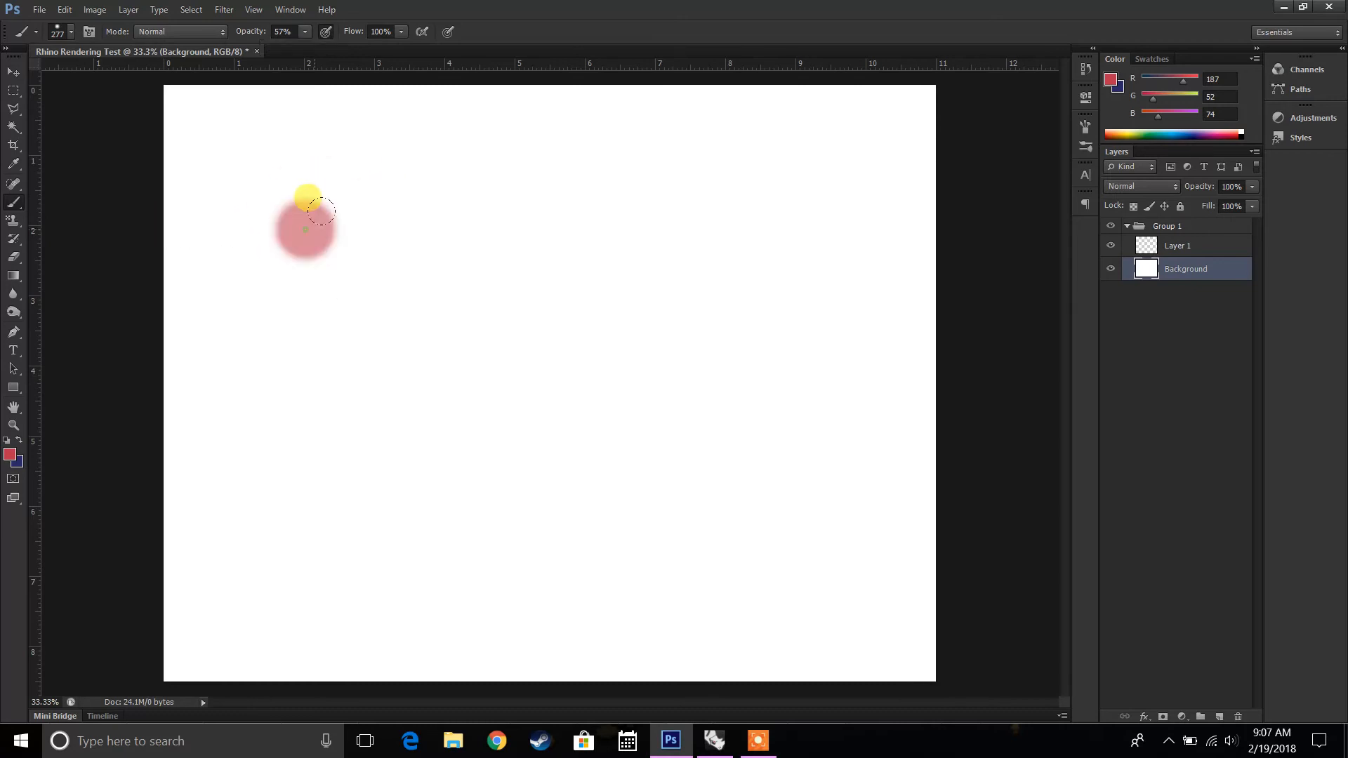
{"action": "left_click_drag", "start_coordinate": [308, 219], "coordinate": [454, 240]}
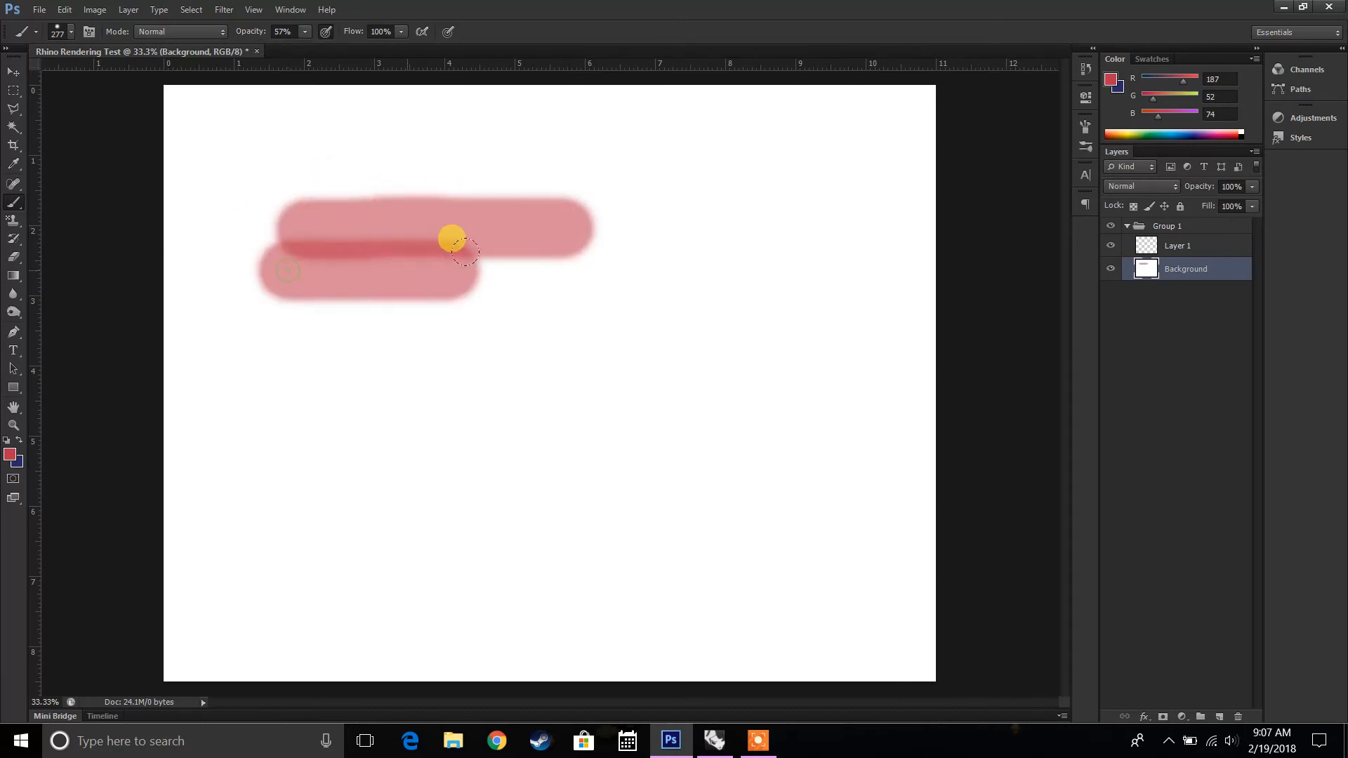
{"action": "left_click_drag", "start_coordinate": [454, 238], "coordinate": [511, 283]}
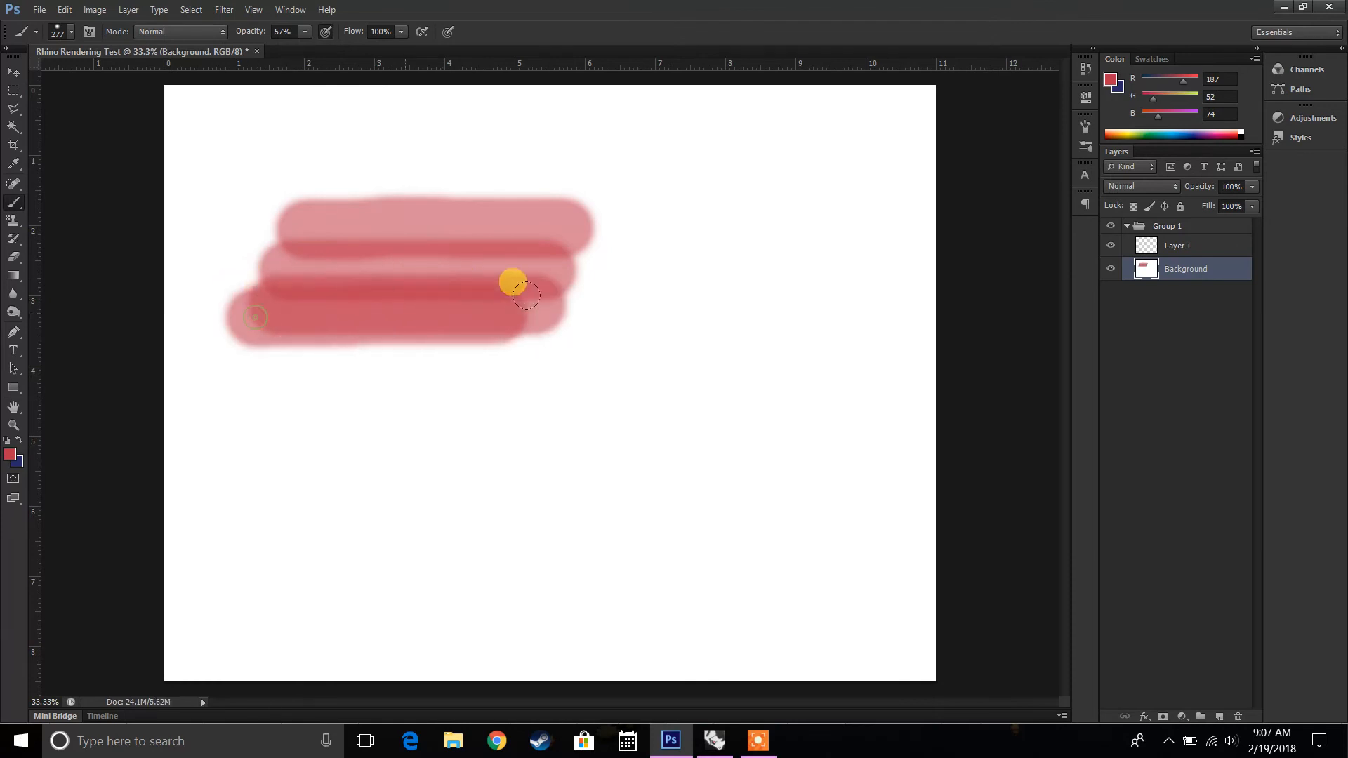
{"action": "left_click_drag", "start_coordinate": [512, 281], "coordinate": [389, 339]}
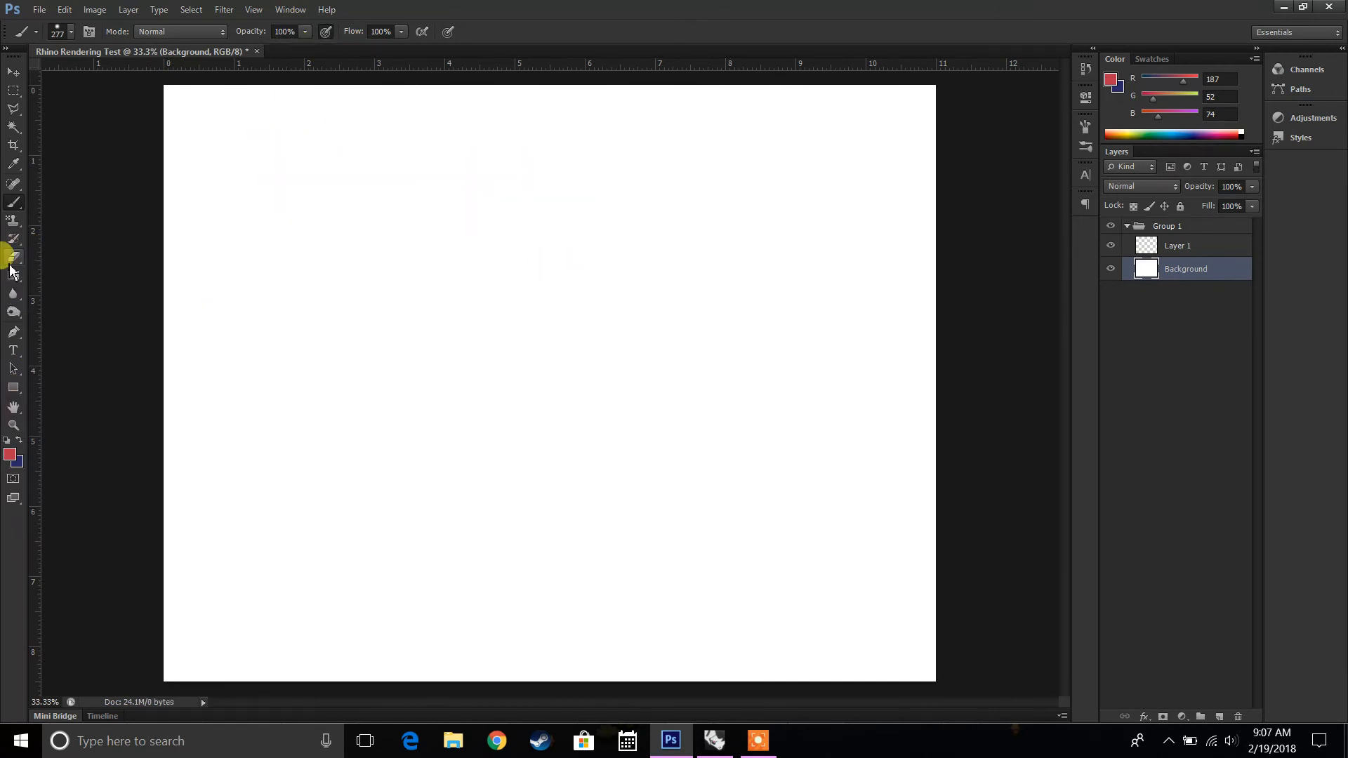
{"action": "left_click", "coordinate": [12, 255]}
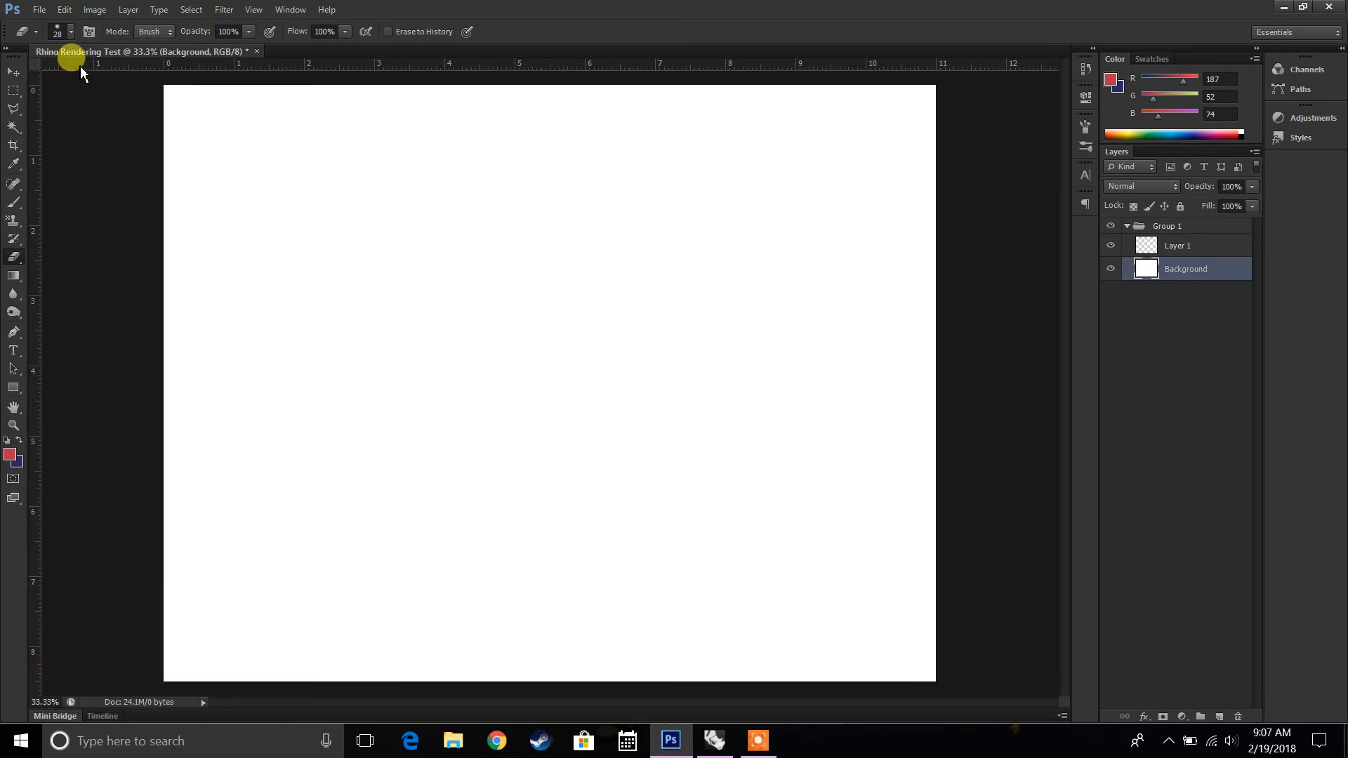
{"action": "left_click", "coordinate": [153, 33]}
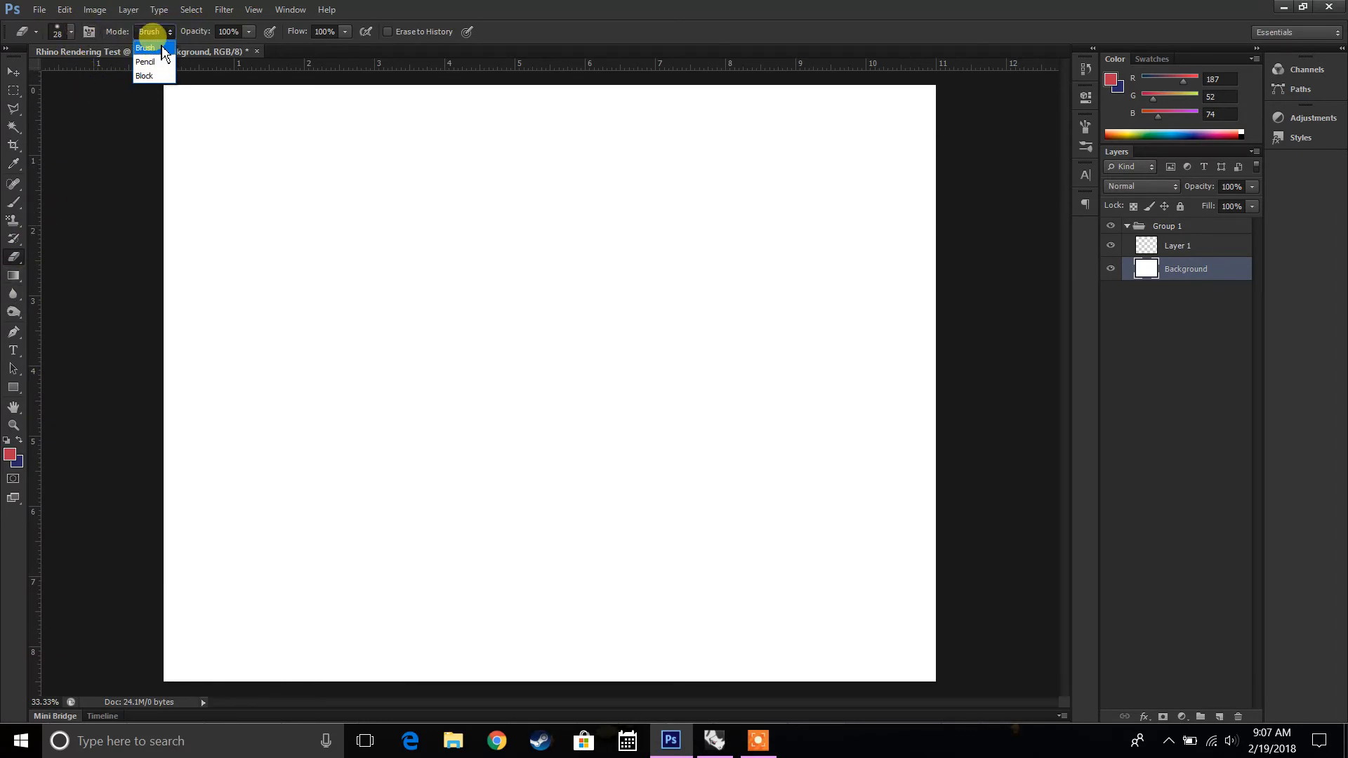
{"action": "left_click", "coordinate": [145, 46]}
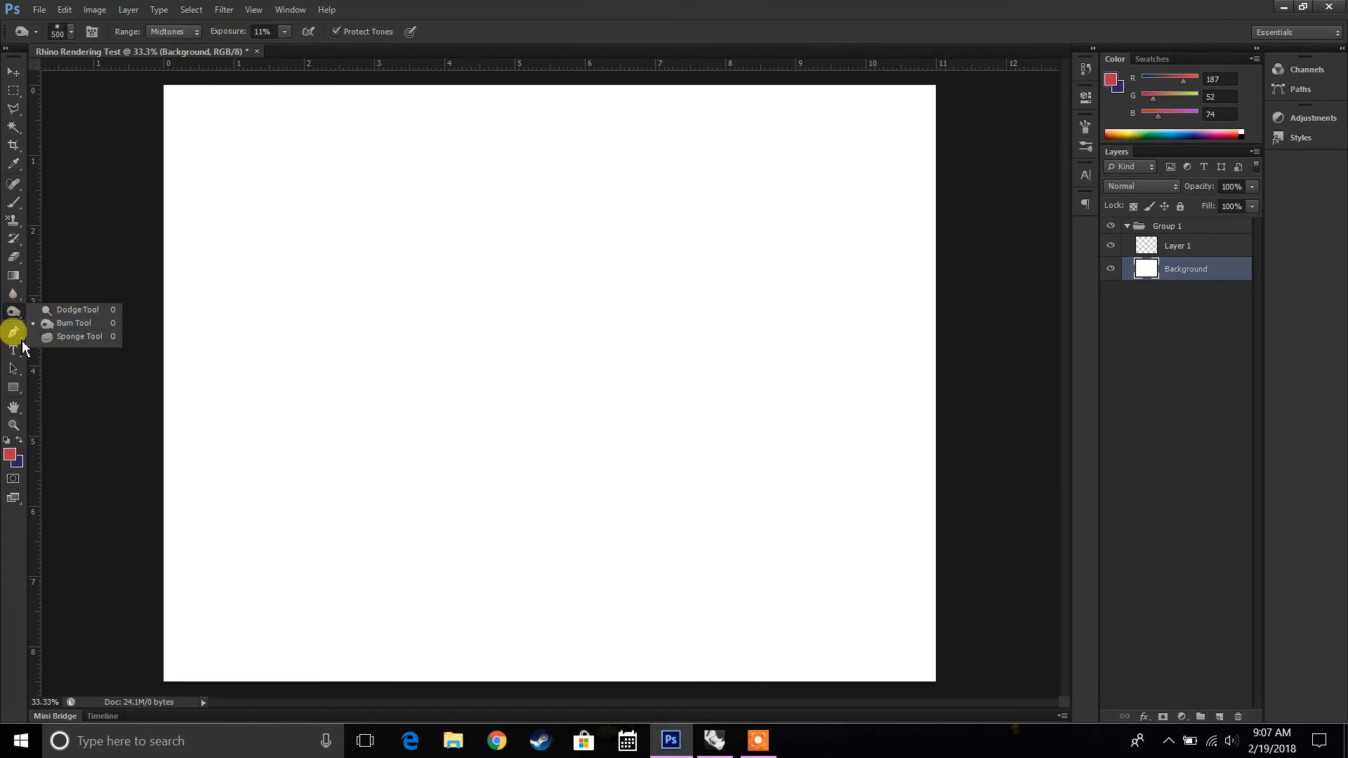
{"action": "left_click", "coordinate": [77, 336]}
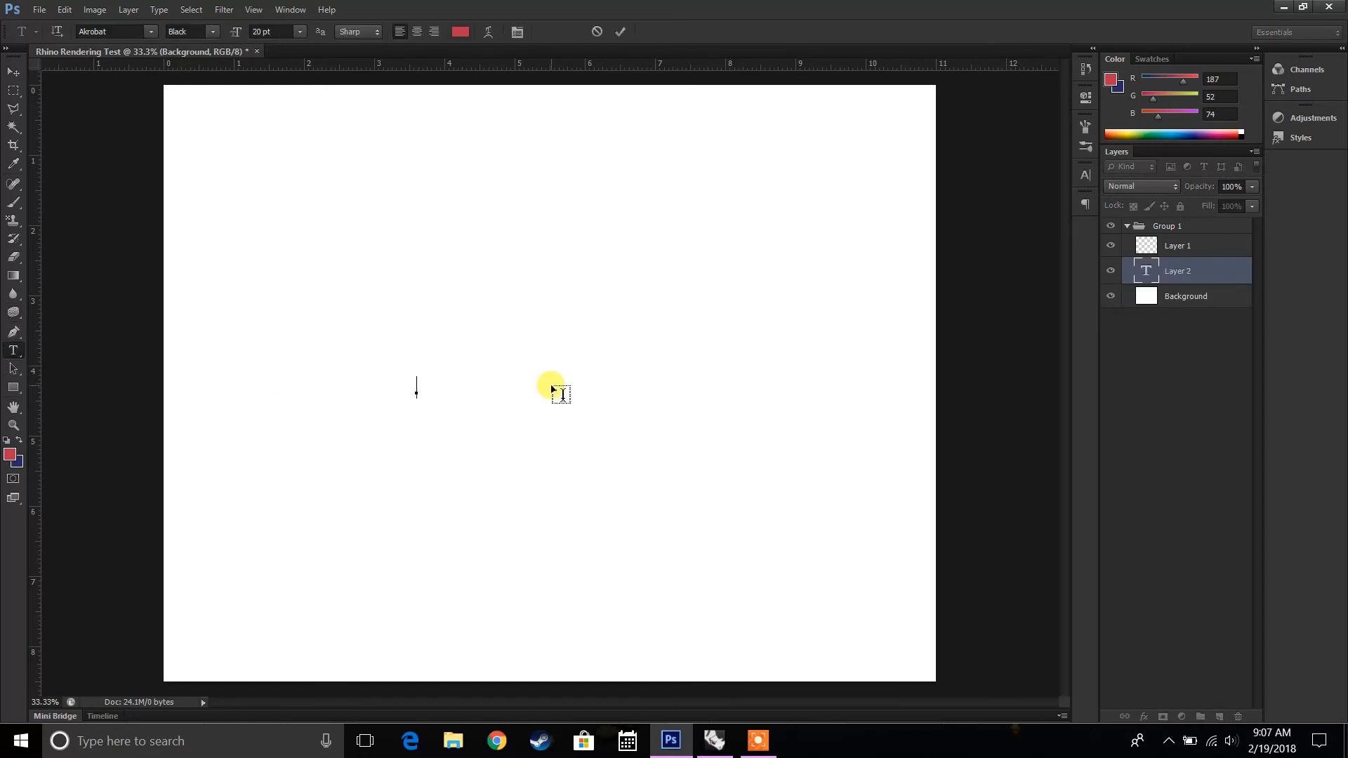
- Type 'TEST RENDER' as a new text layer and give the text a new colour
{"action": "type", "text": "TEST R"}
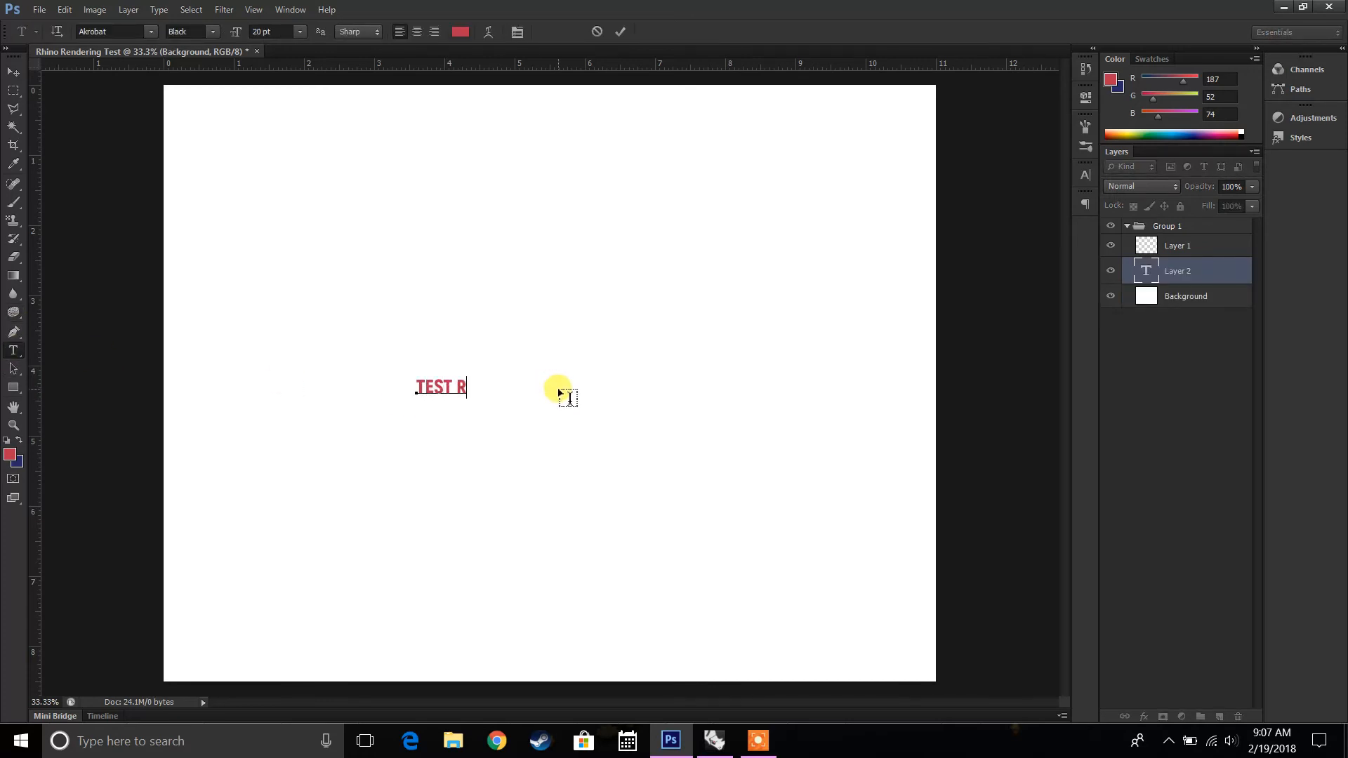
{"action": "type", "text": "ENDER"}
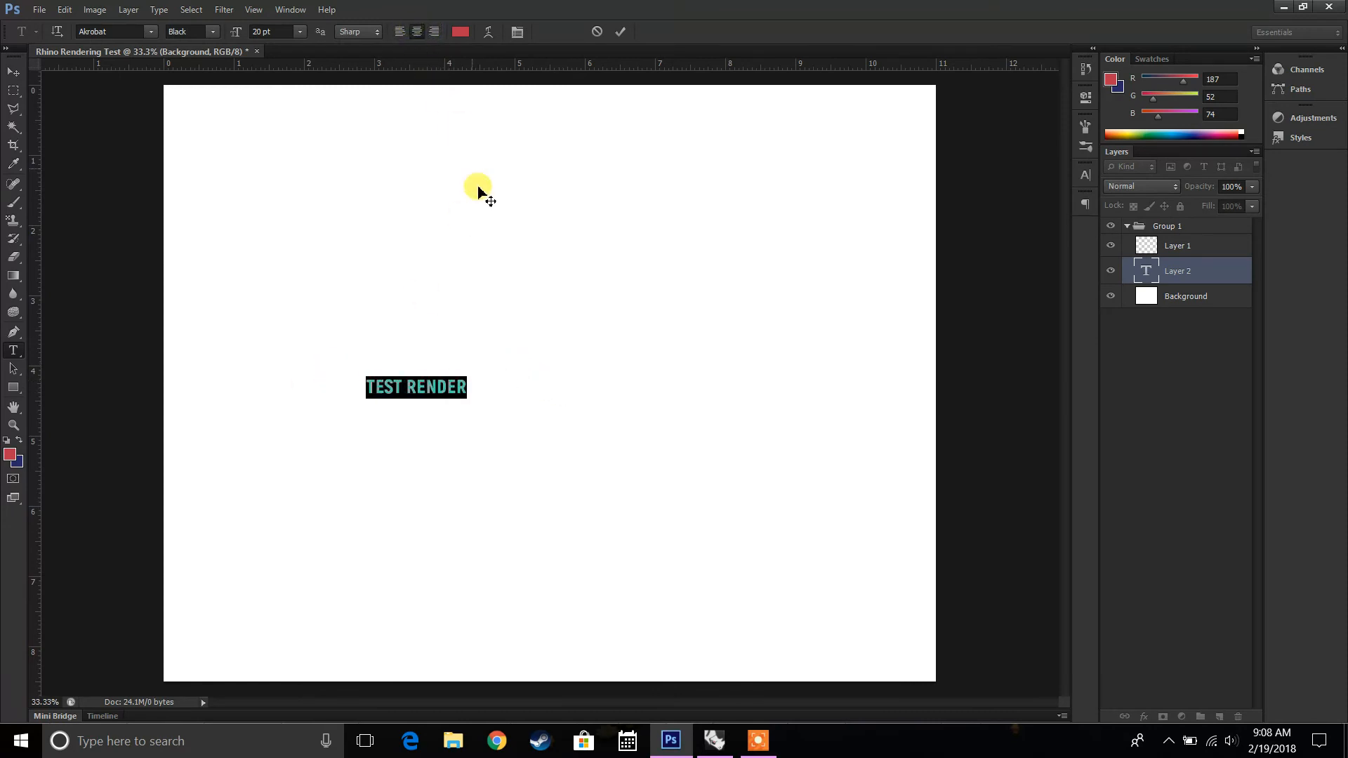
{"action": "left_click", "coordinate": [459, 33]}
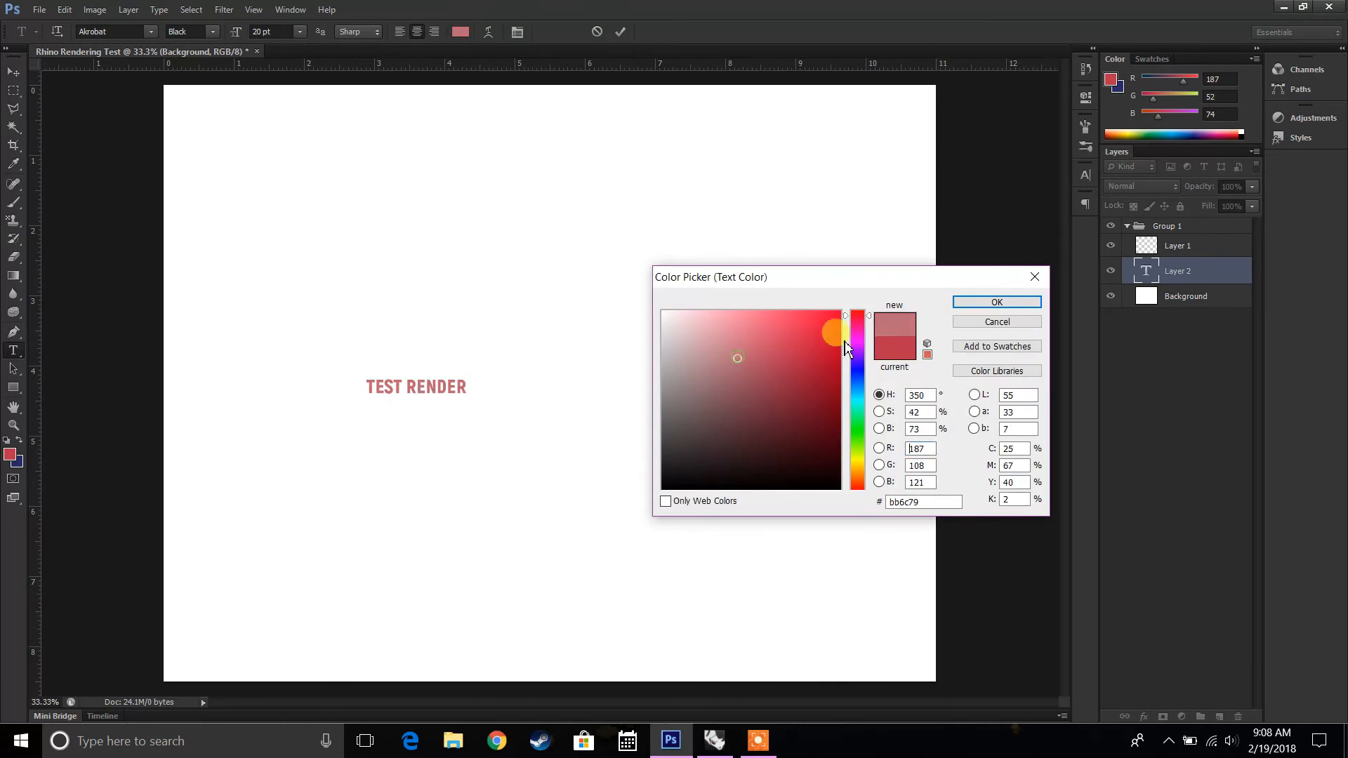
{"action": "left_click", "coordinate": [996, 302]}
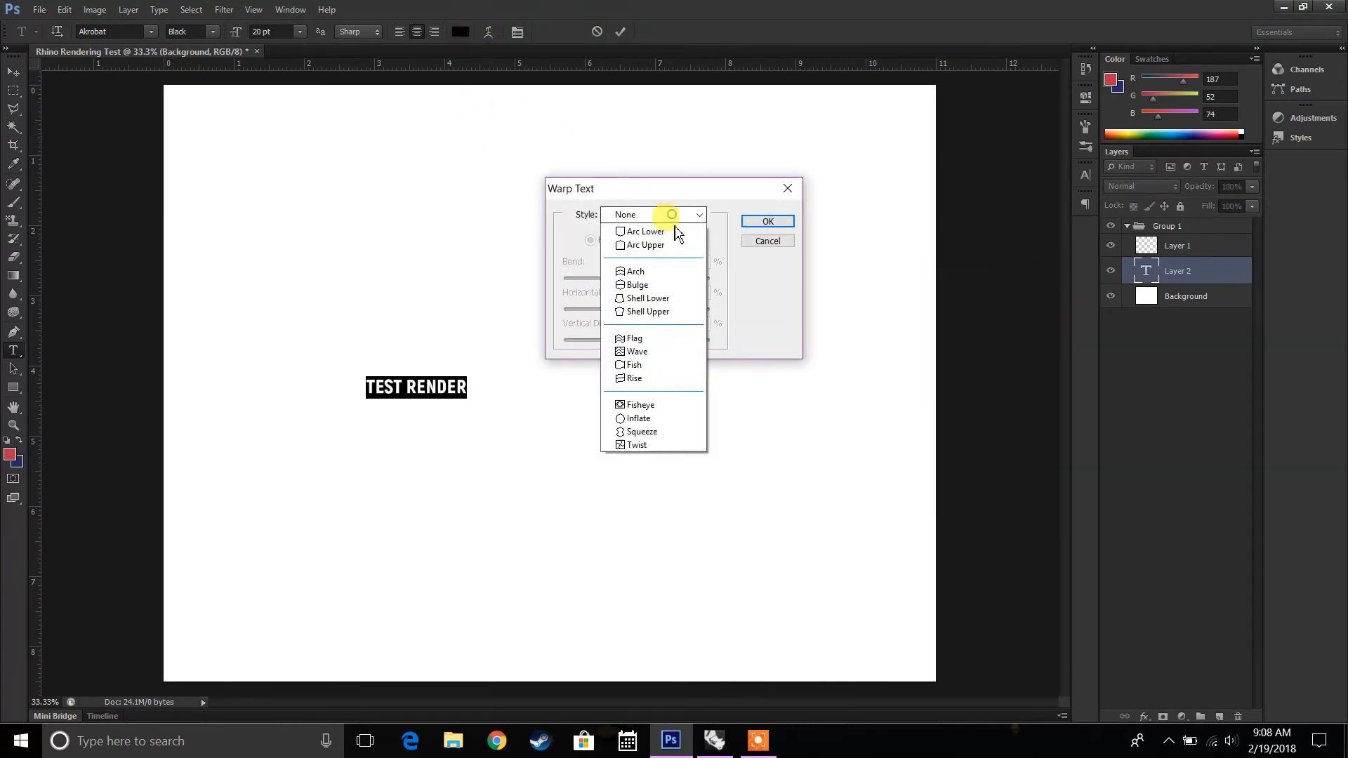
- Try a lower-arc Warp Text on TEST RENDER and discard it
{"action": "left_click", "coordinate": [645, 232]}
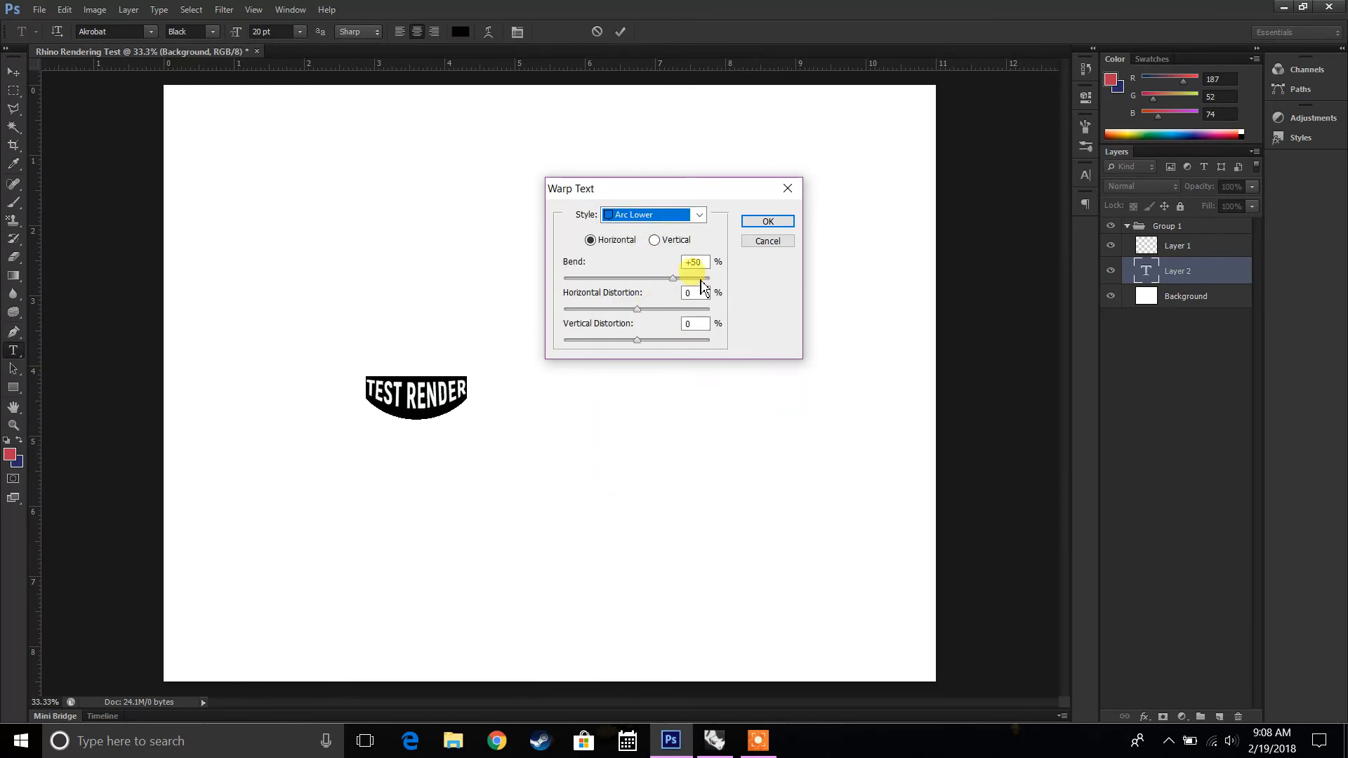
{"action": "left_click", "coordinate": [767, 220]}
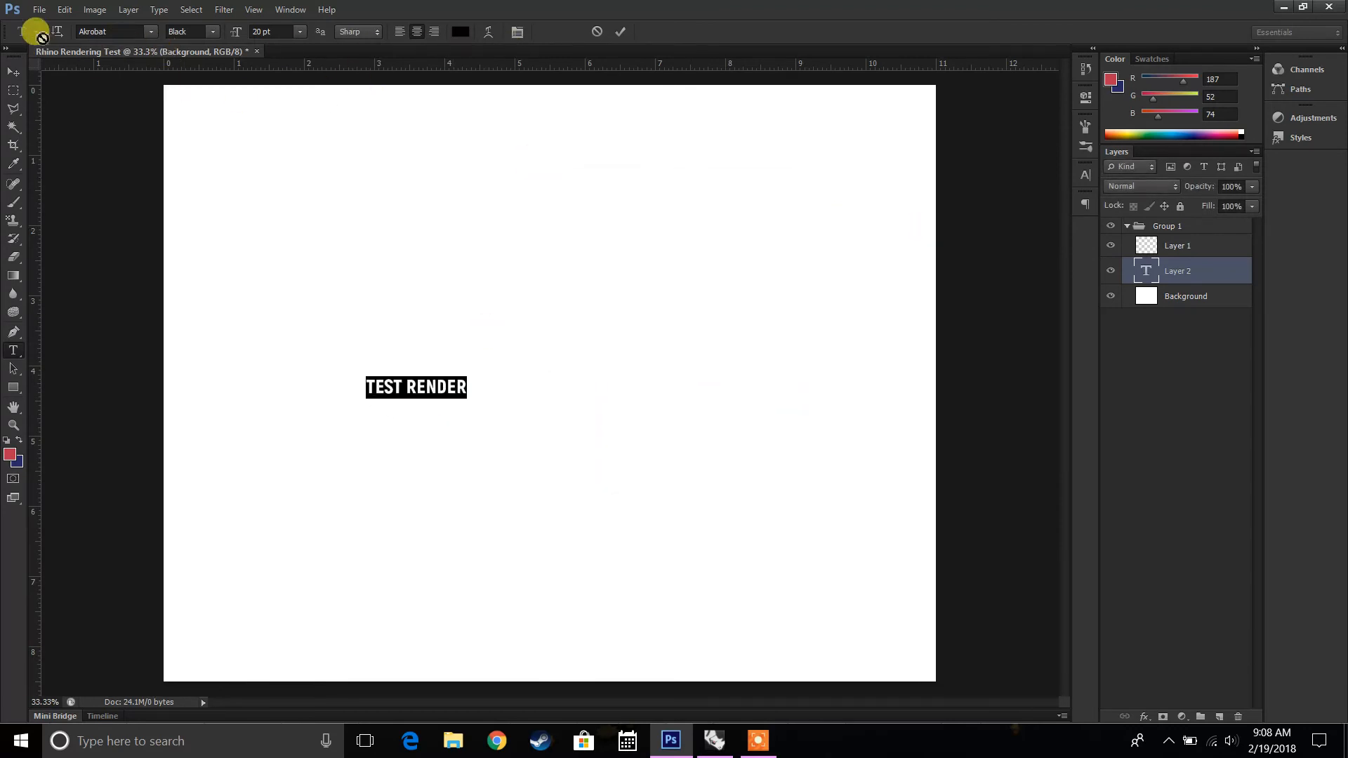
{"action": "mouse_move", "coordinate": [285, 453]}
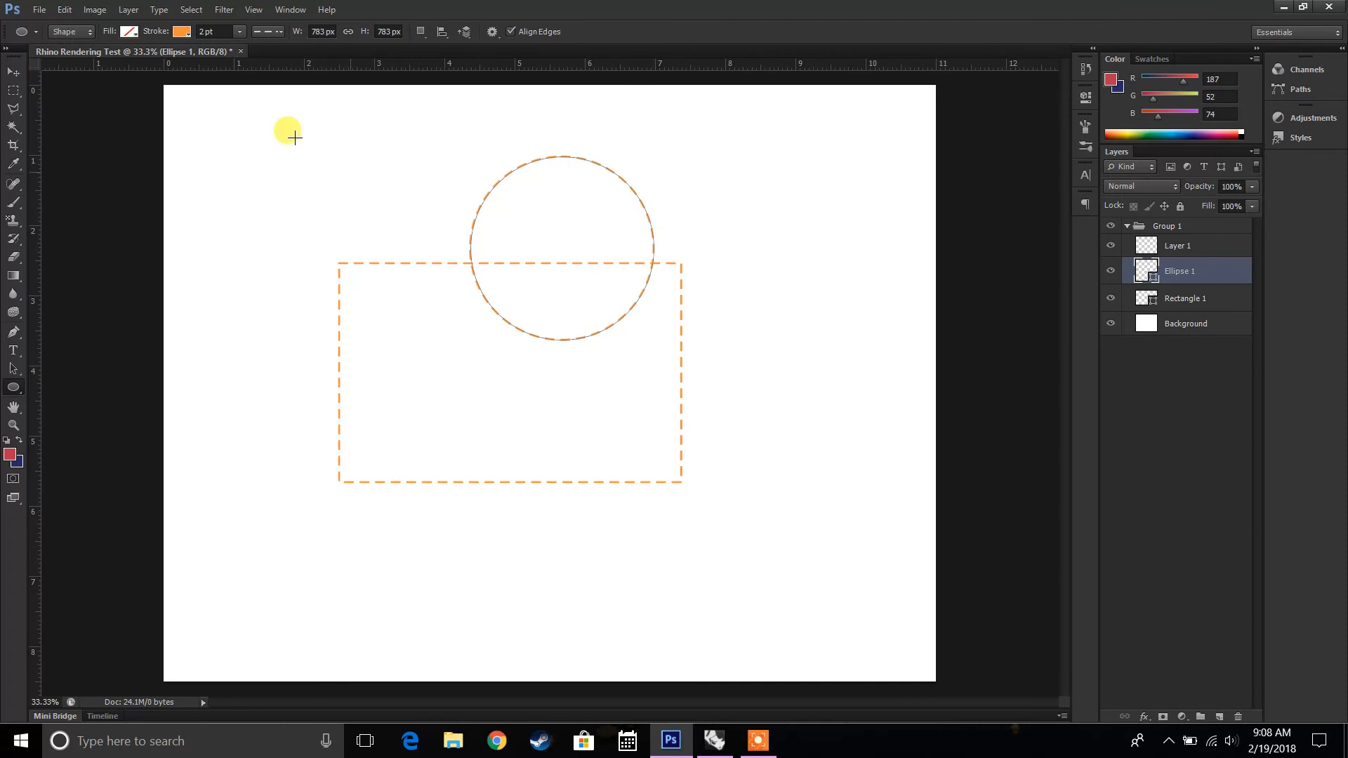
- Give the ellipse shape a red fill and black stroke, then bring up its Free Transform options
{"action": "left_click", "coordinate": [126, 33]}
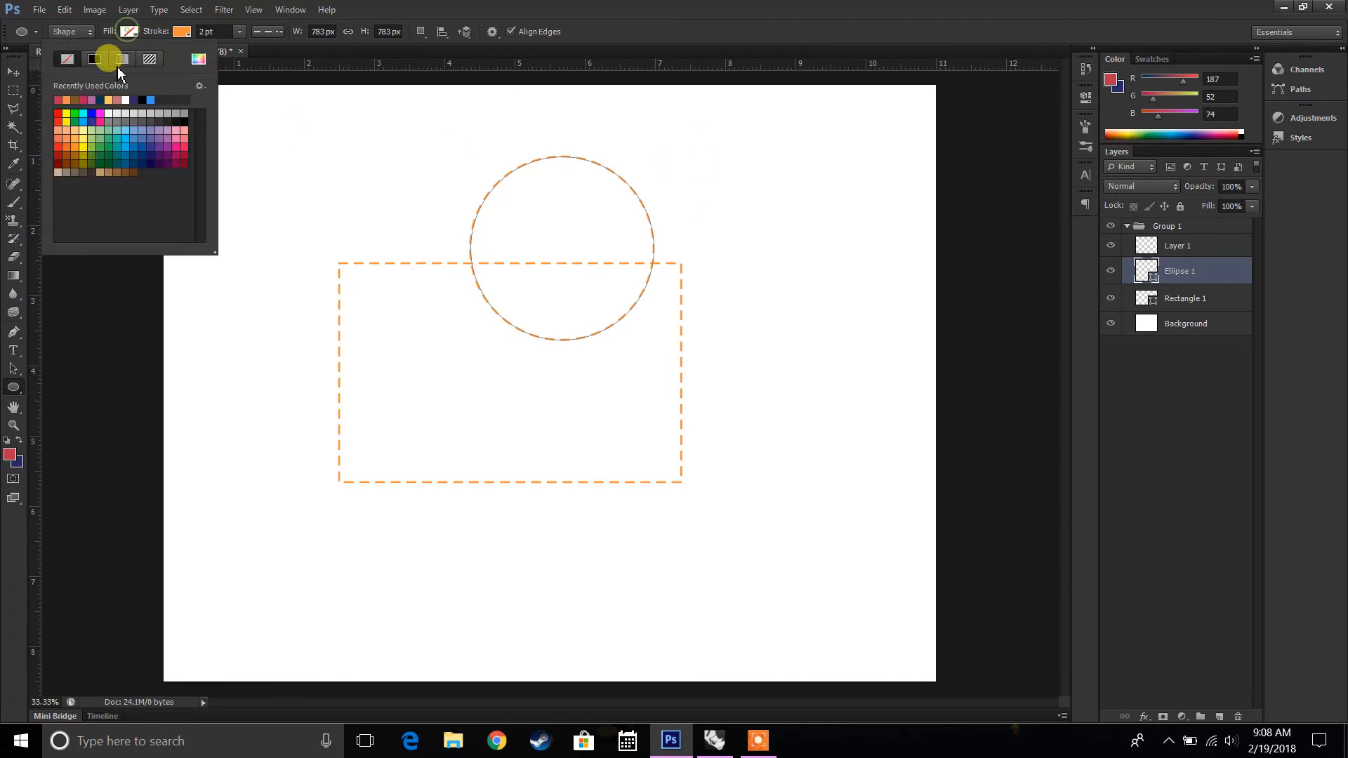
{"action": "left_click", "coordinate": [97, 99]}
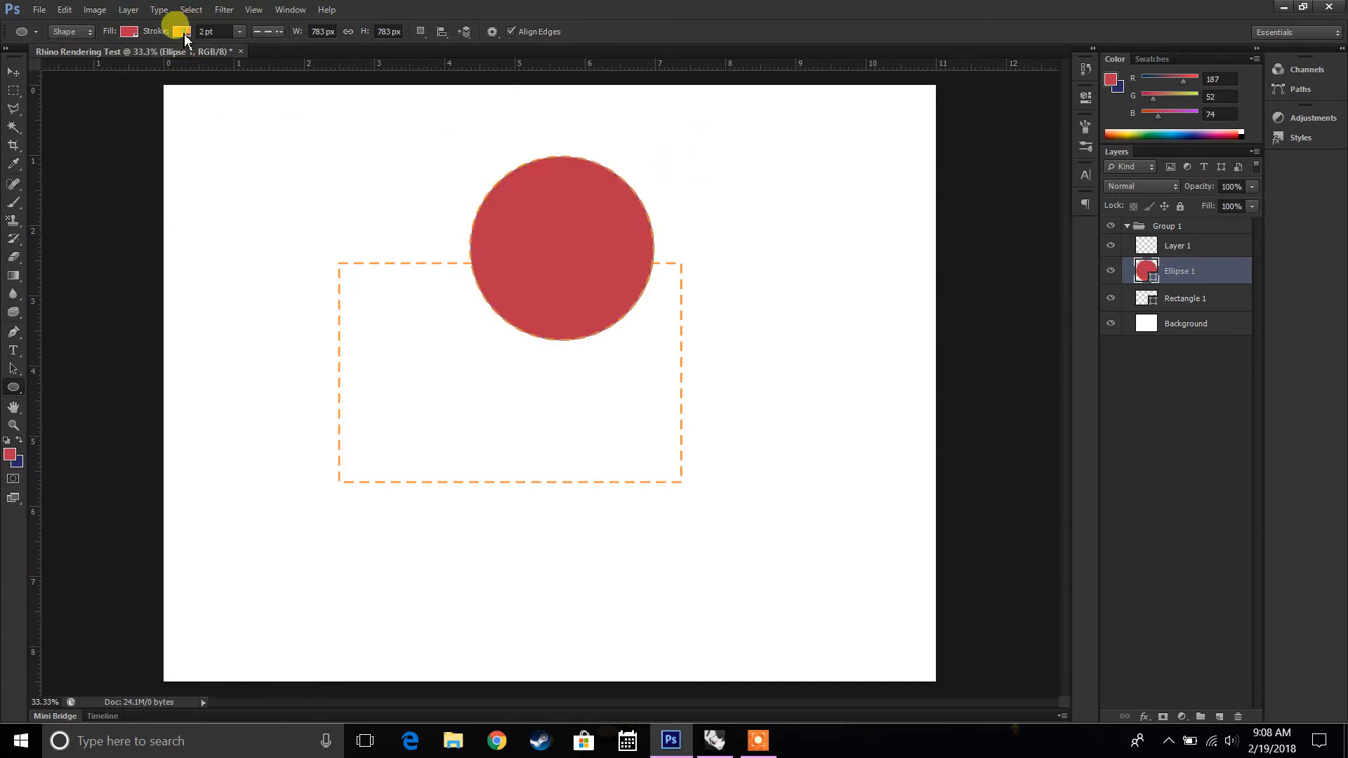
{"action": "left_click", "coordinate": [181, 32]}
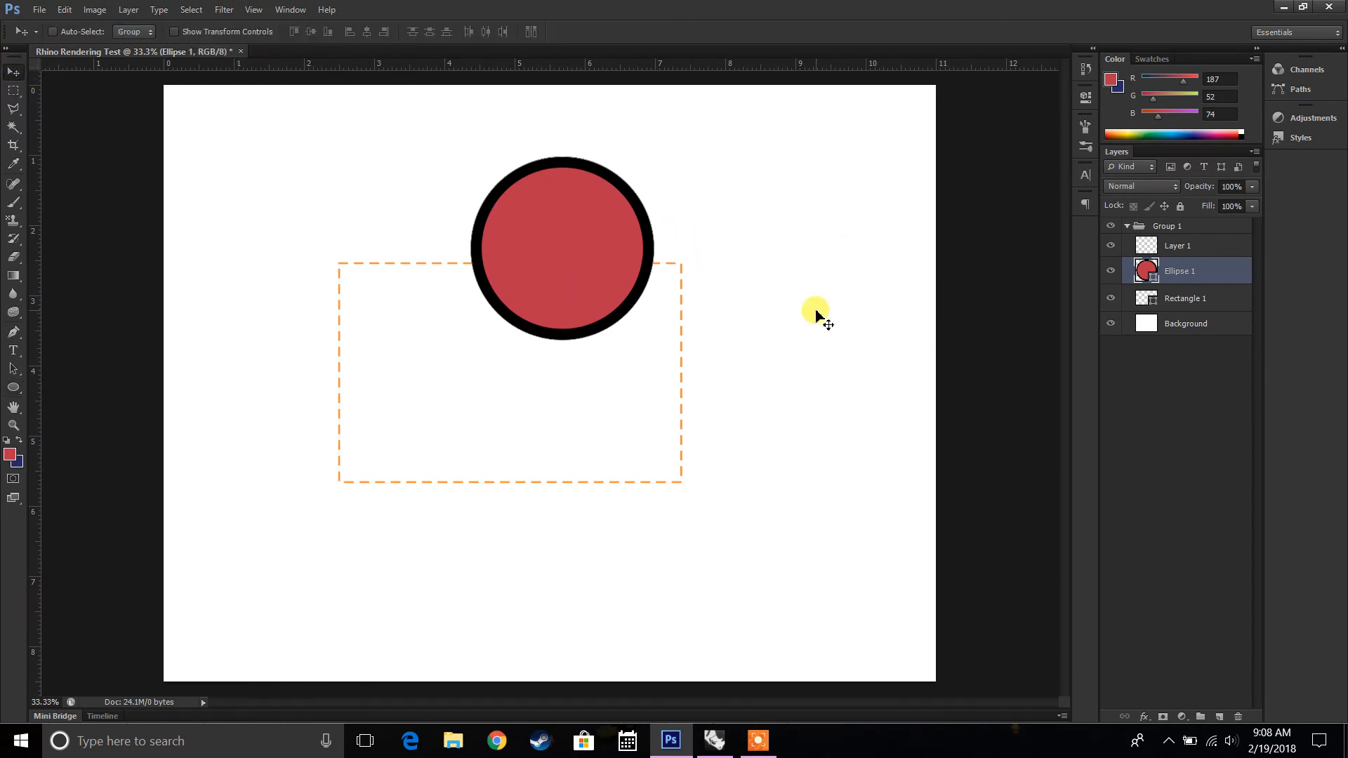
{"action": "mouse_move", "coordinate": [155, 446]}
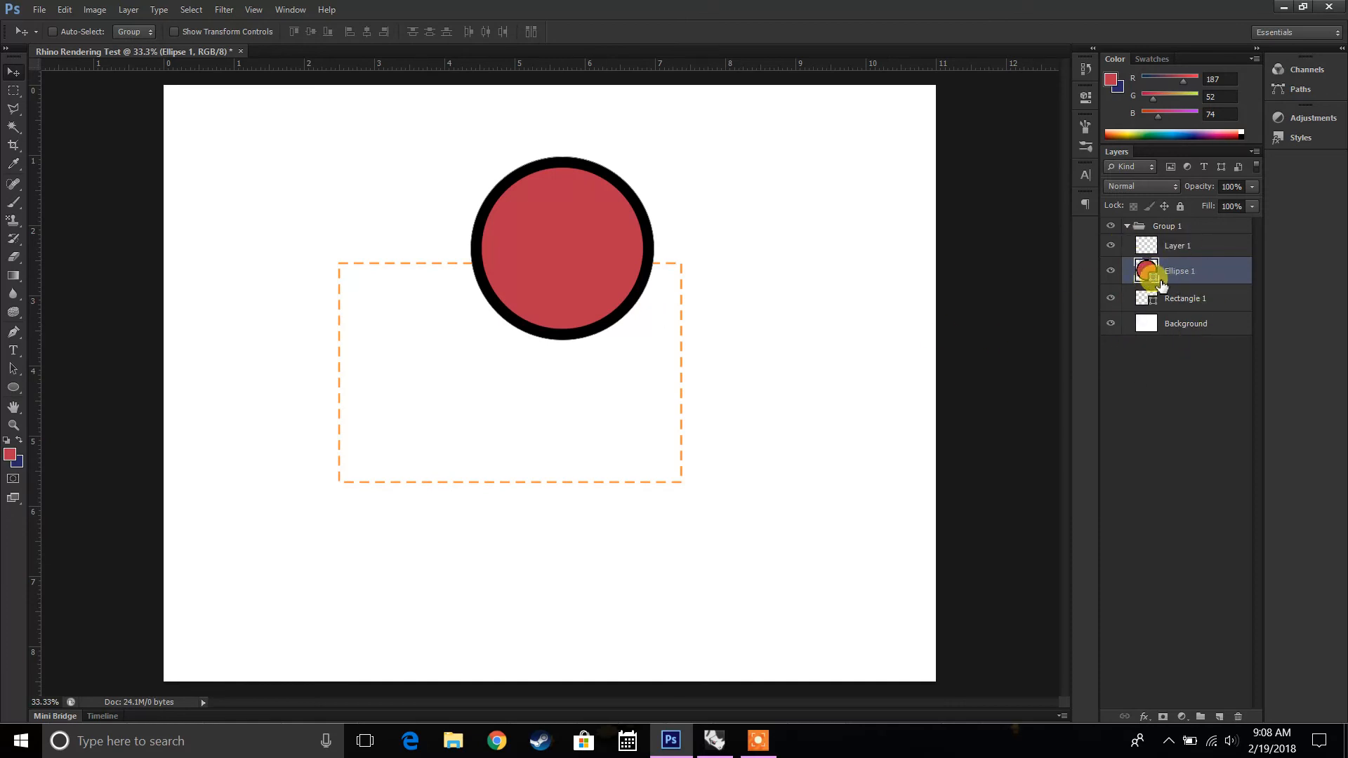
{"action": "mouse_move", "coordinate": [1031, 280]}
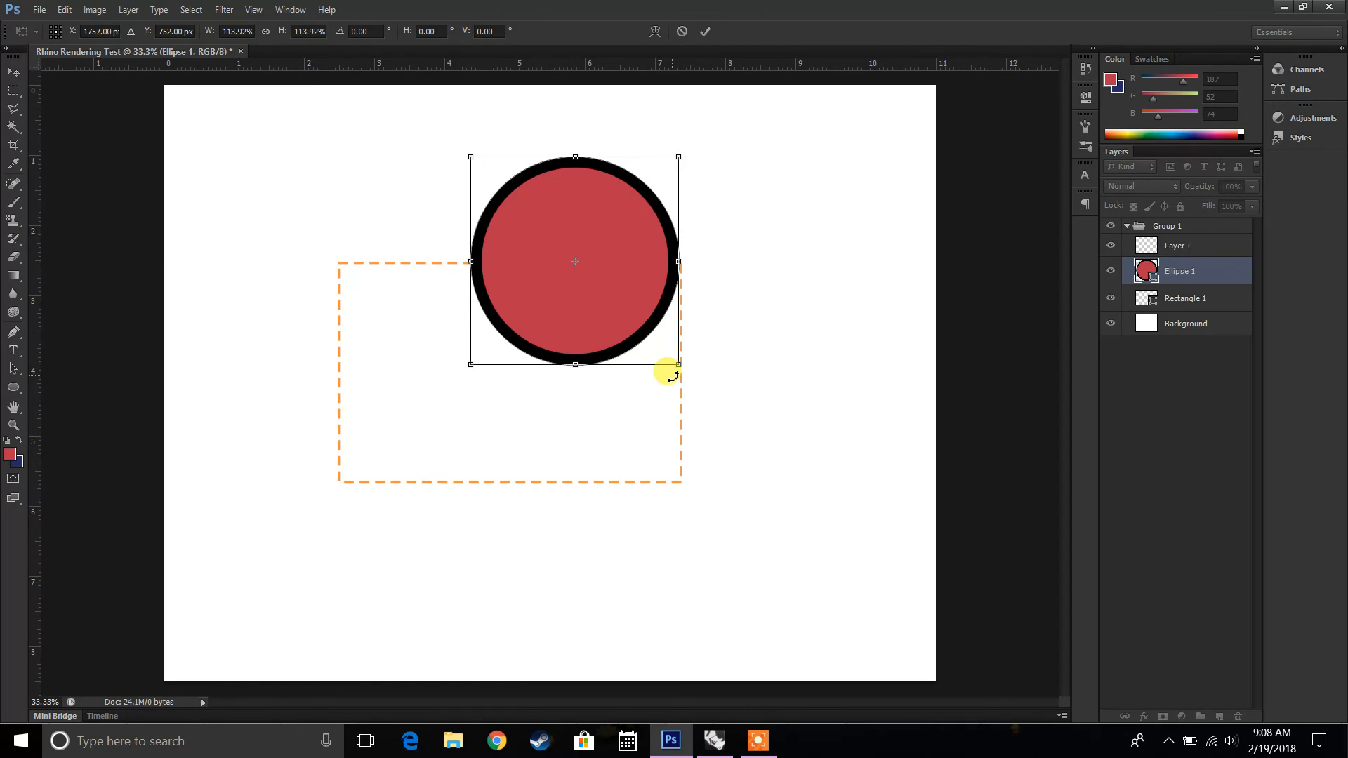
{"action": "right_click", "coordinate": [1180, 271]}
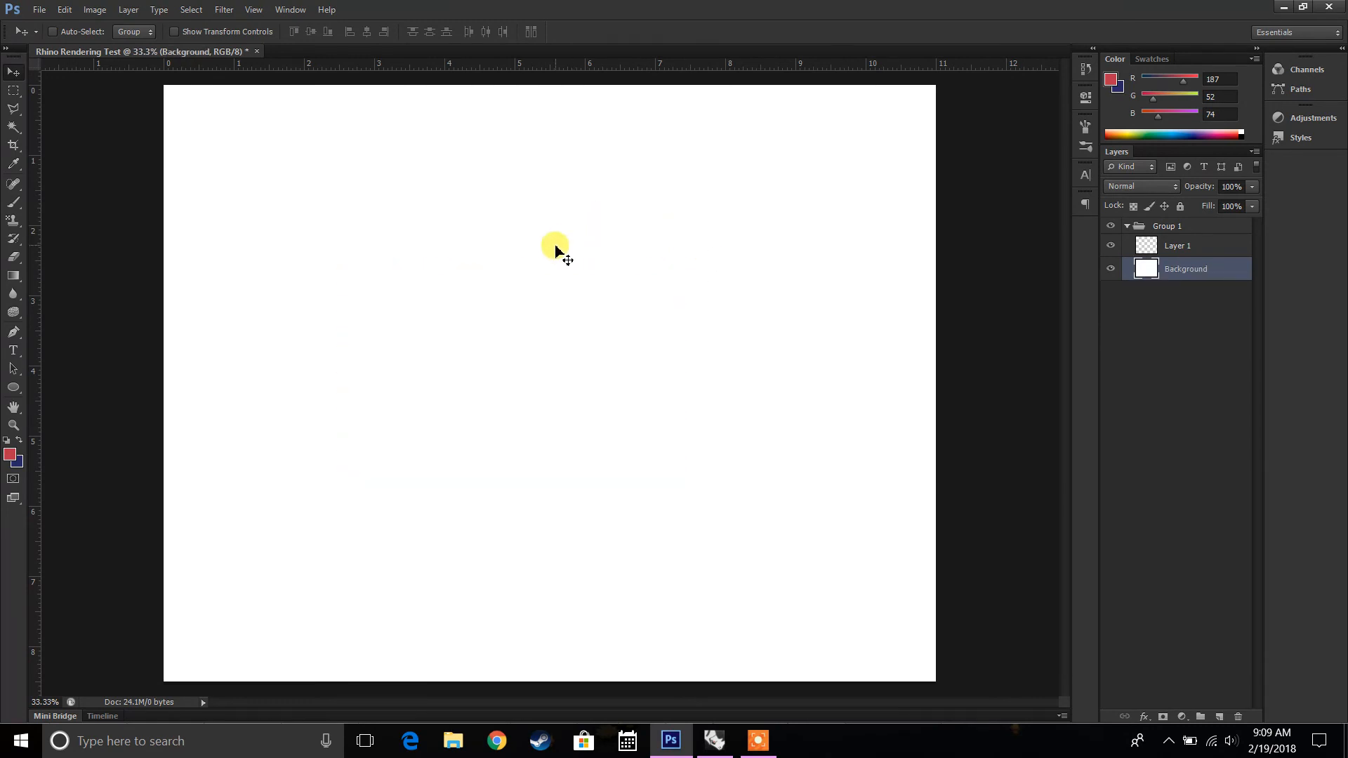
{"action": "mouse_move", "coordinate": [549, 251]}
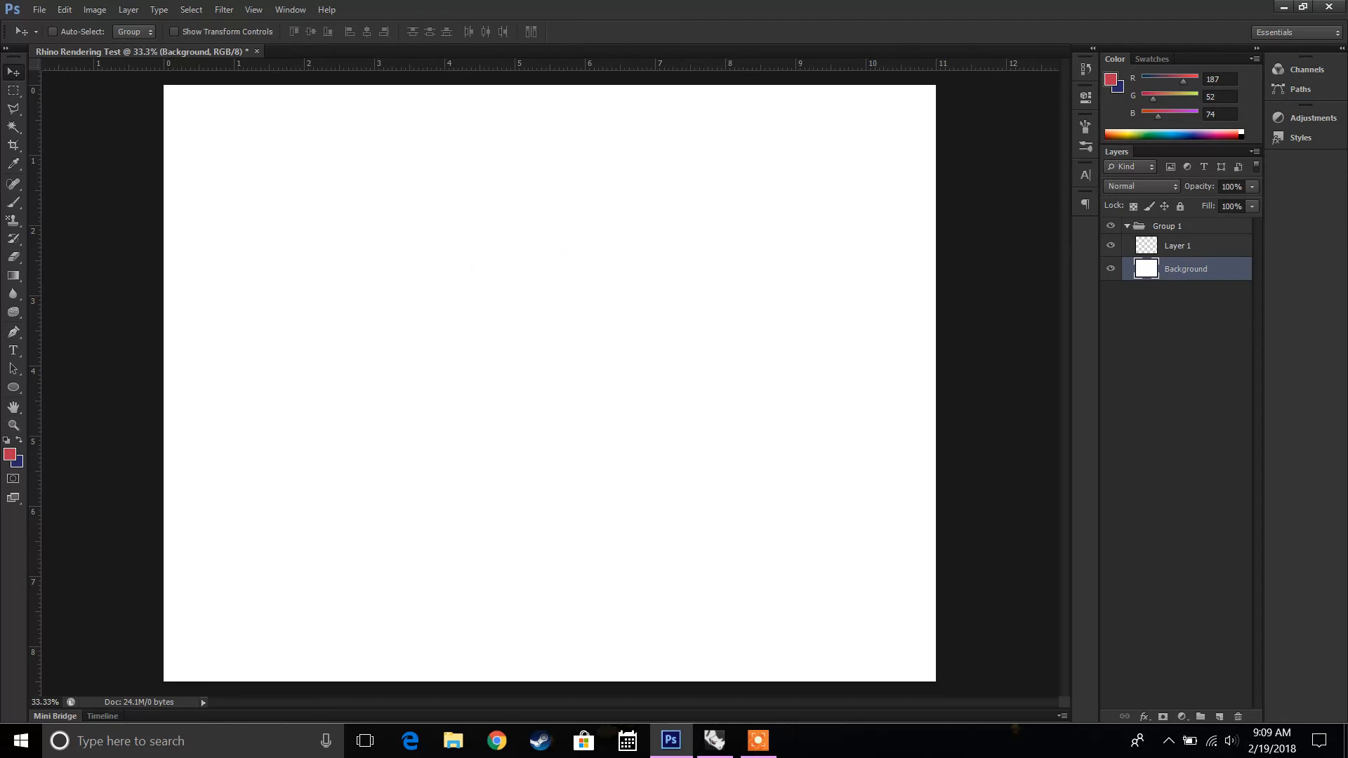
{"action": "mouse_move", "coordinate": [13, 424]}
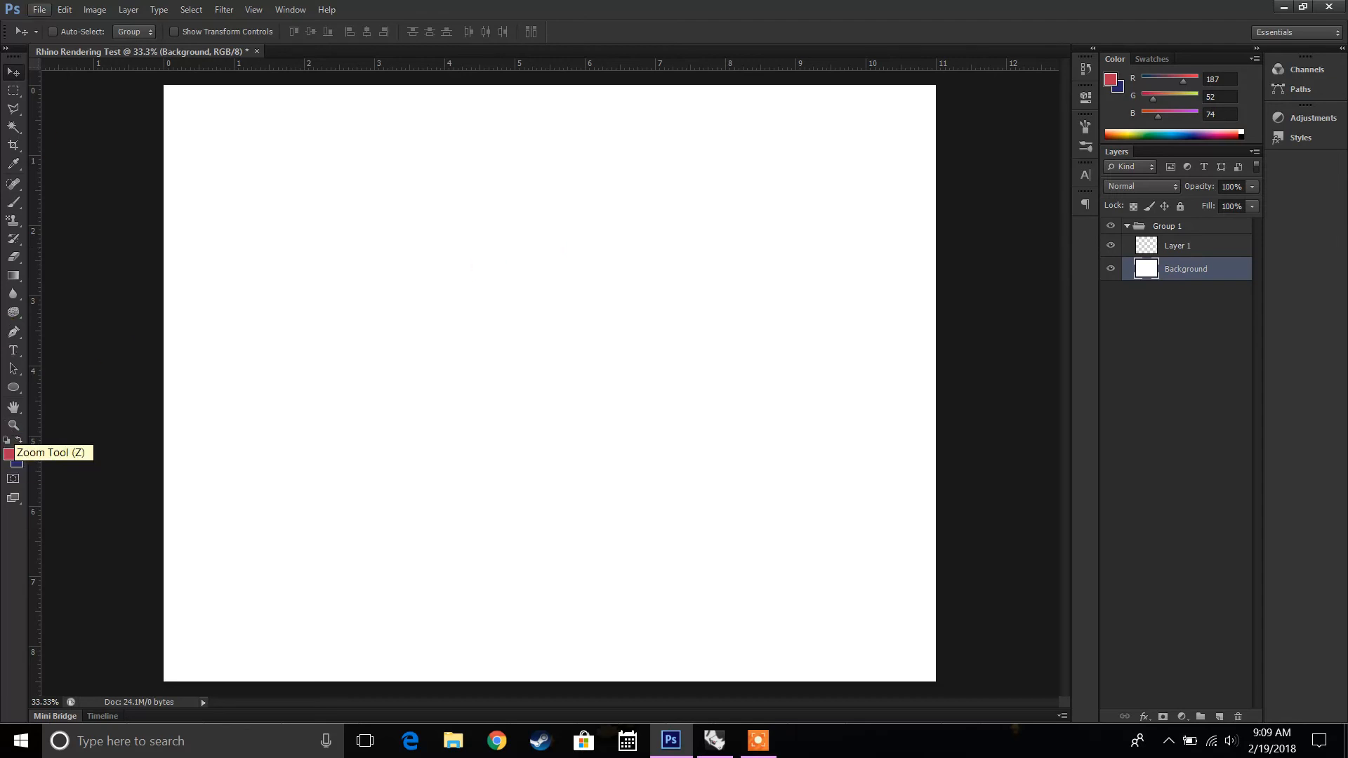
{"action": "mouse_move", "coordinate": [740, 644]}
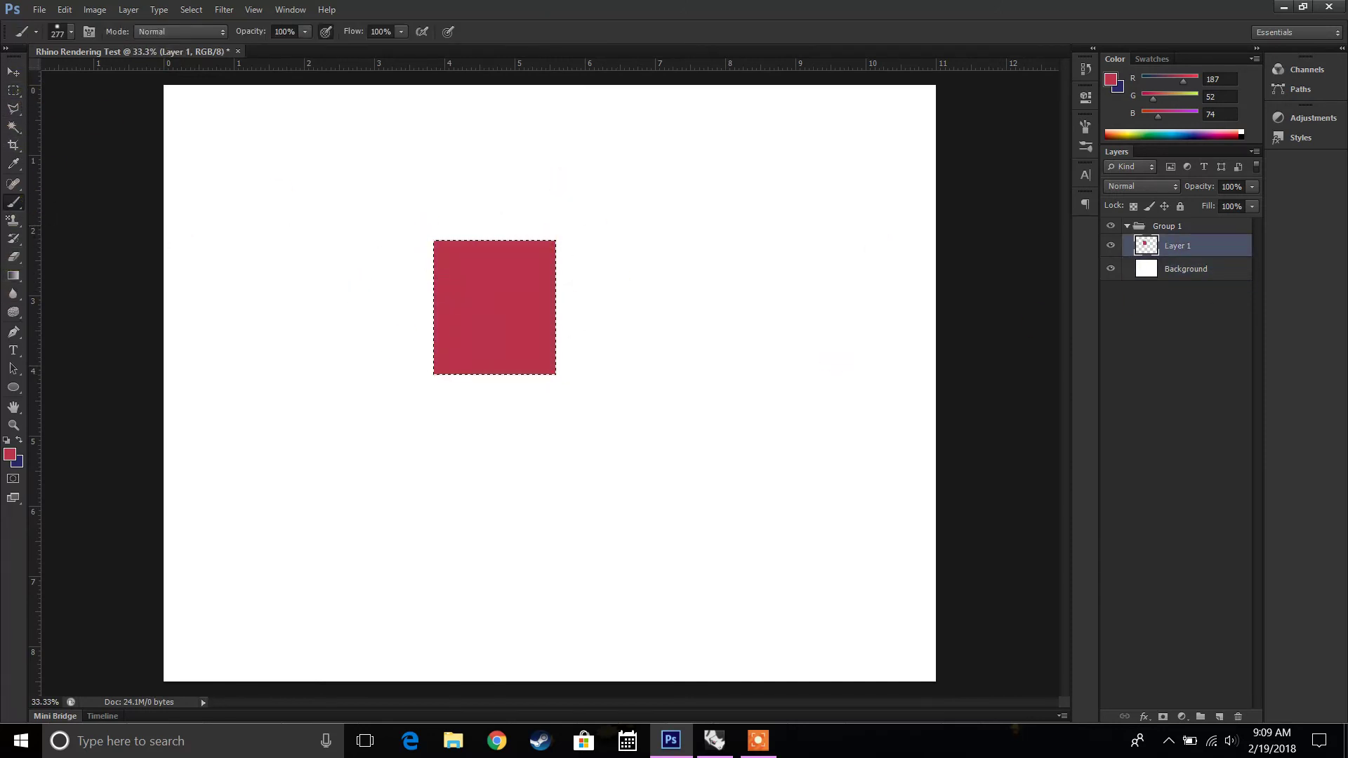
- Try rotating the red square with Free Transform, then cancel so it stays upright
{"action": "right_click", "coordinate": [365, 138]}
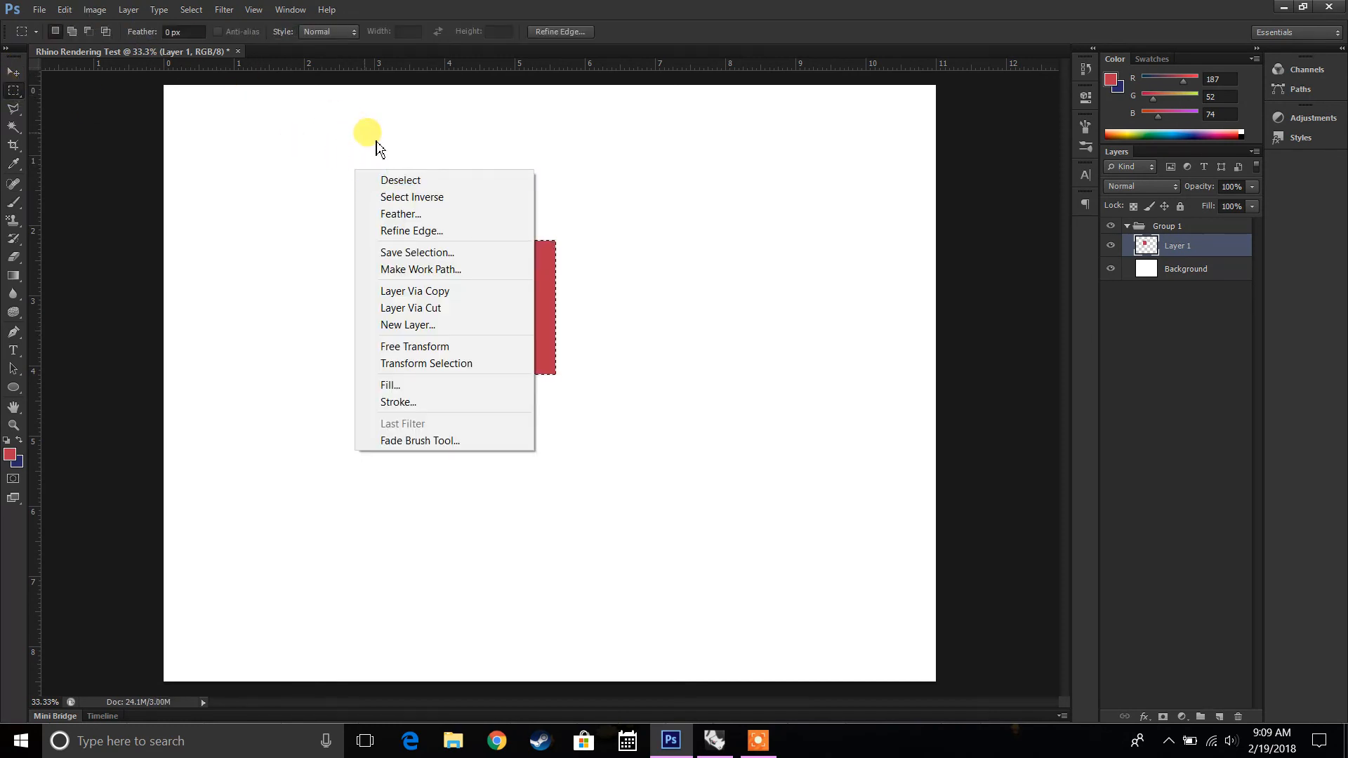
{"action": "left_click", "coordinate": [64, 9]}
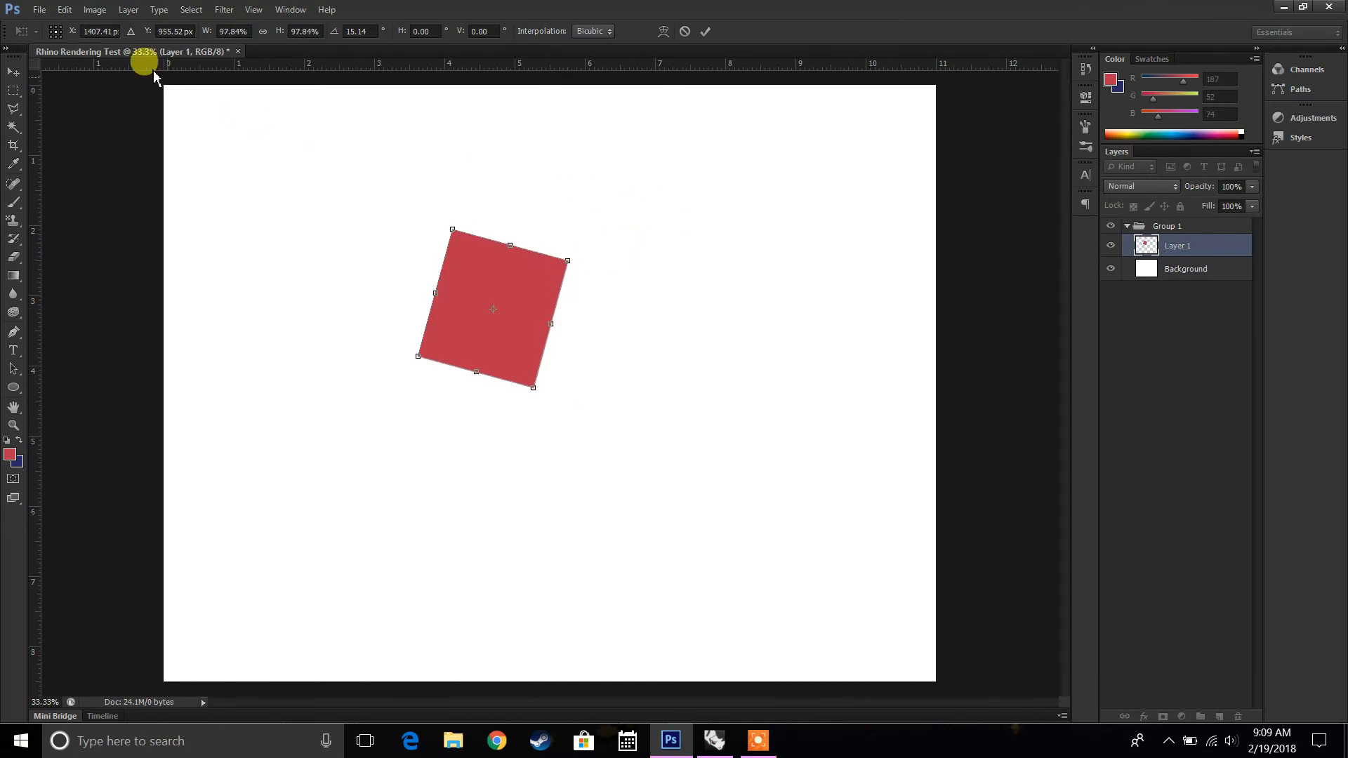
{"action": "left_click", "coordinate": [94, 10]}
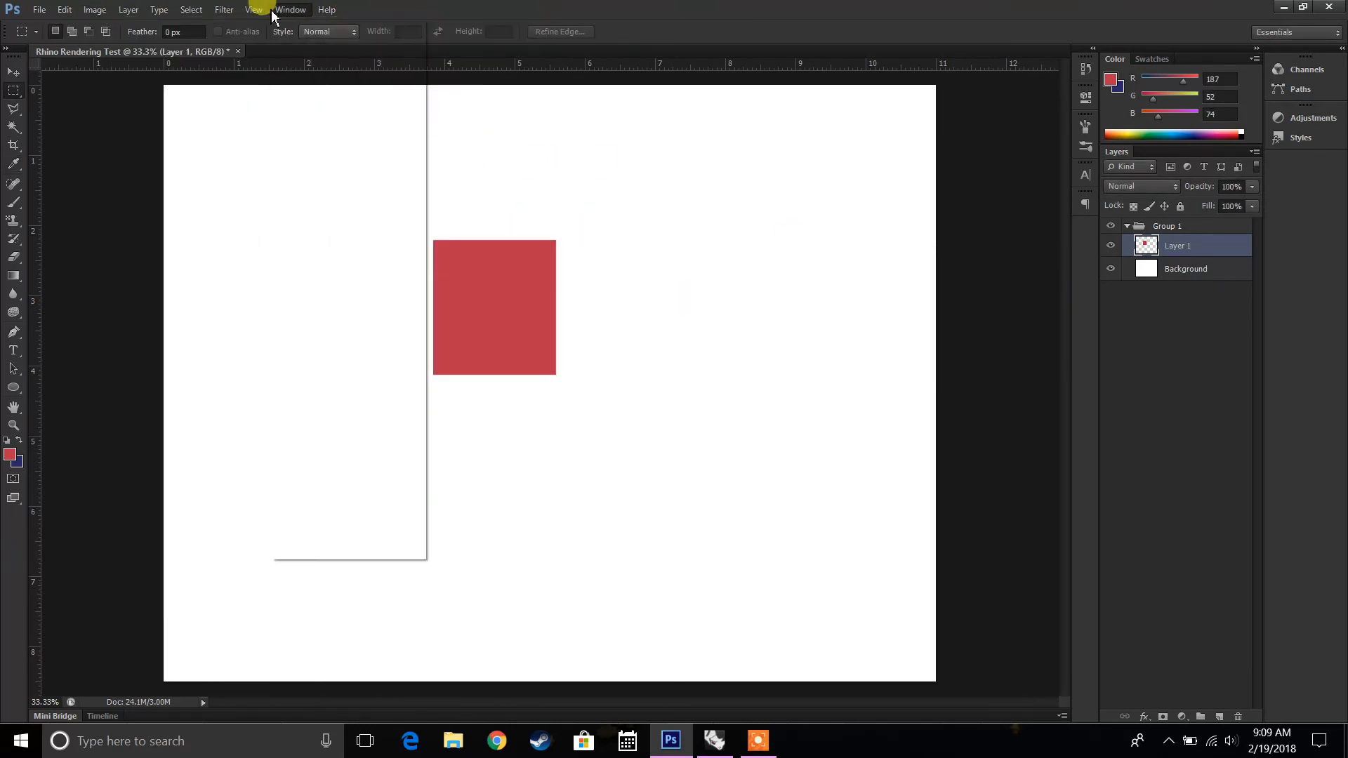
{"action": "left_click", "coordinate": [291, 10]}
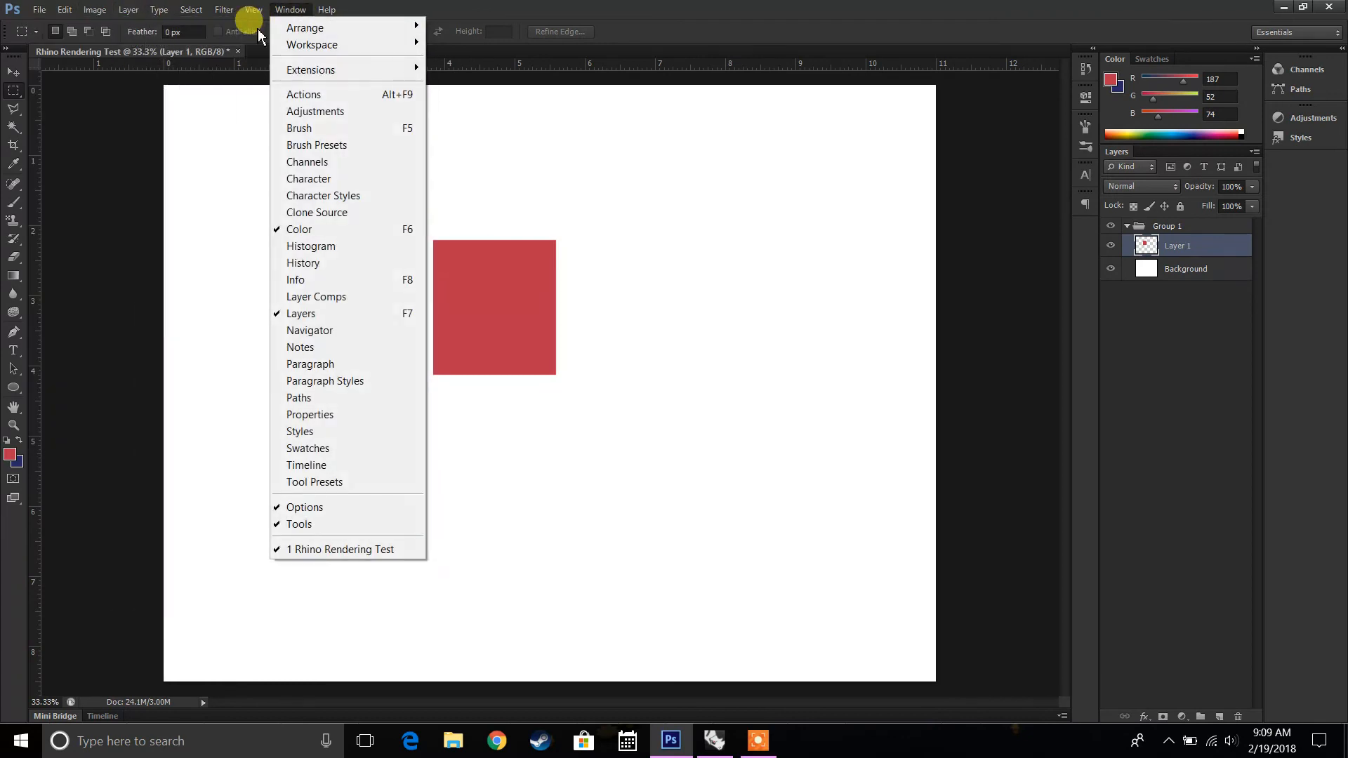
{"action": "mouse_move", "coordinate": [82, 216]}
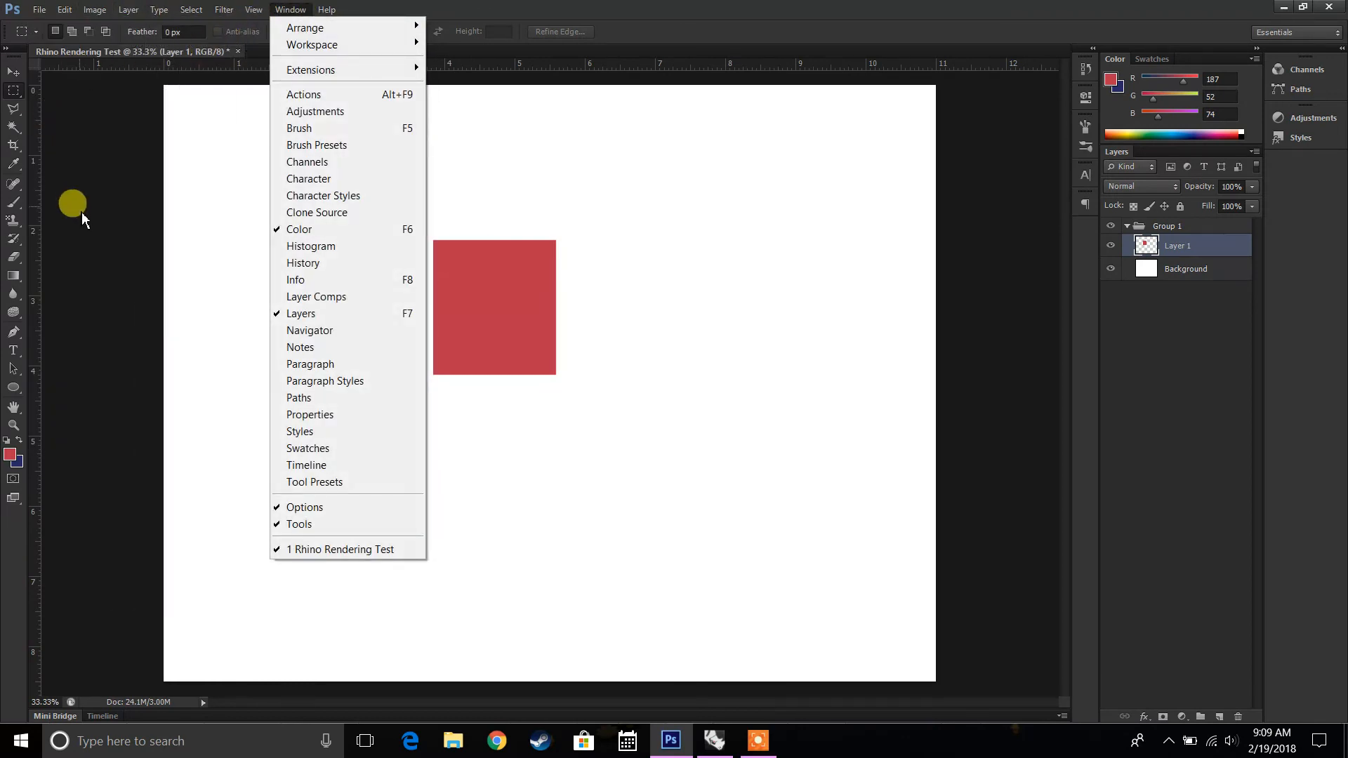
{"action": "left_click", "coordinate": [354, 515]}
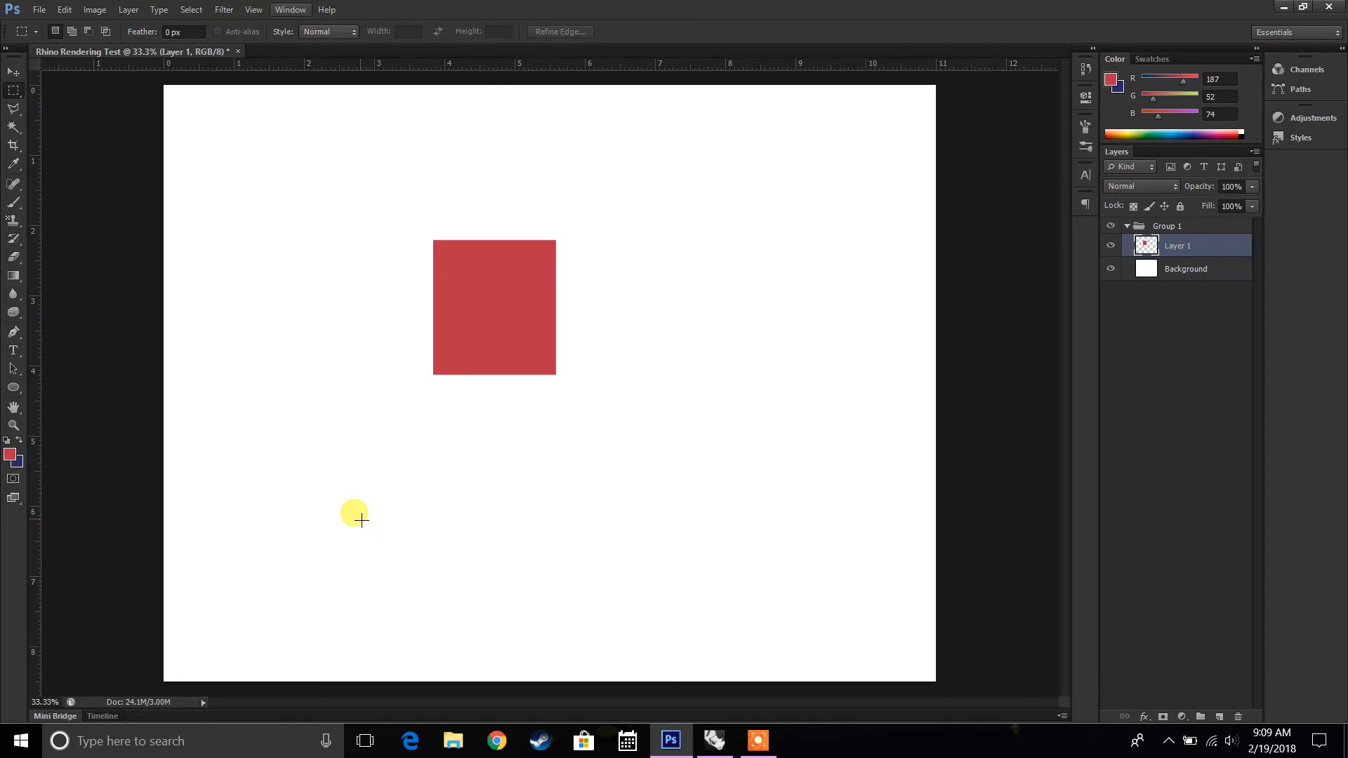
{"action": "mouse_move", "coordinate": [544, 587]}
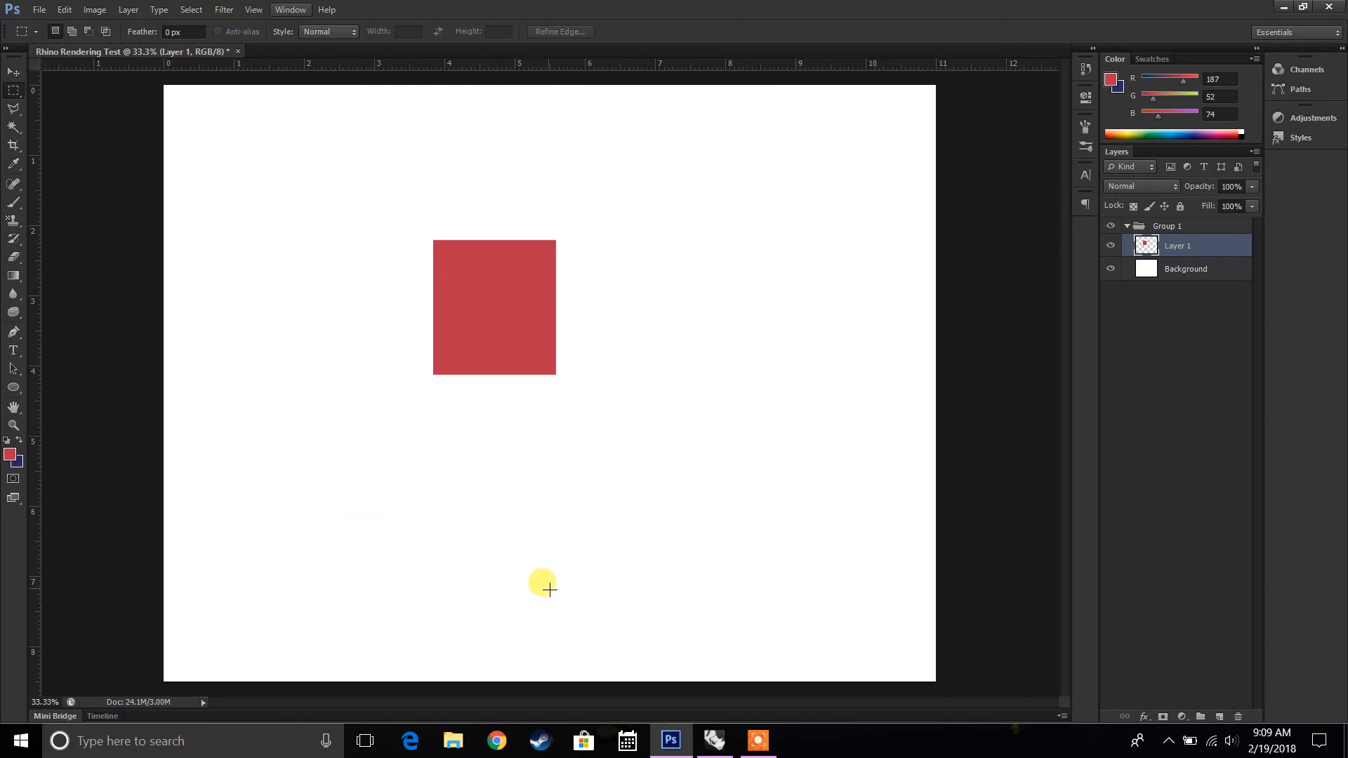
{"action": "mouse_move", "coordinate": [693, 582]}
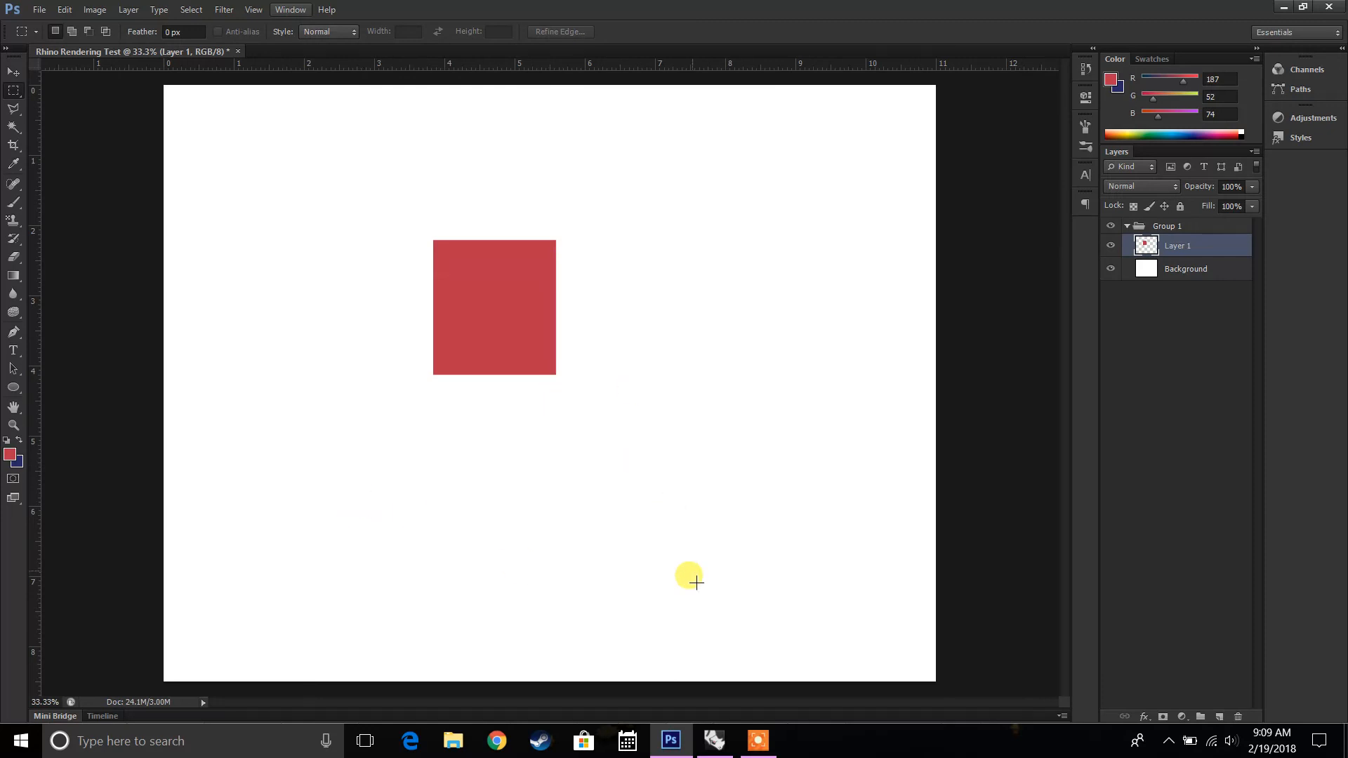
{"action": "mouse_move", "coordinate": [566, 455]}
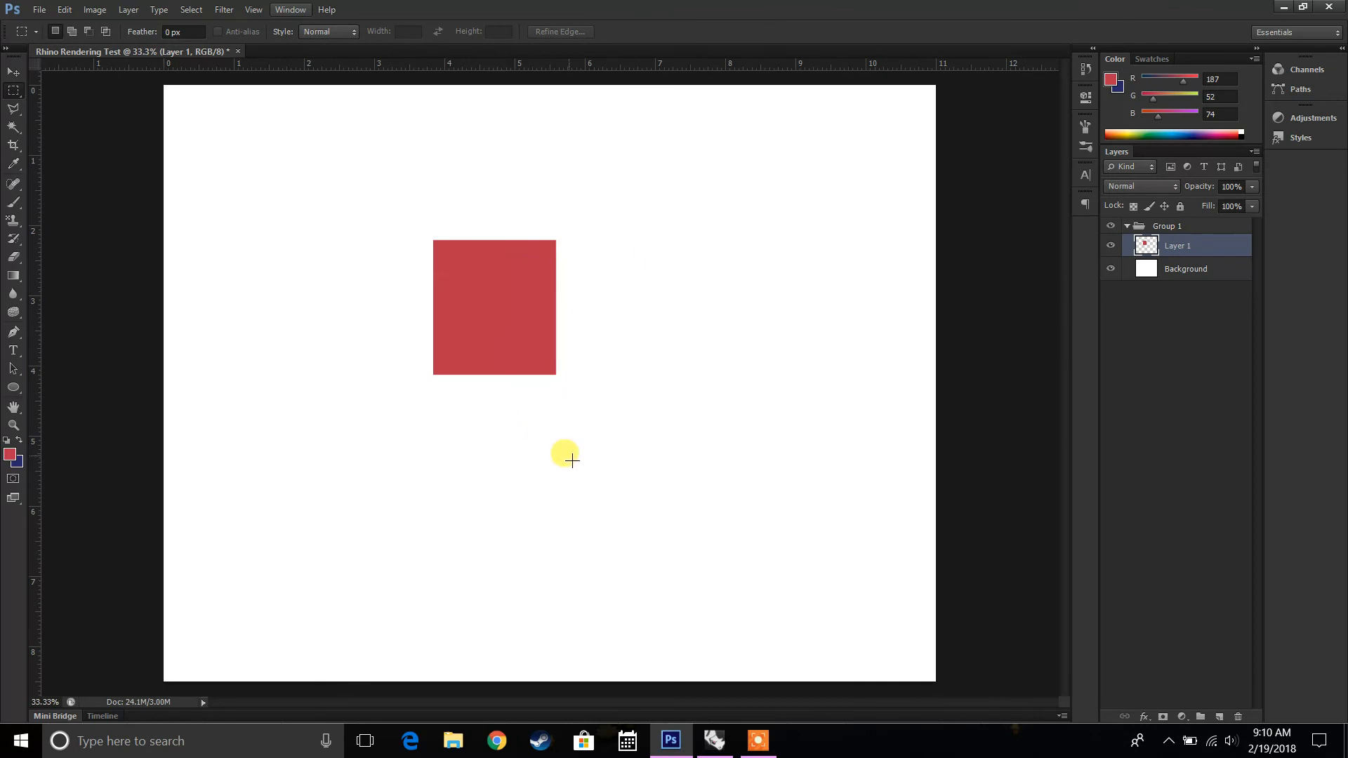